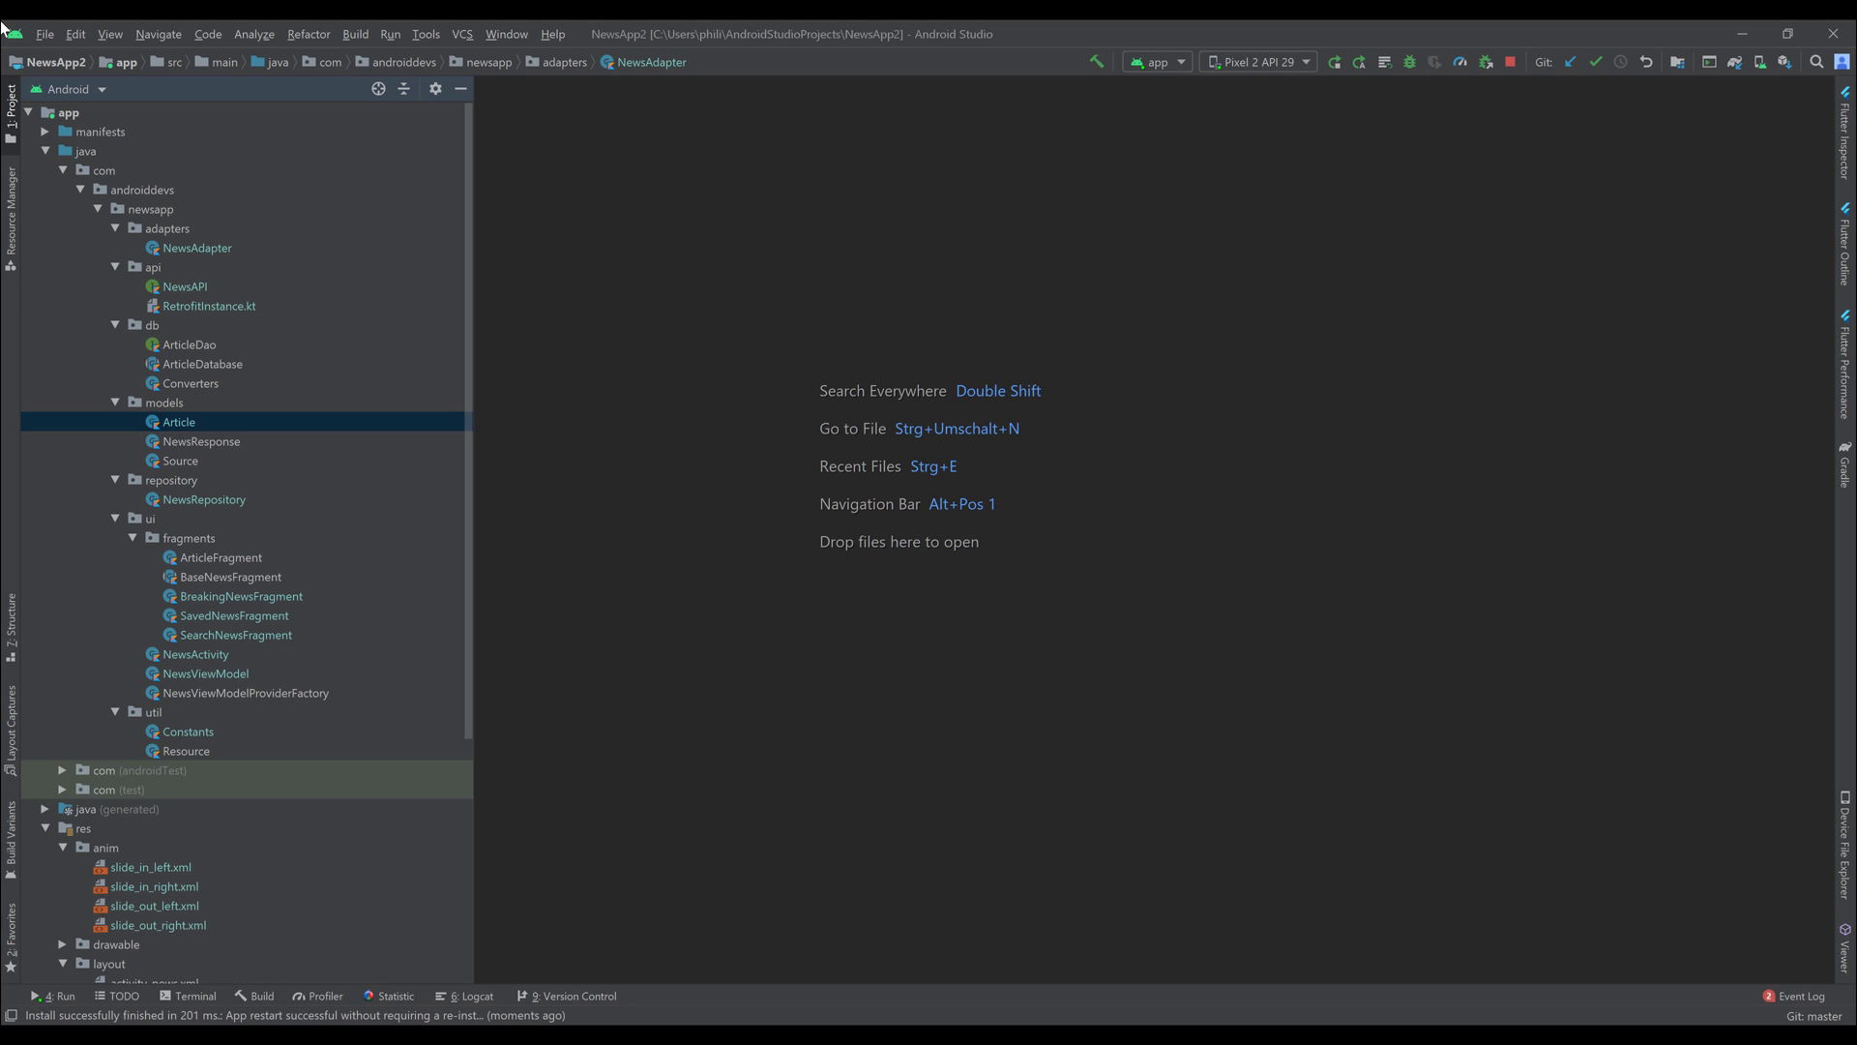
{"action": "mouse_move", "coordinate": [1178, 403]}
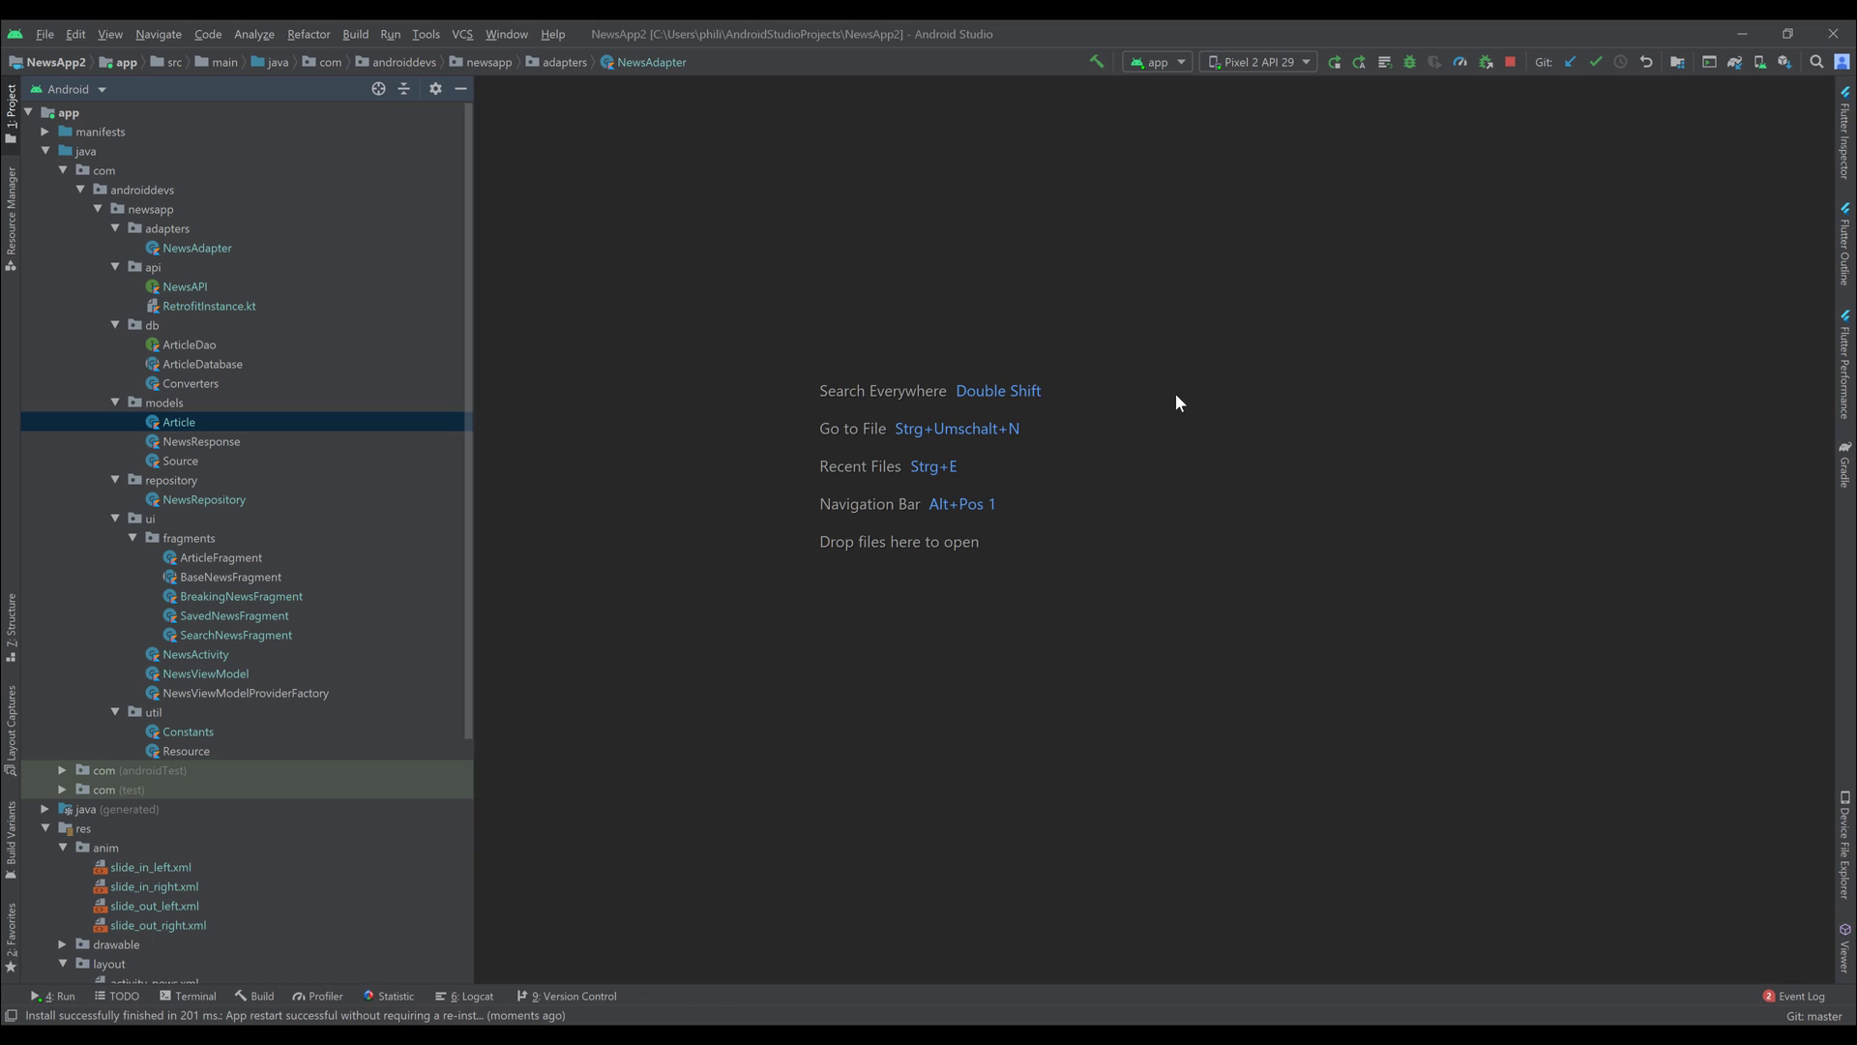
{"action": "mouse_move", "coordinate": [1360, 193]}
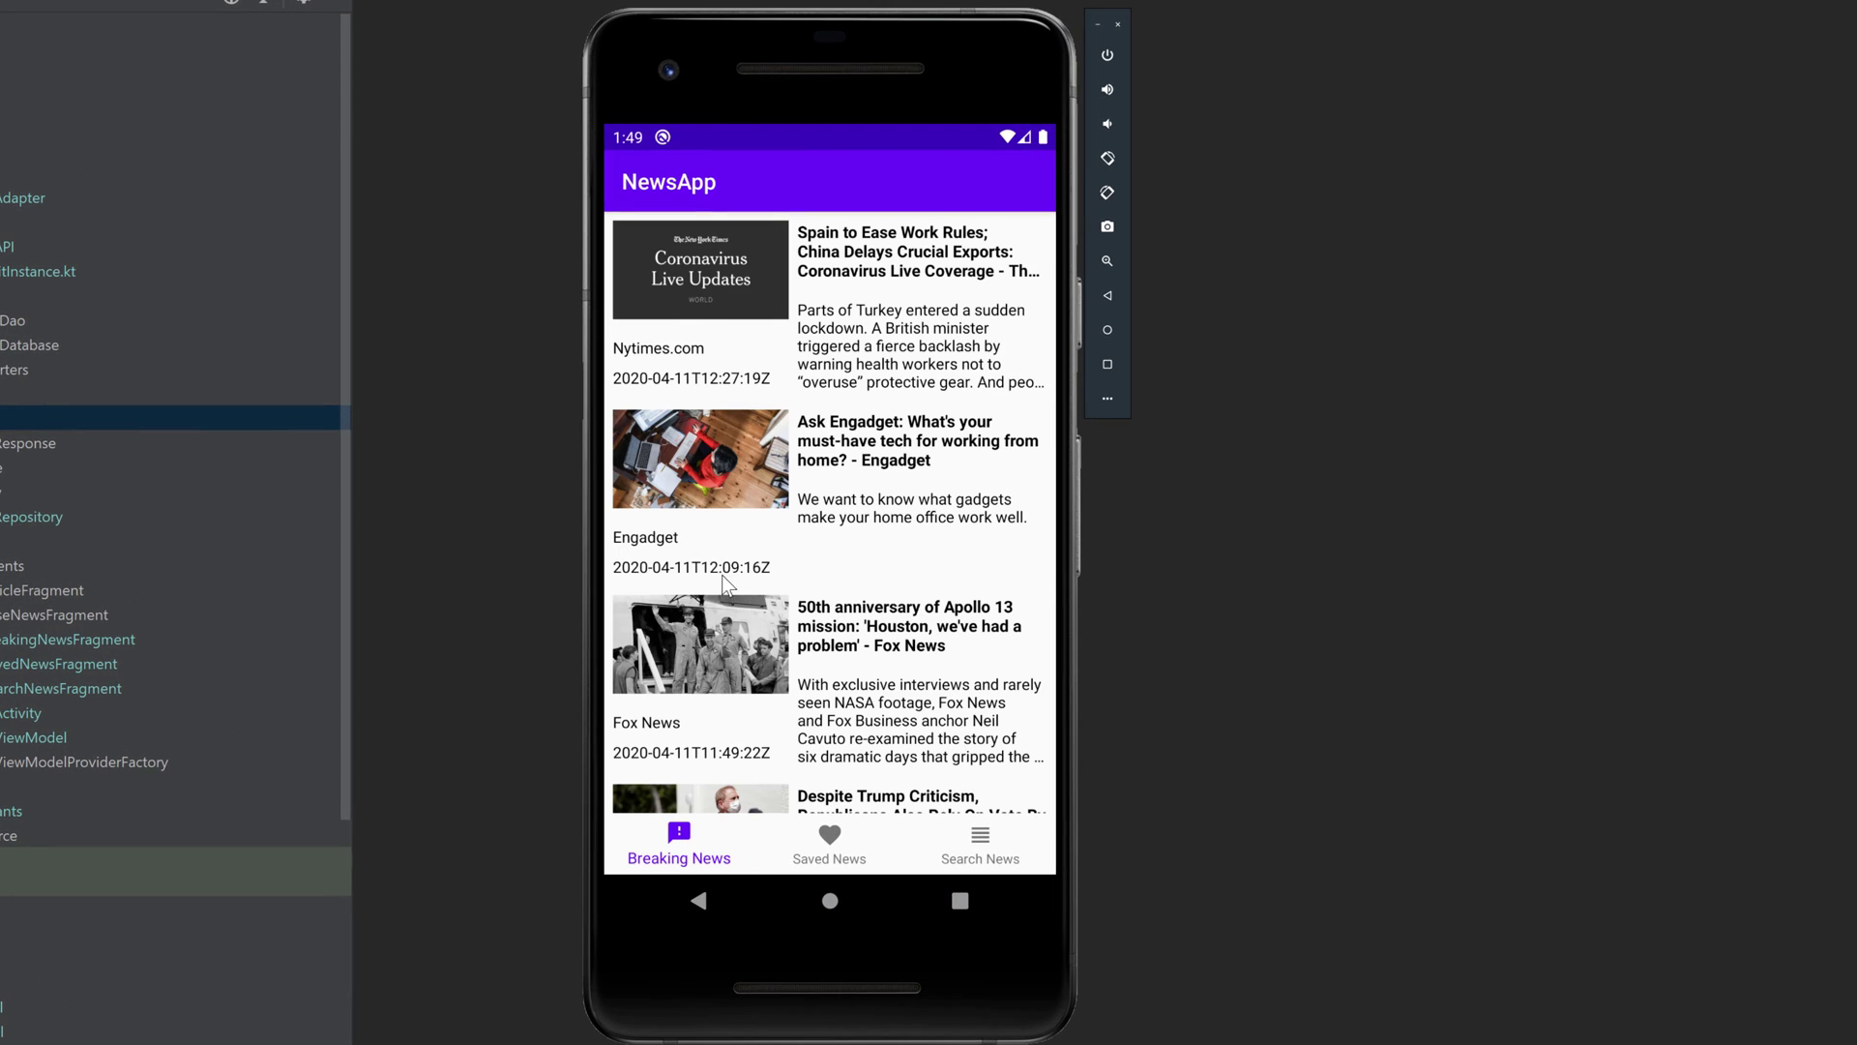
- Scroll down through the Breaking News feed to browse more headlines from NPR, The Verge and others
{"action": "scroll", "scroll_direction": "down", "scroll_amount": 3}
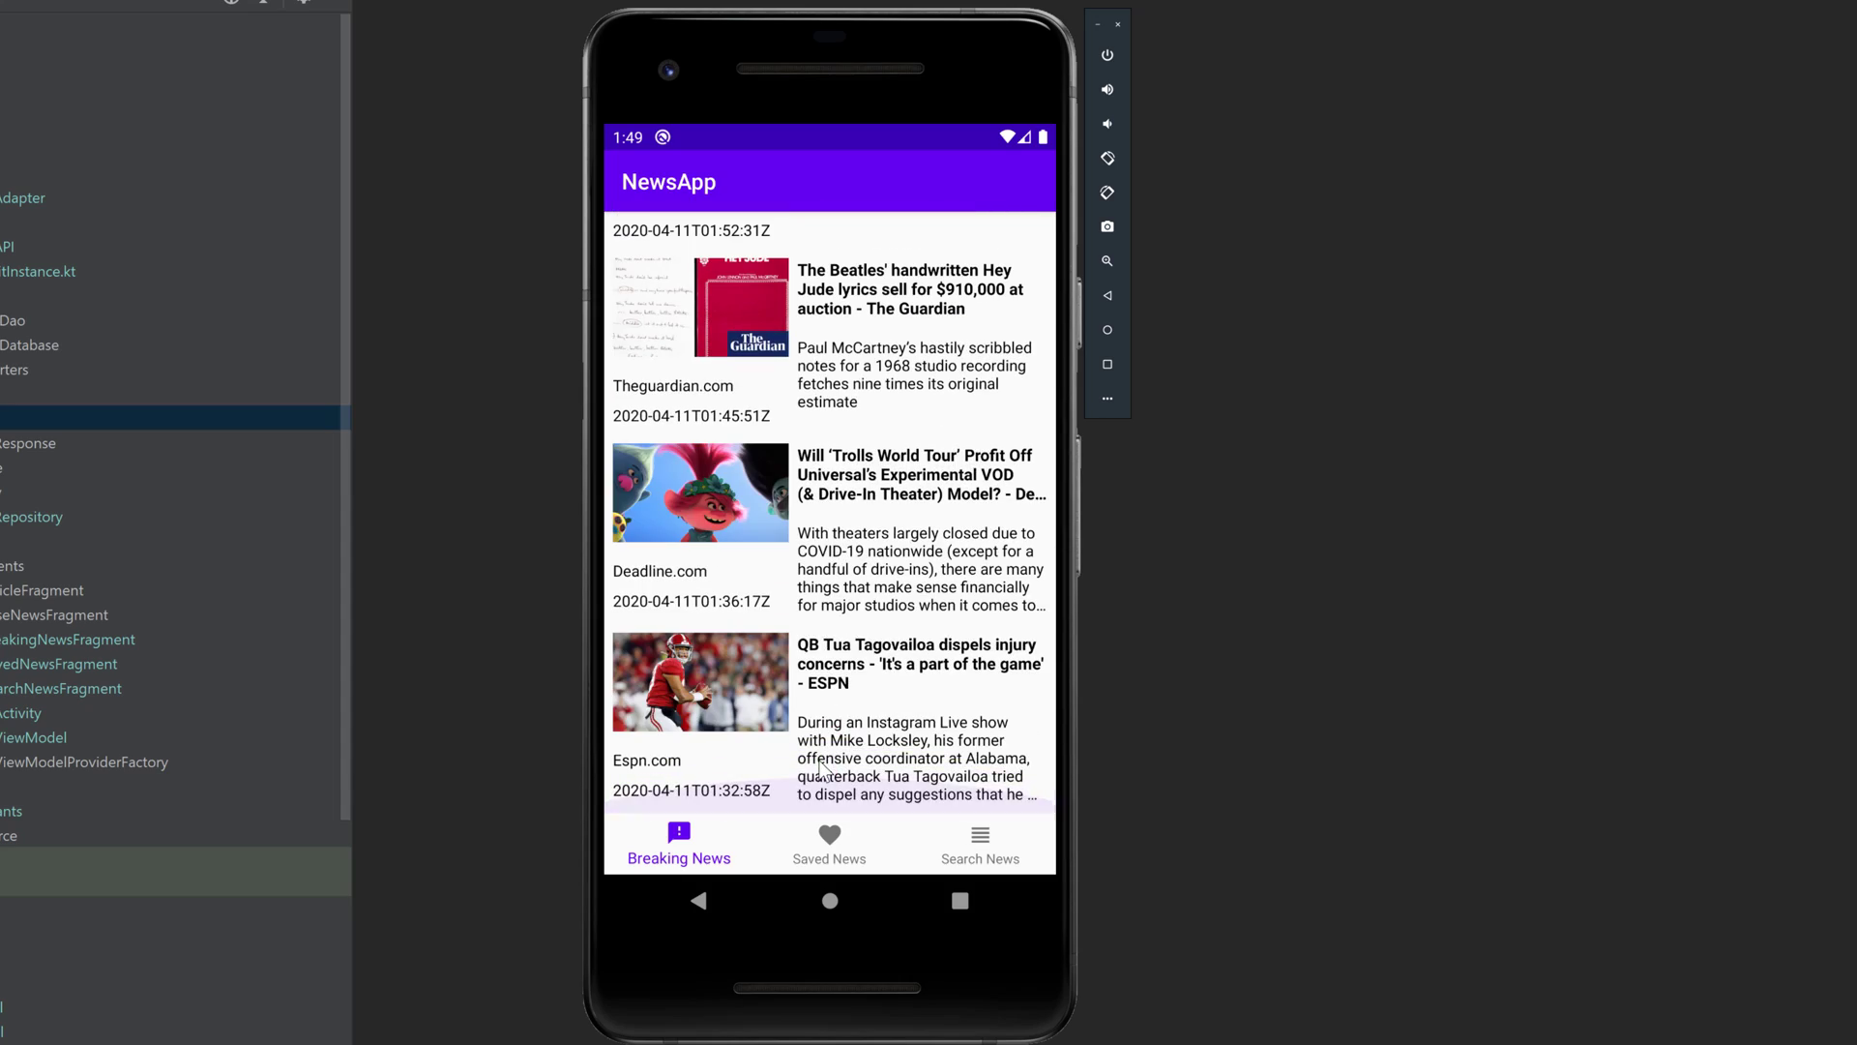
{"action": "scroll", "scroll_direction": "down", "scroll_amount": 3}
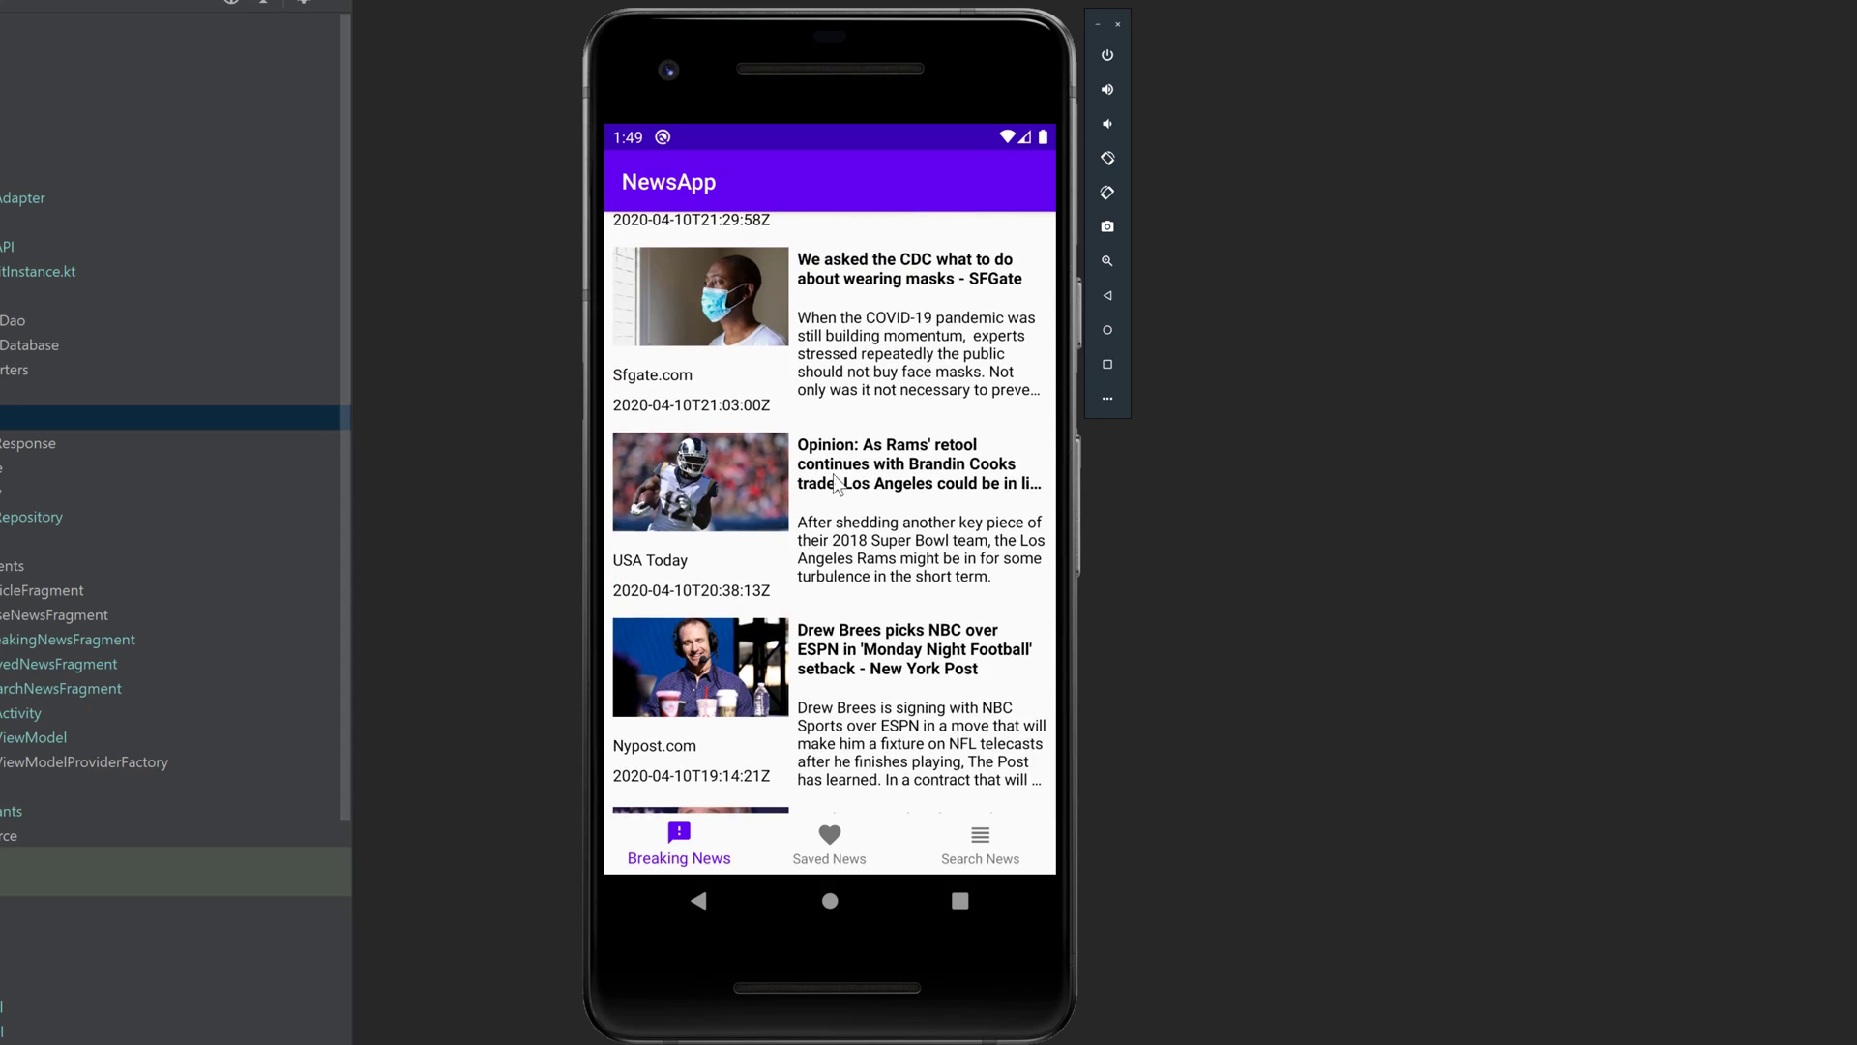
{"action": "scroll", "scroll_direction": "down", "scroll_amount": 3}
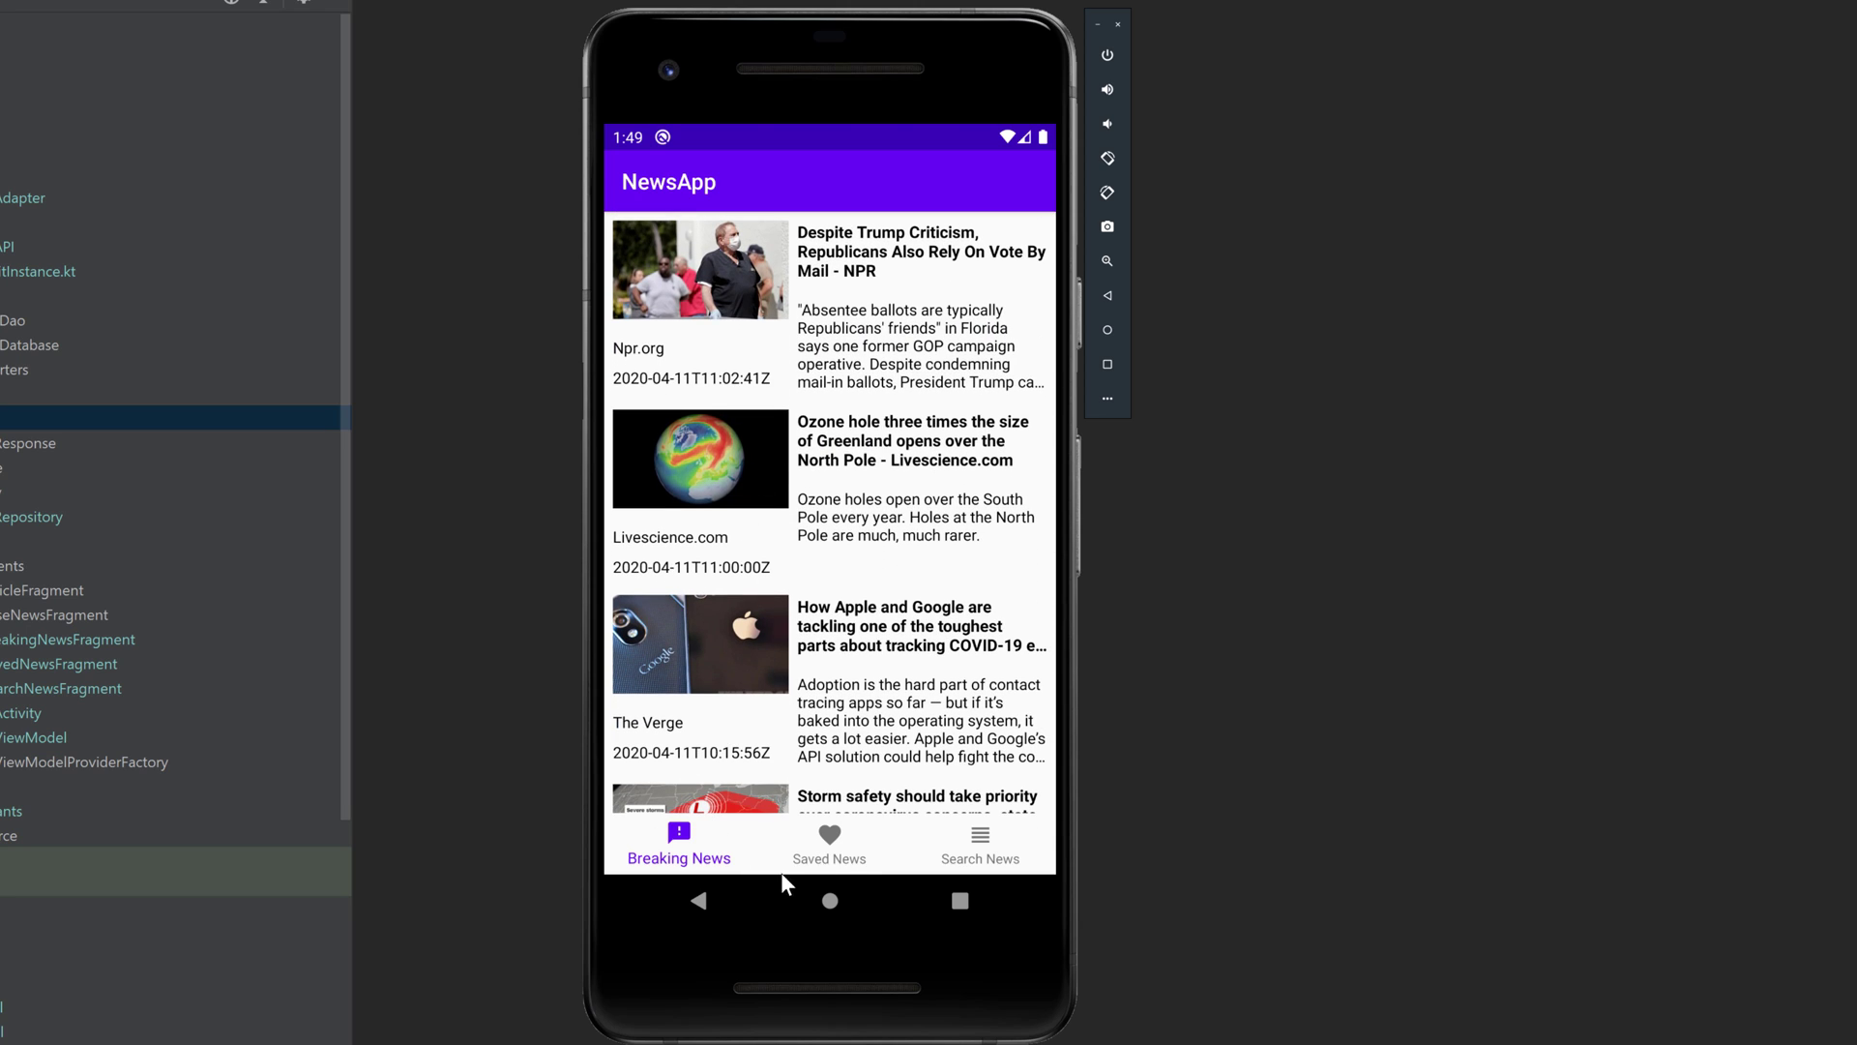
{"action": "mouse_move", "coordinate": [830, 853]}
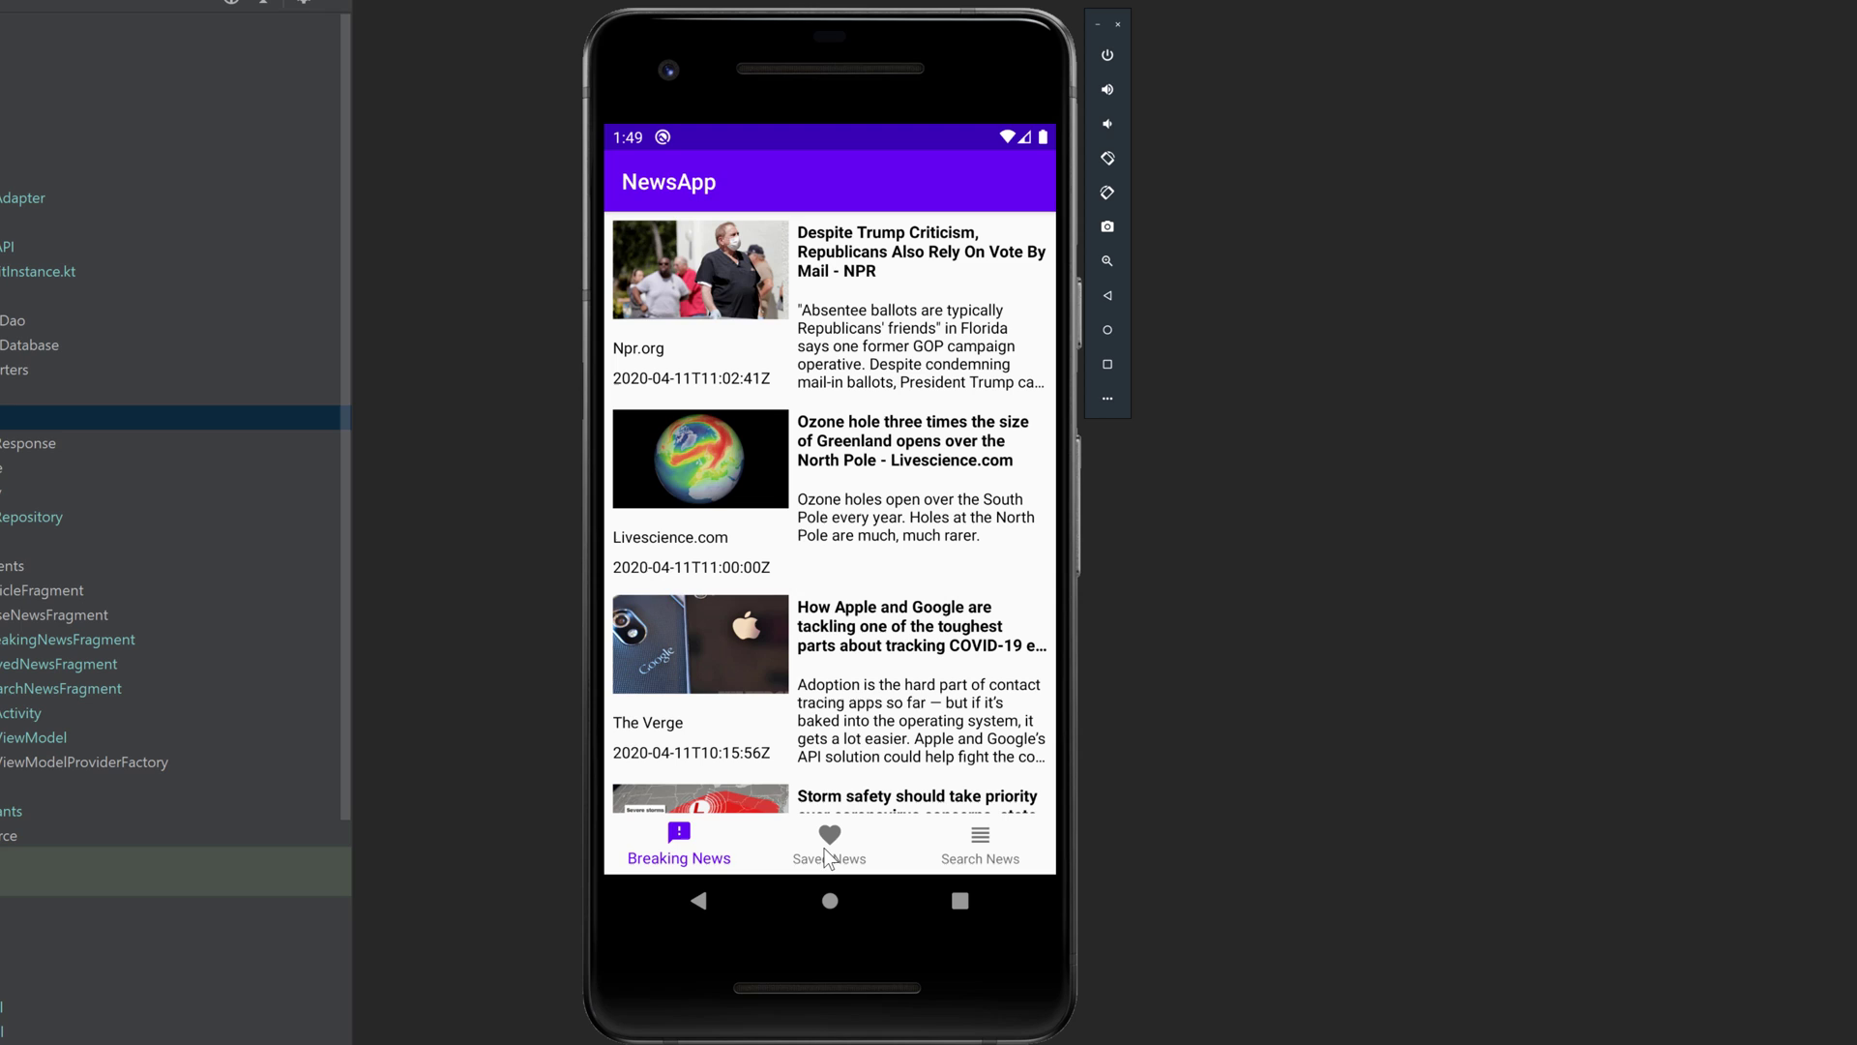
- View the Saved News list and restore the swiped-away Kotaku article via UNDO
{"action": "left_click", "coordinate": [830, 842]}
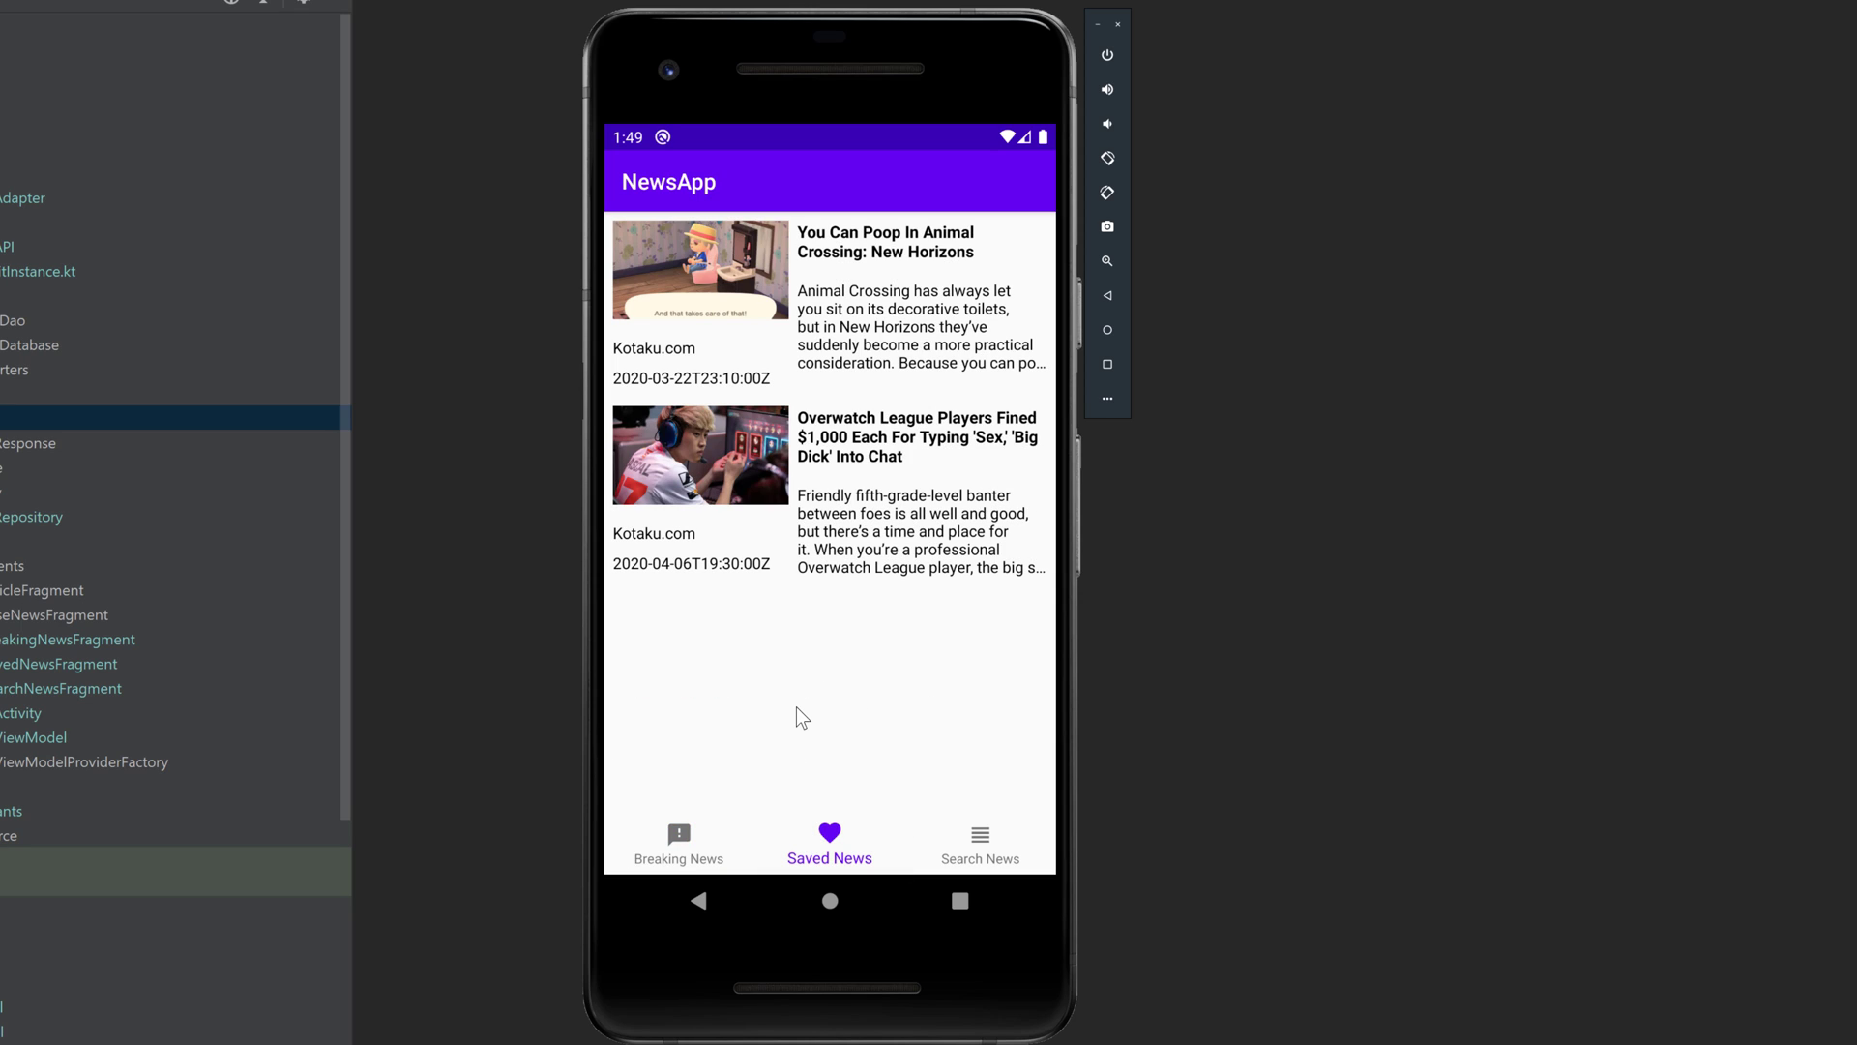
{"action": "mouse_move", "coordinate": [909, 534]}
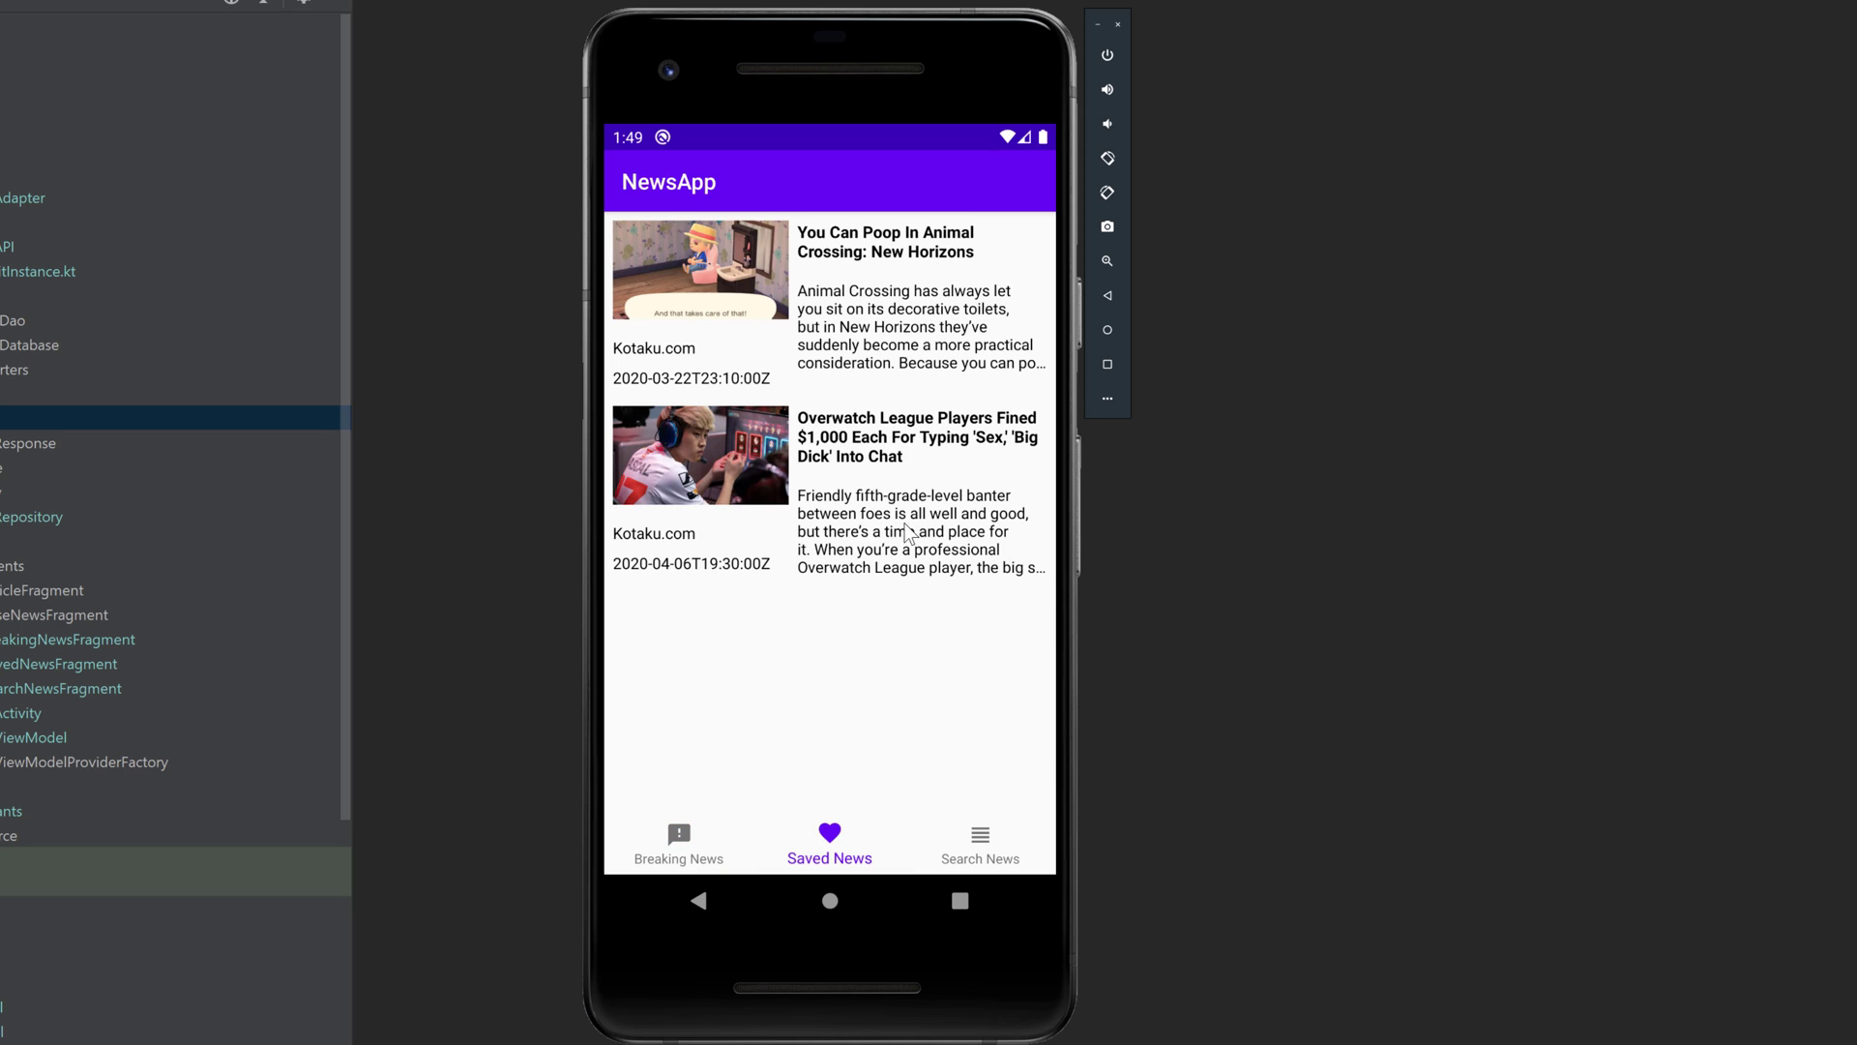
{"action": "mouse_move", "coordinate": [1006, 509]}
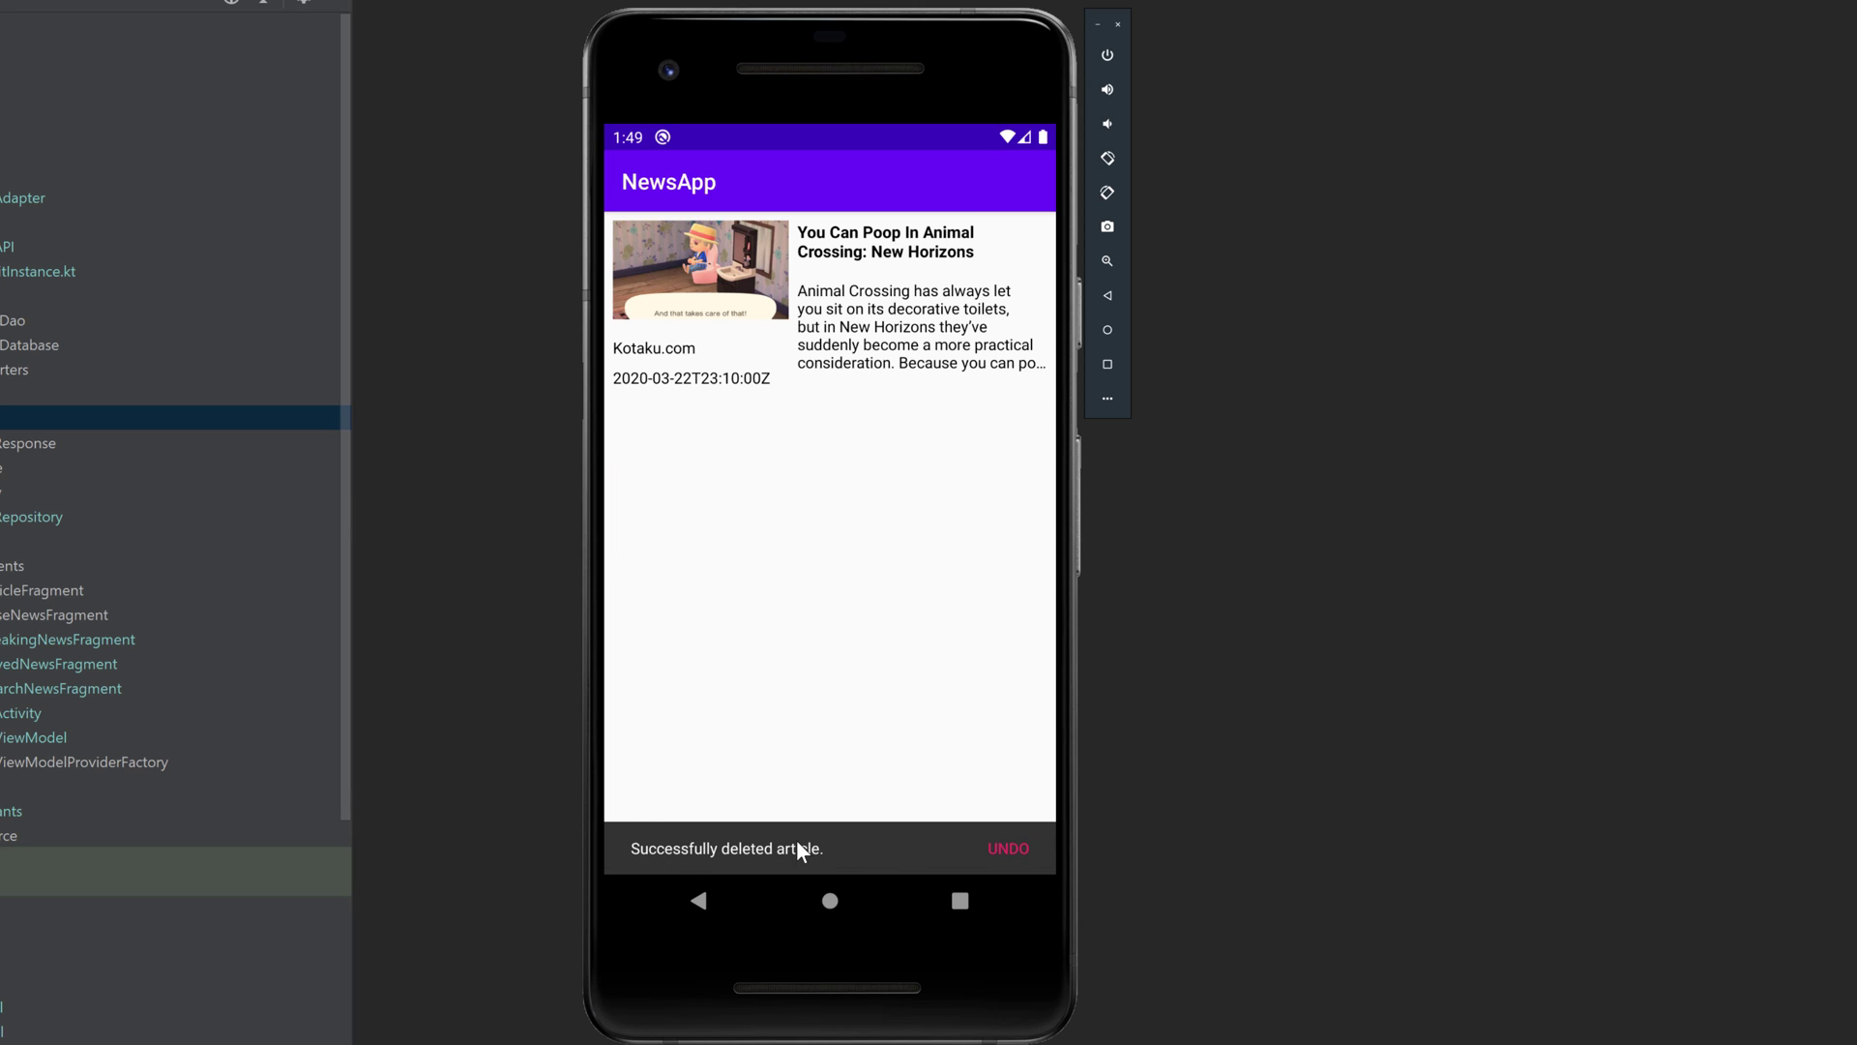
{"action": "left_click", "coordinate": [1008, 847]}
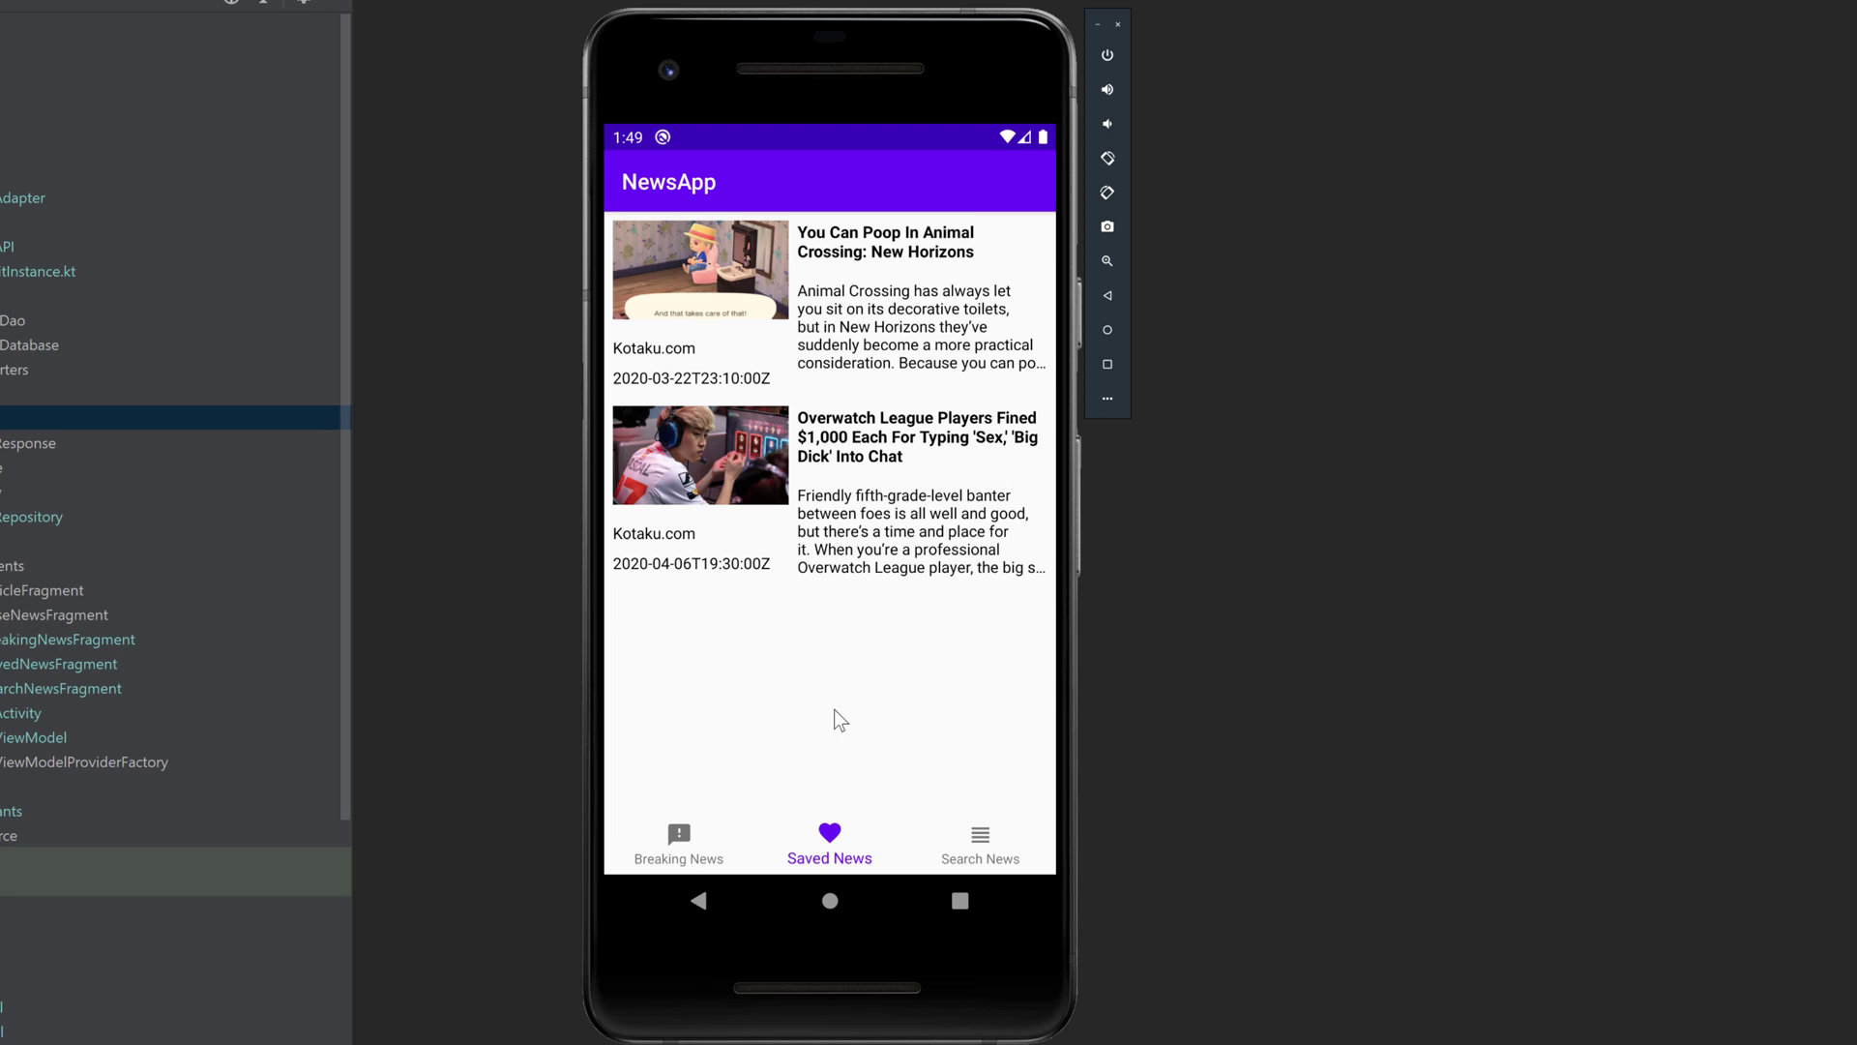
{"action": "mouse_move", "coordinate": [860, 737]}
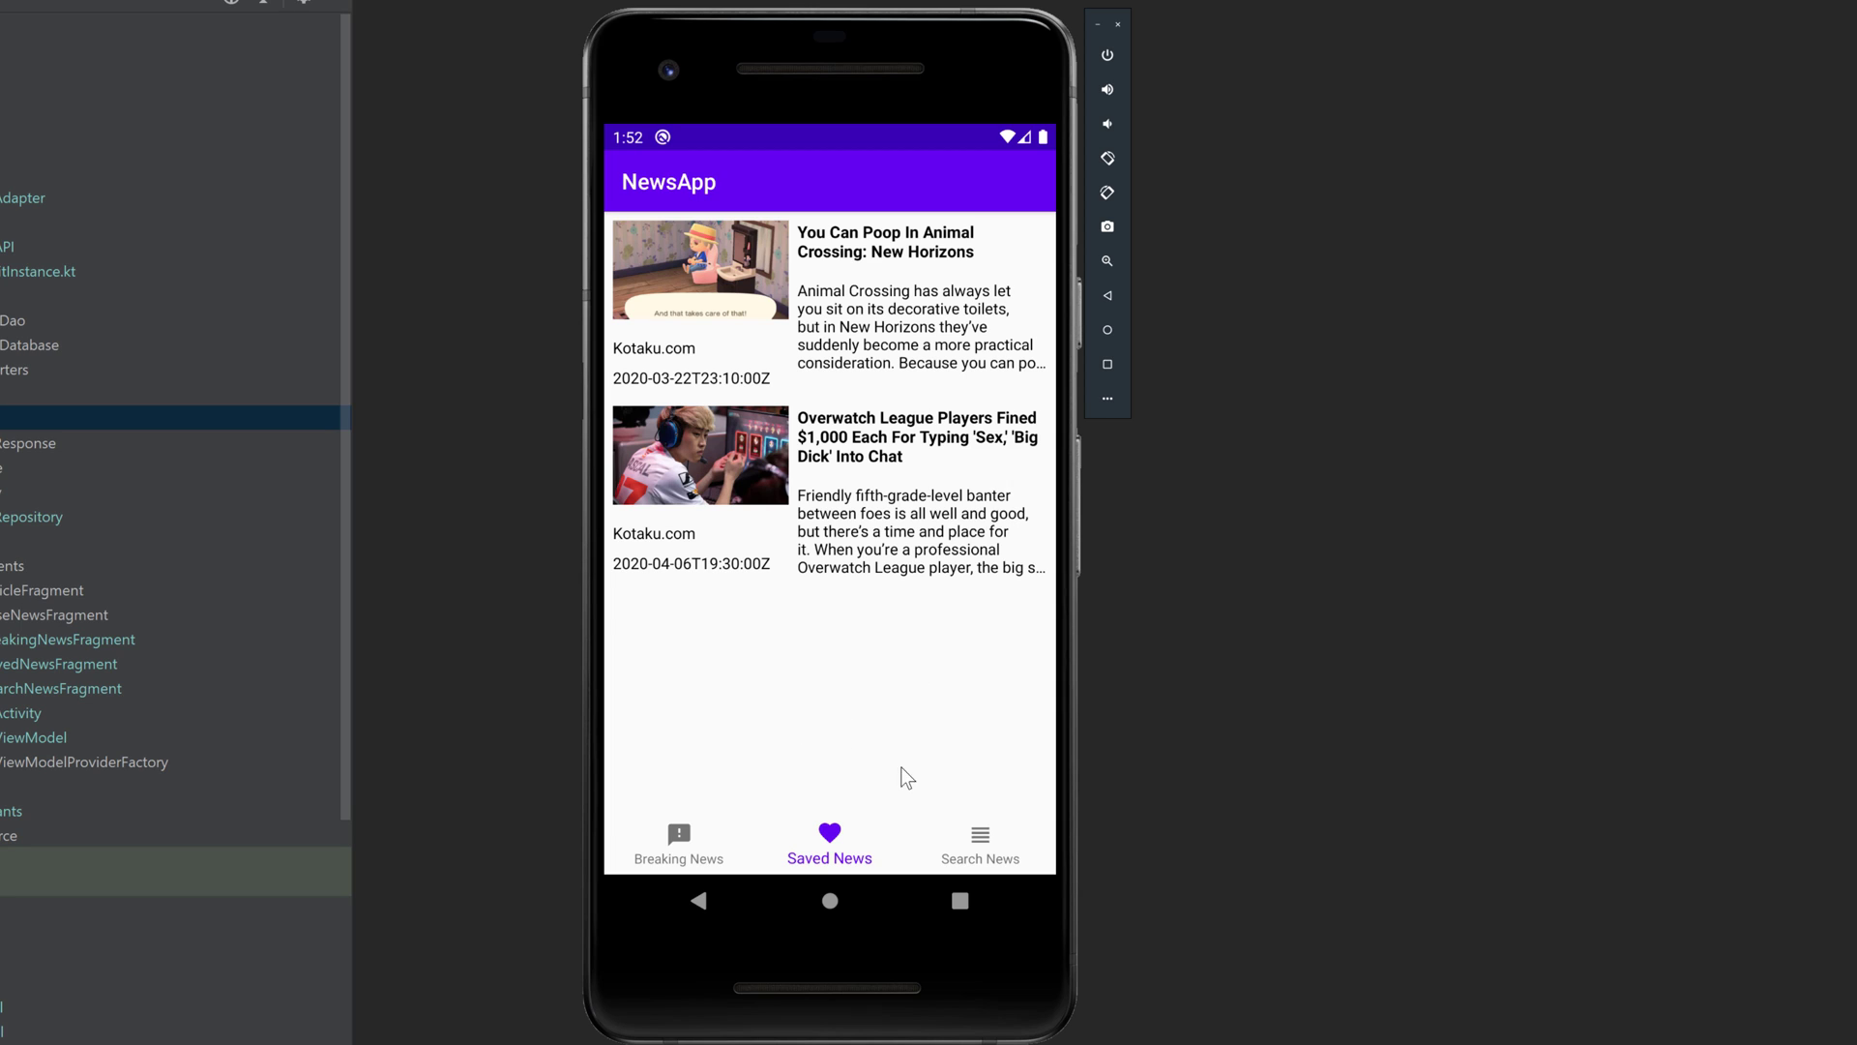
{"action": "mouse_move", "coordinate": [987, 855]}
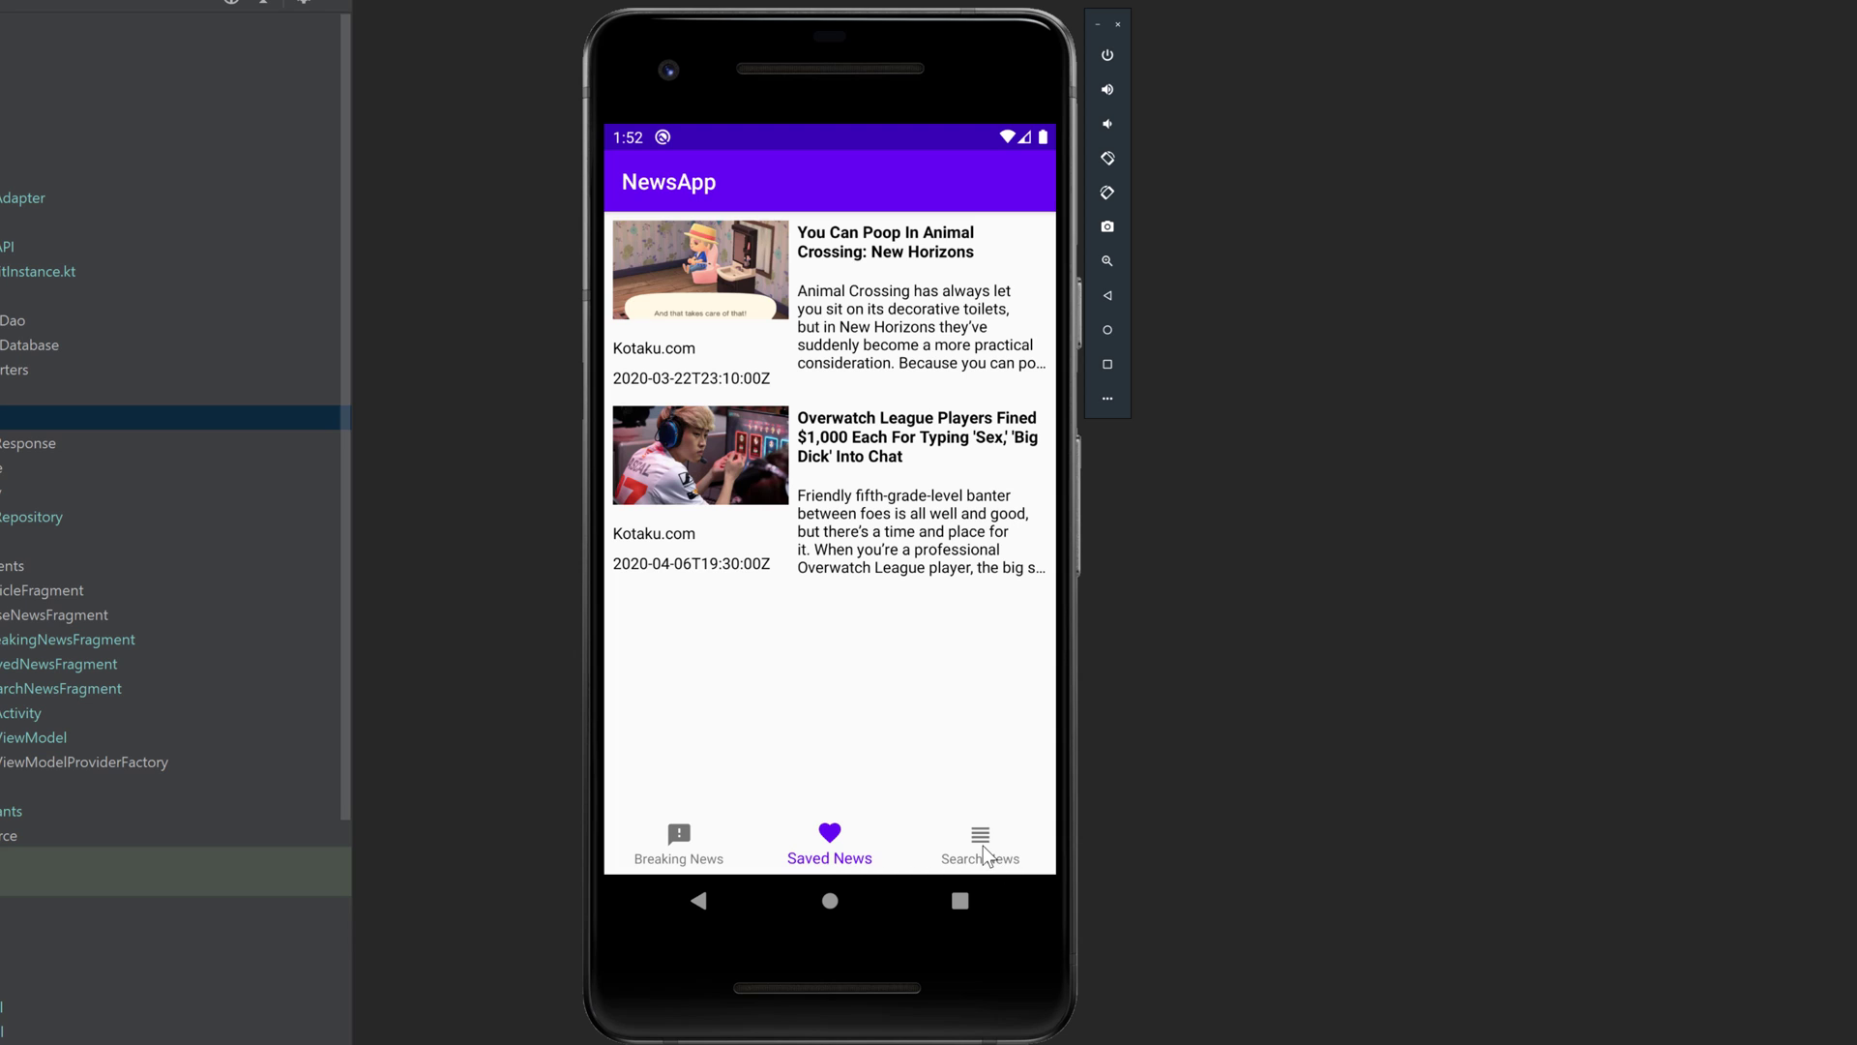
- Search the news for 'corona' and browse through the matching articles
{"action": "left_click", "coordinate": [979, 842]}
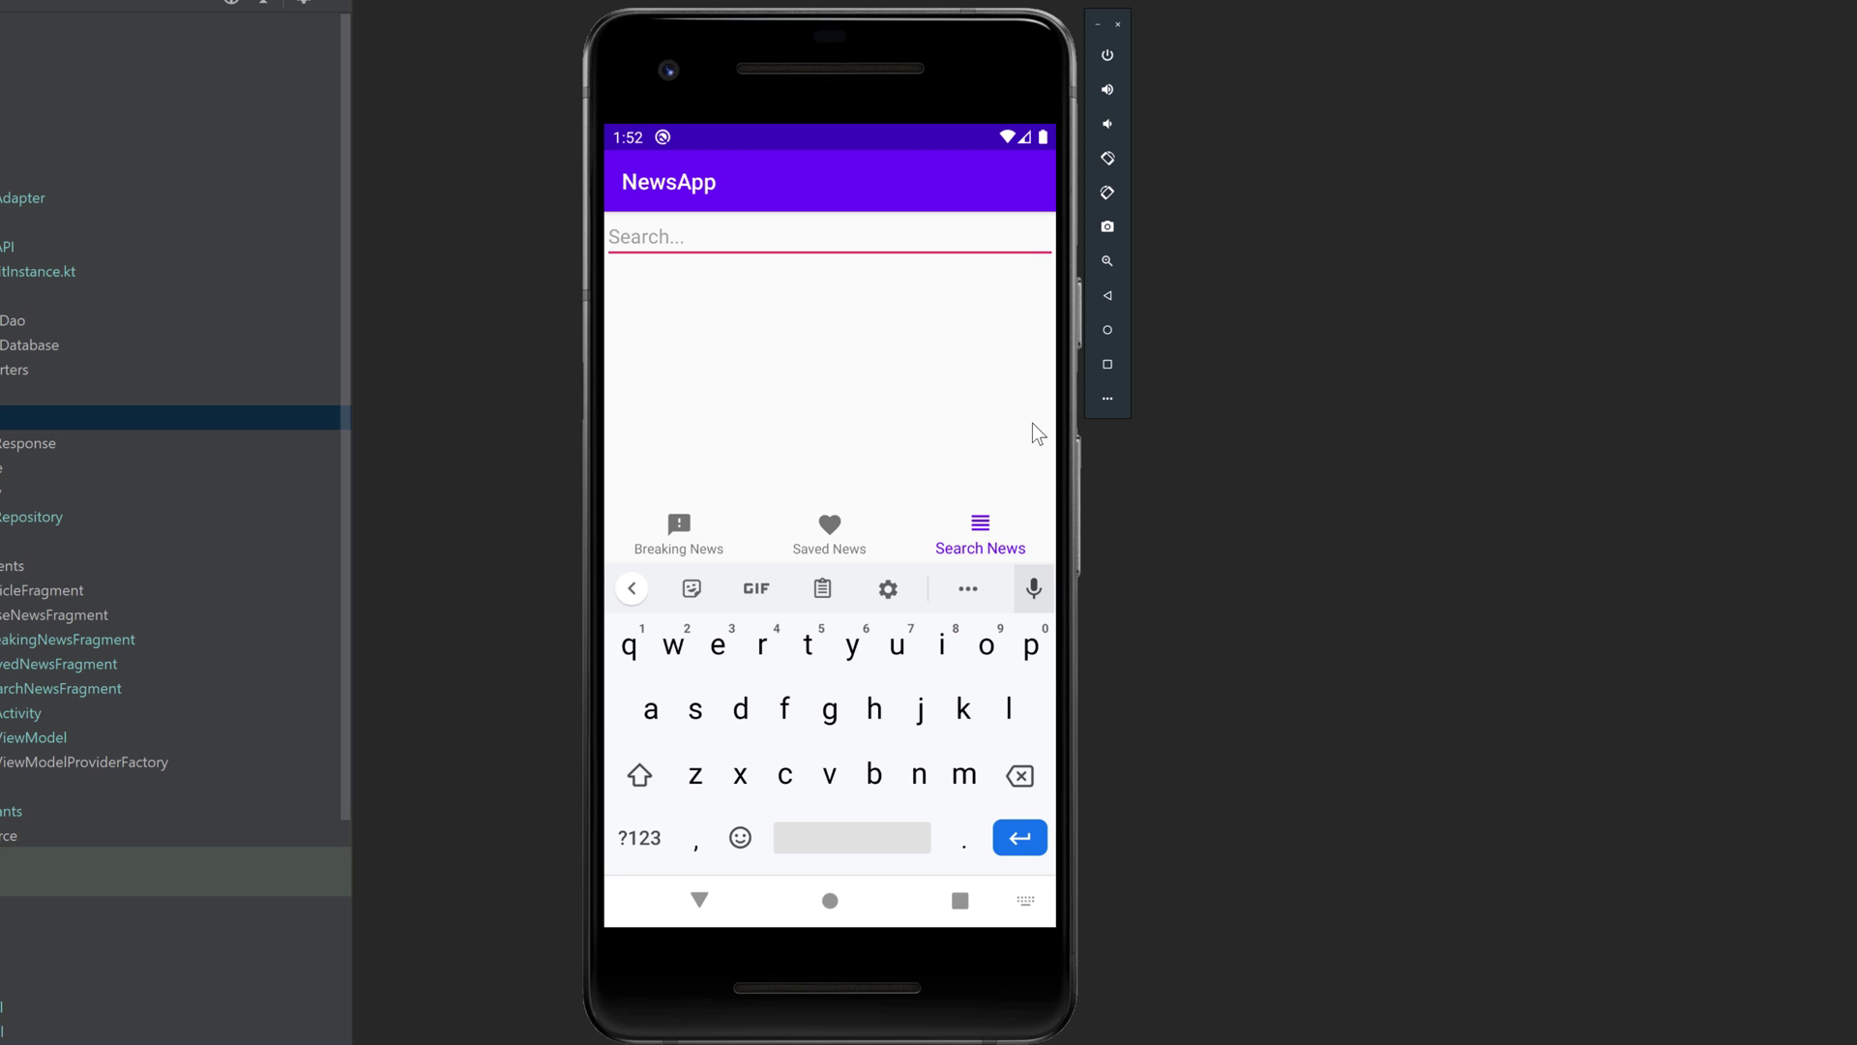
{"action": "type", "text": "corona"}
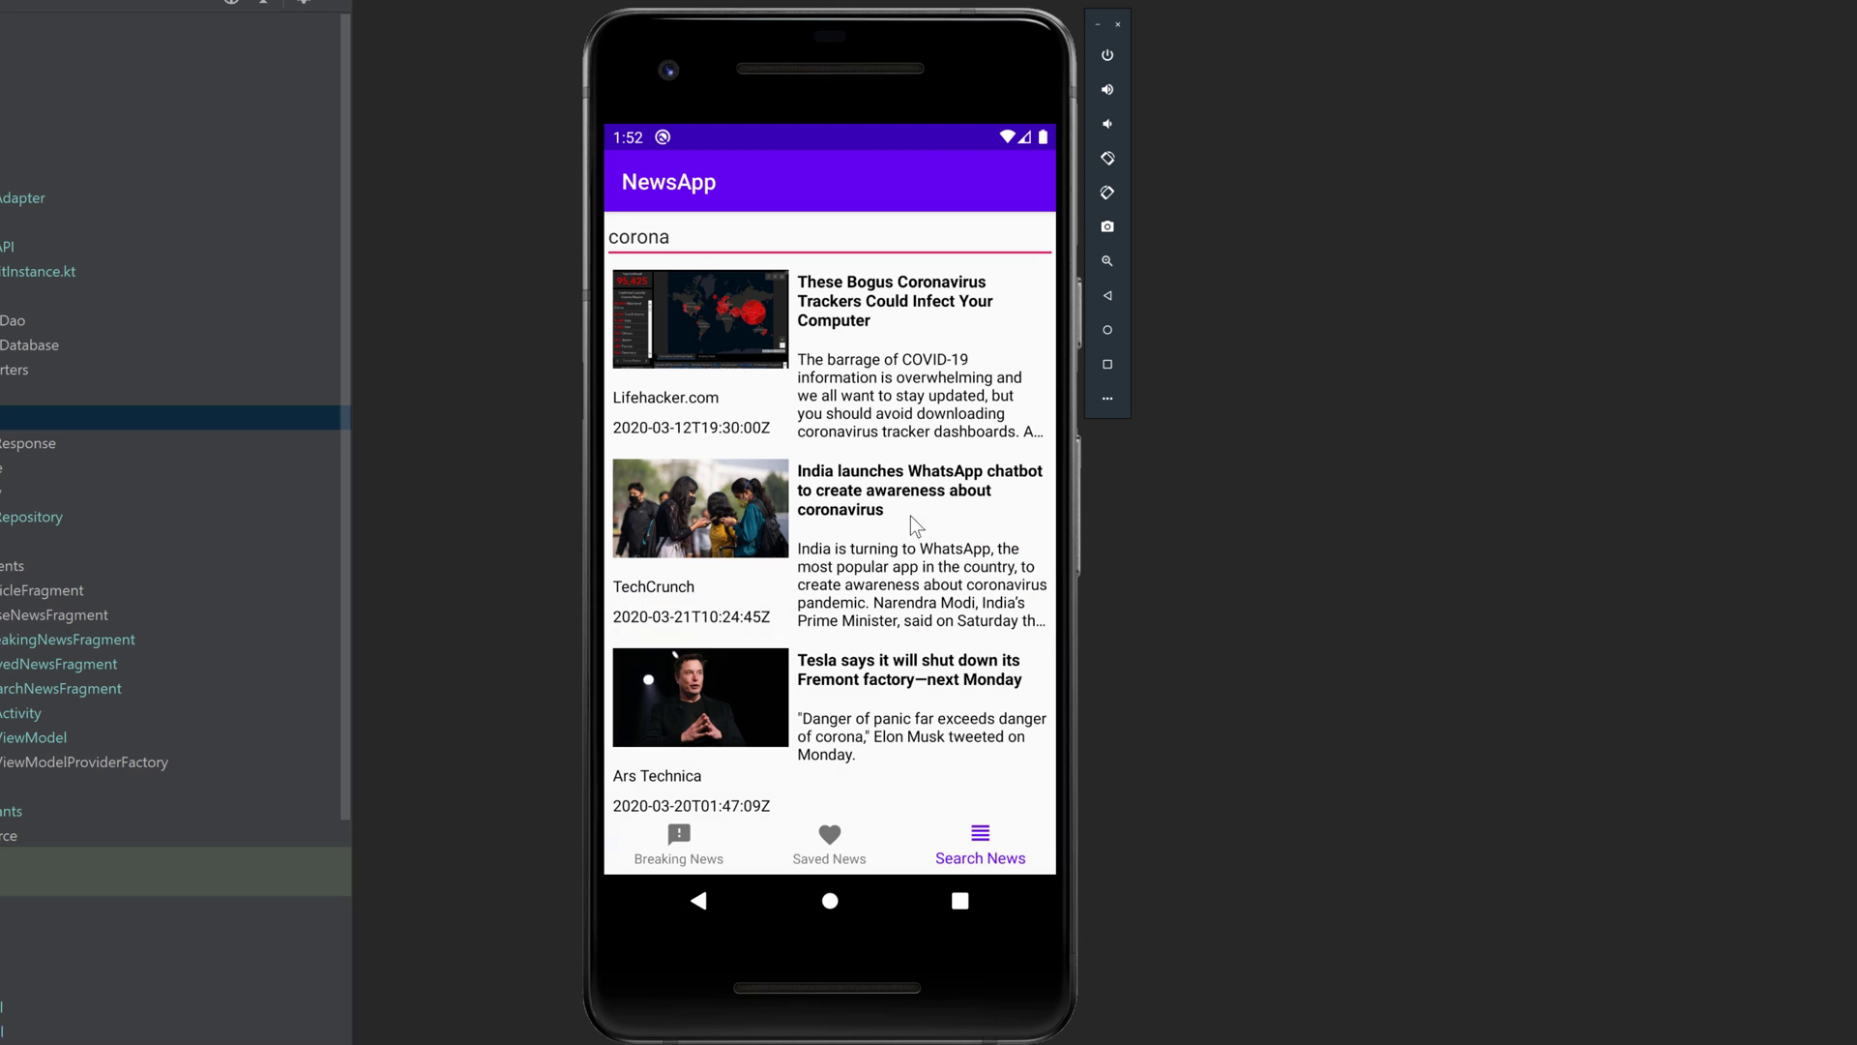
{"action": "scroll", "scroll_direction": "down", "scroll_amount": 3}
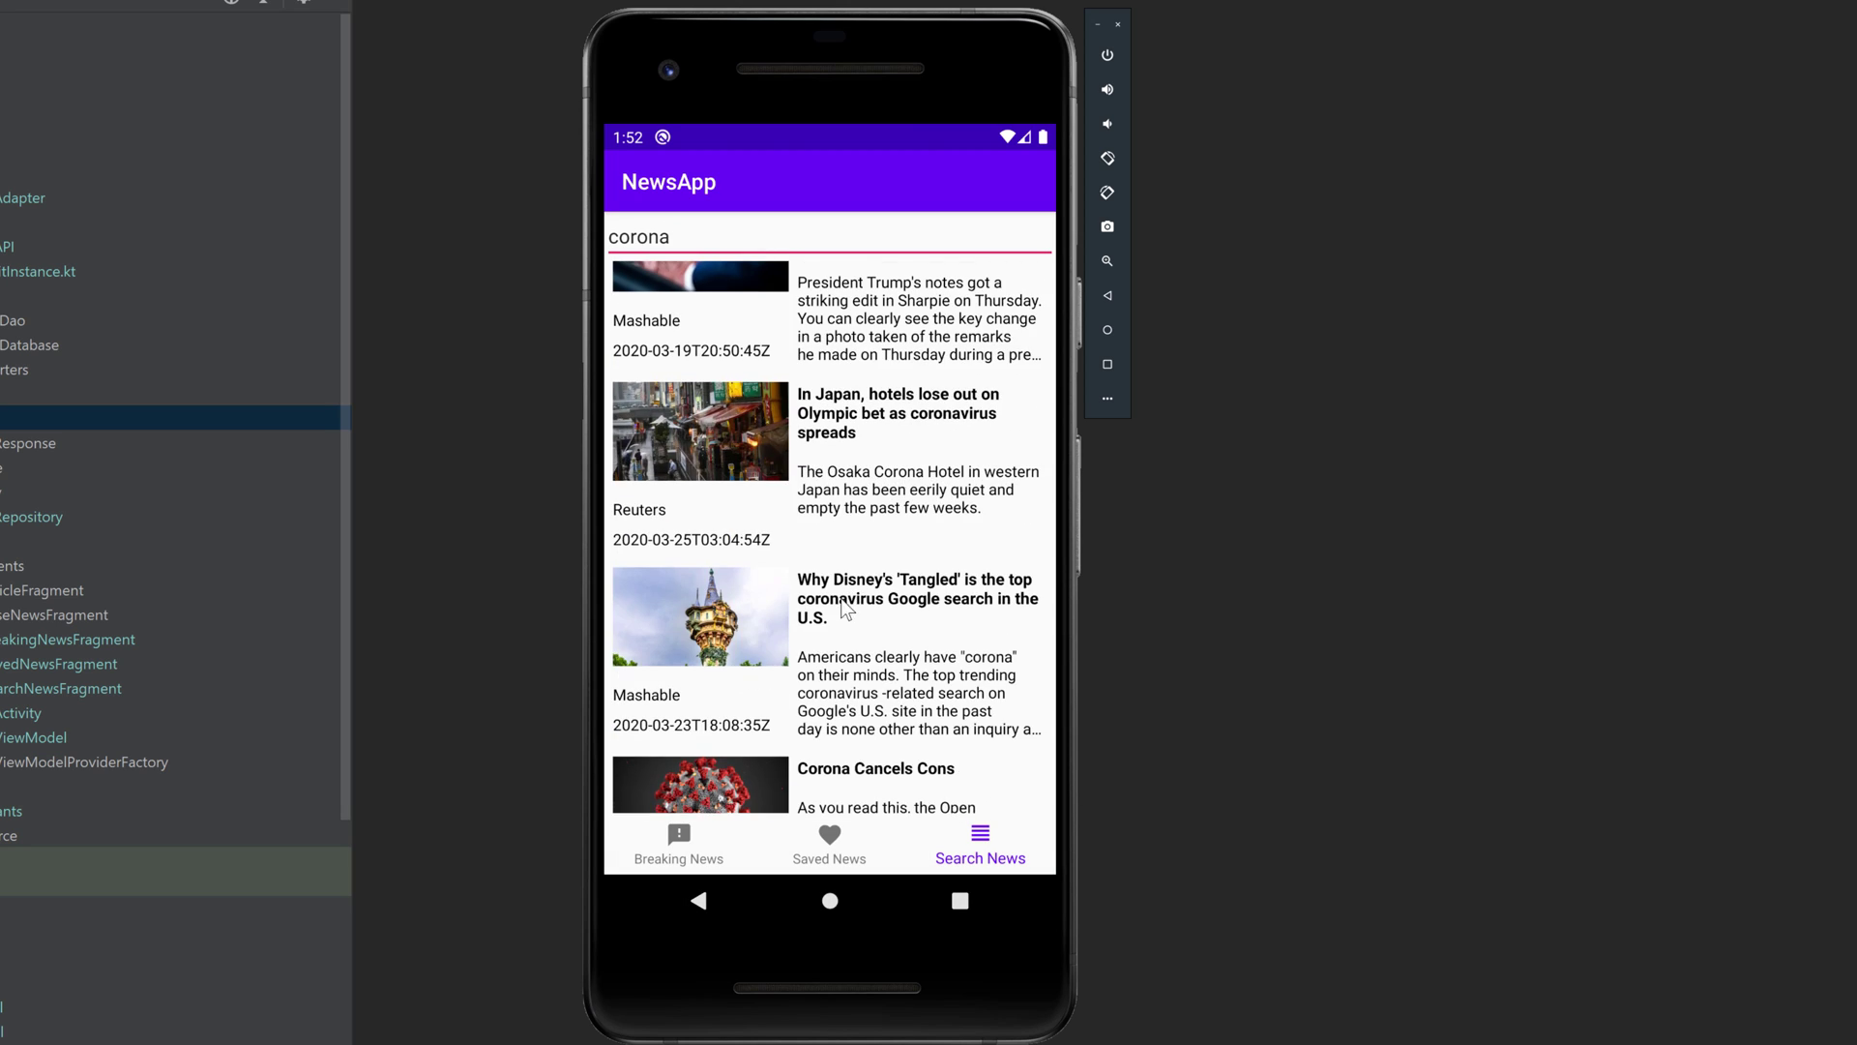
{"action": "scroll", "scroll_direction": "down", "scroll_amount": 3}
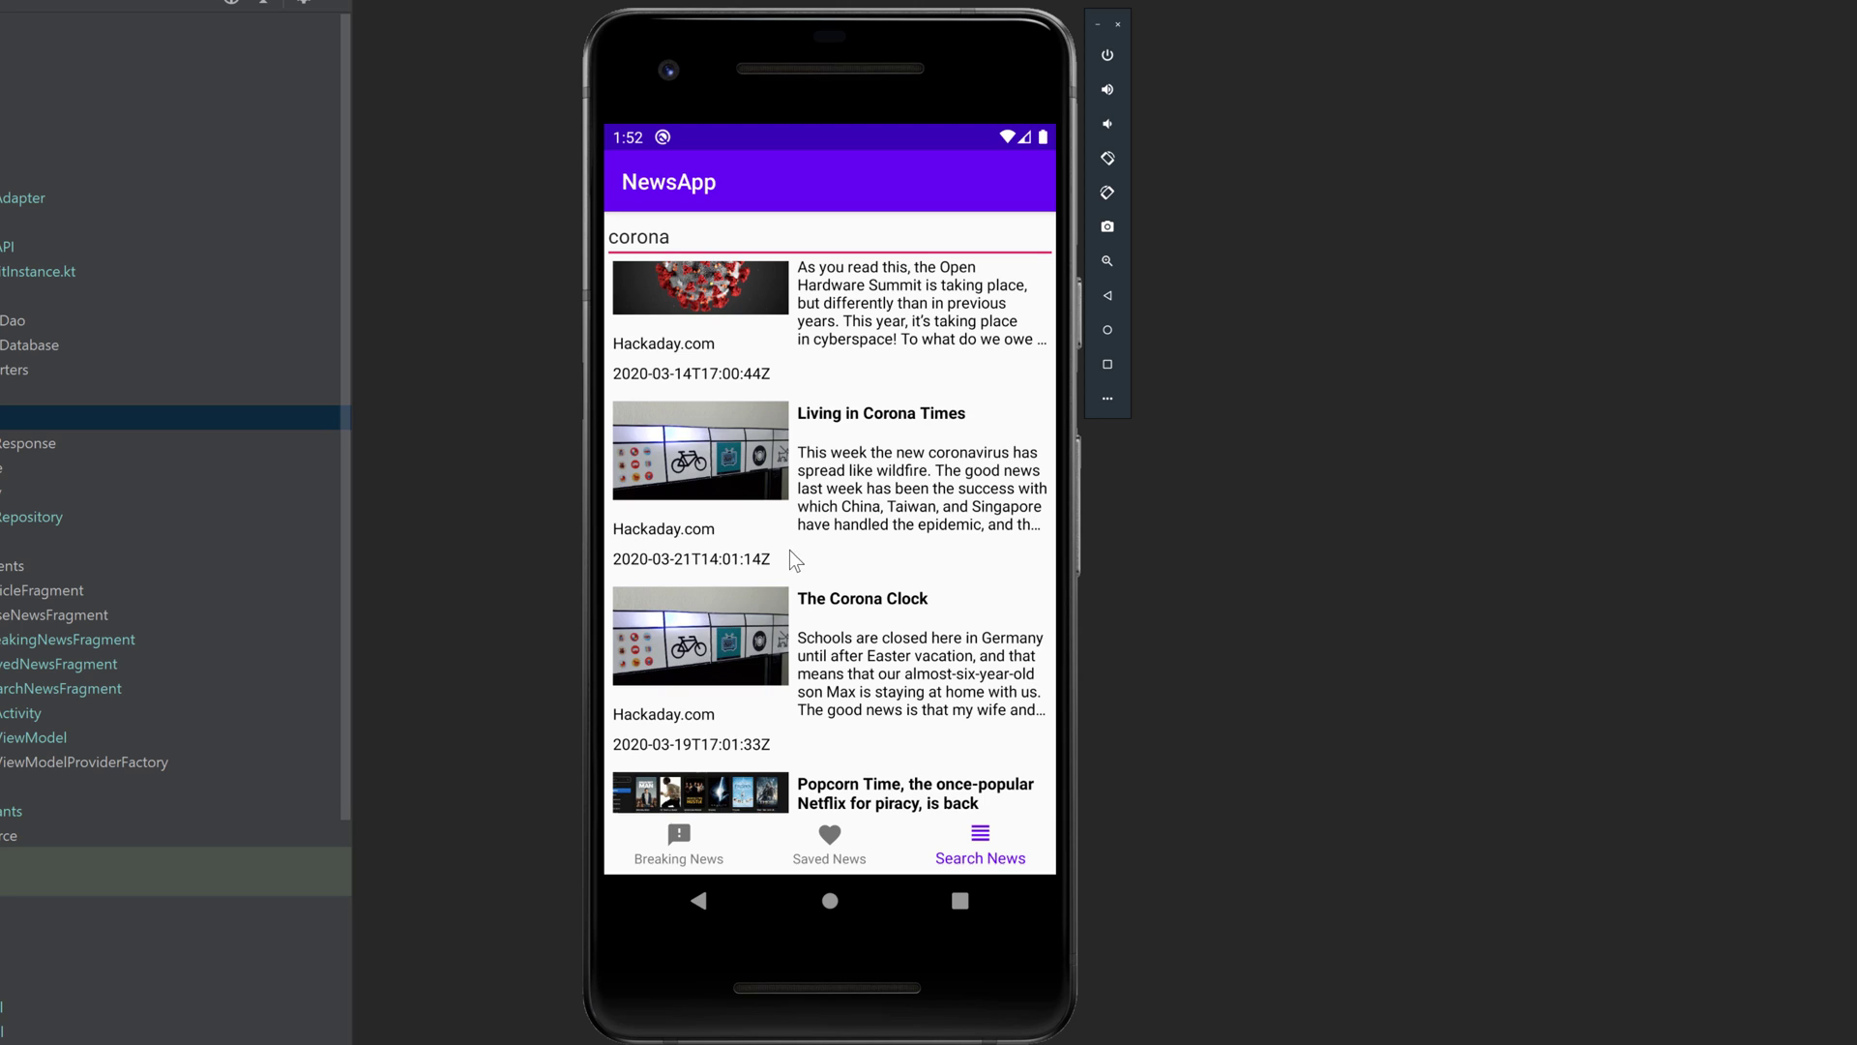
{"action": "scroll", "scroll_direction": "down", "scroll_amount": 3}
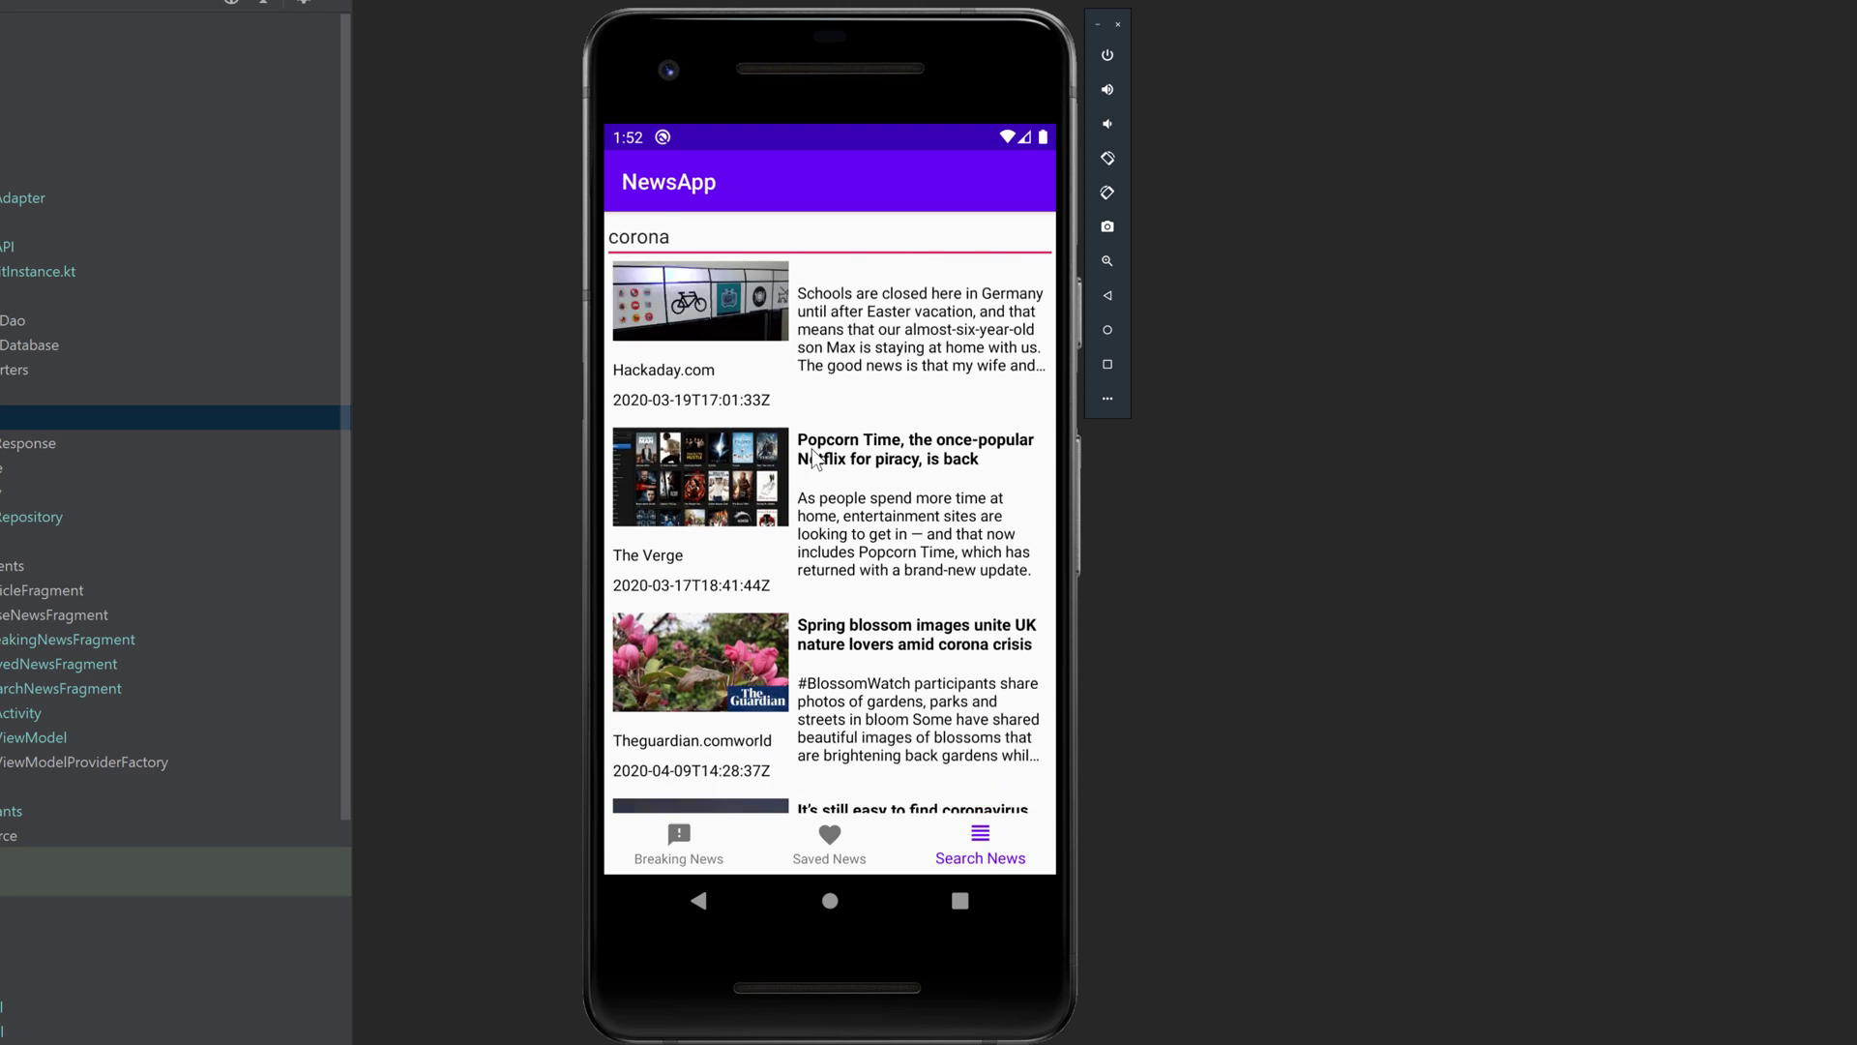
{"action": "scroll", "scroll_direction": "down", "scroll_amount": 3}
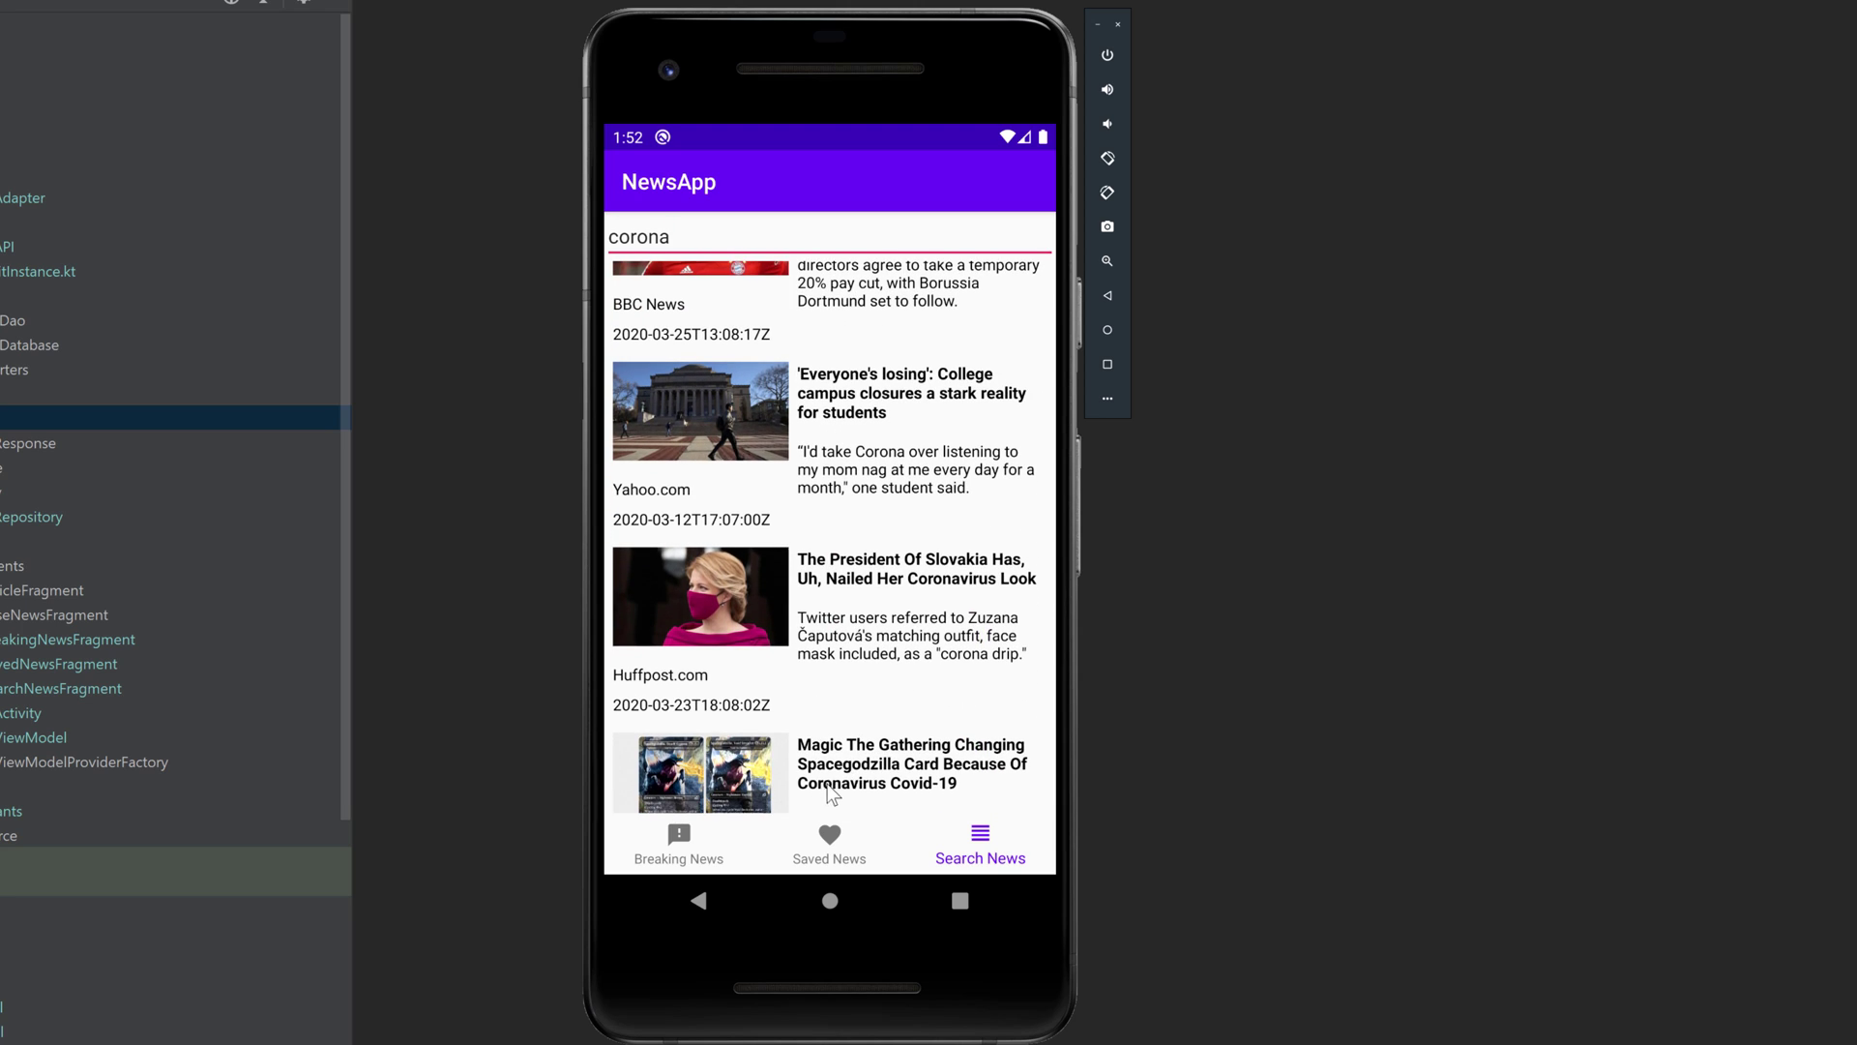
{"action": "scroll", "scroll_direction": "down", "scroll_amount": 3}
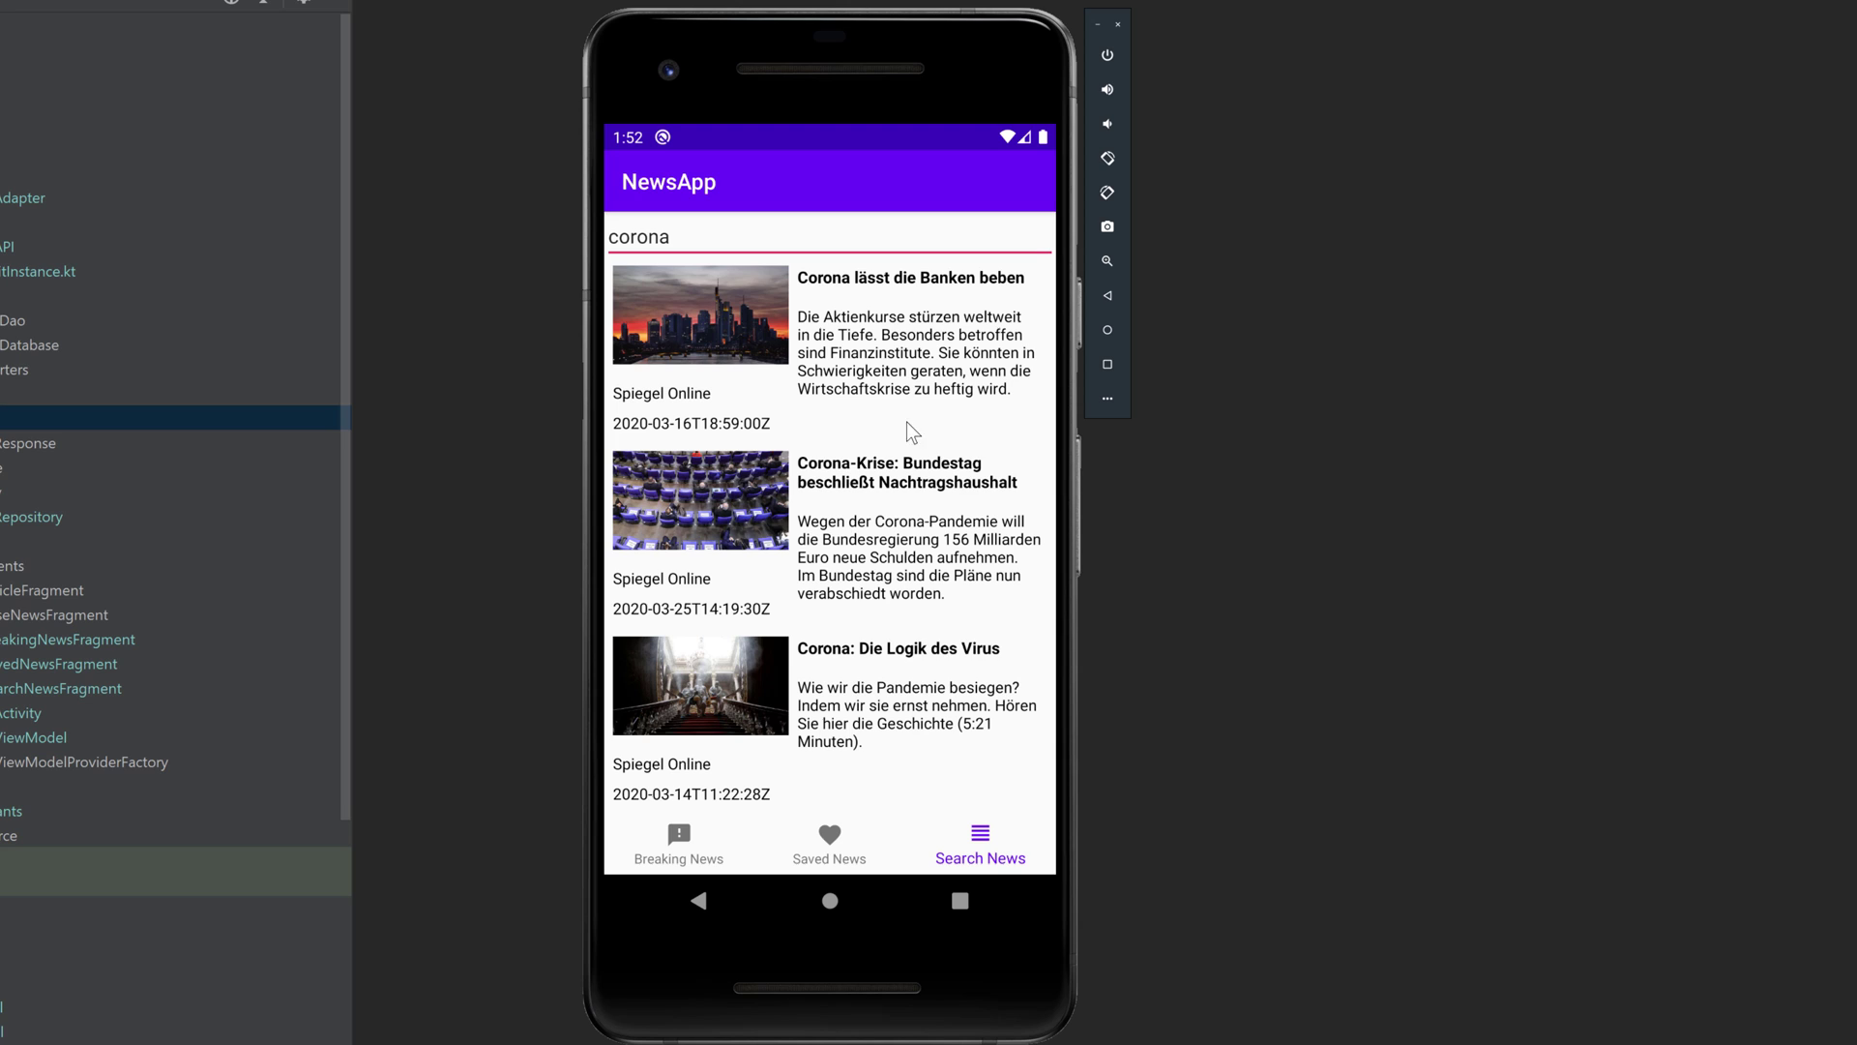
{"action": "mouse_move", "coordinate": [894, 385]}
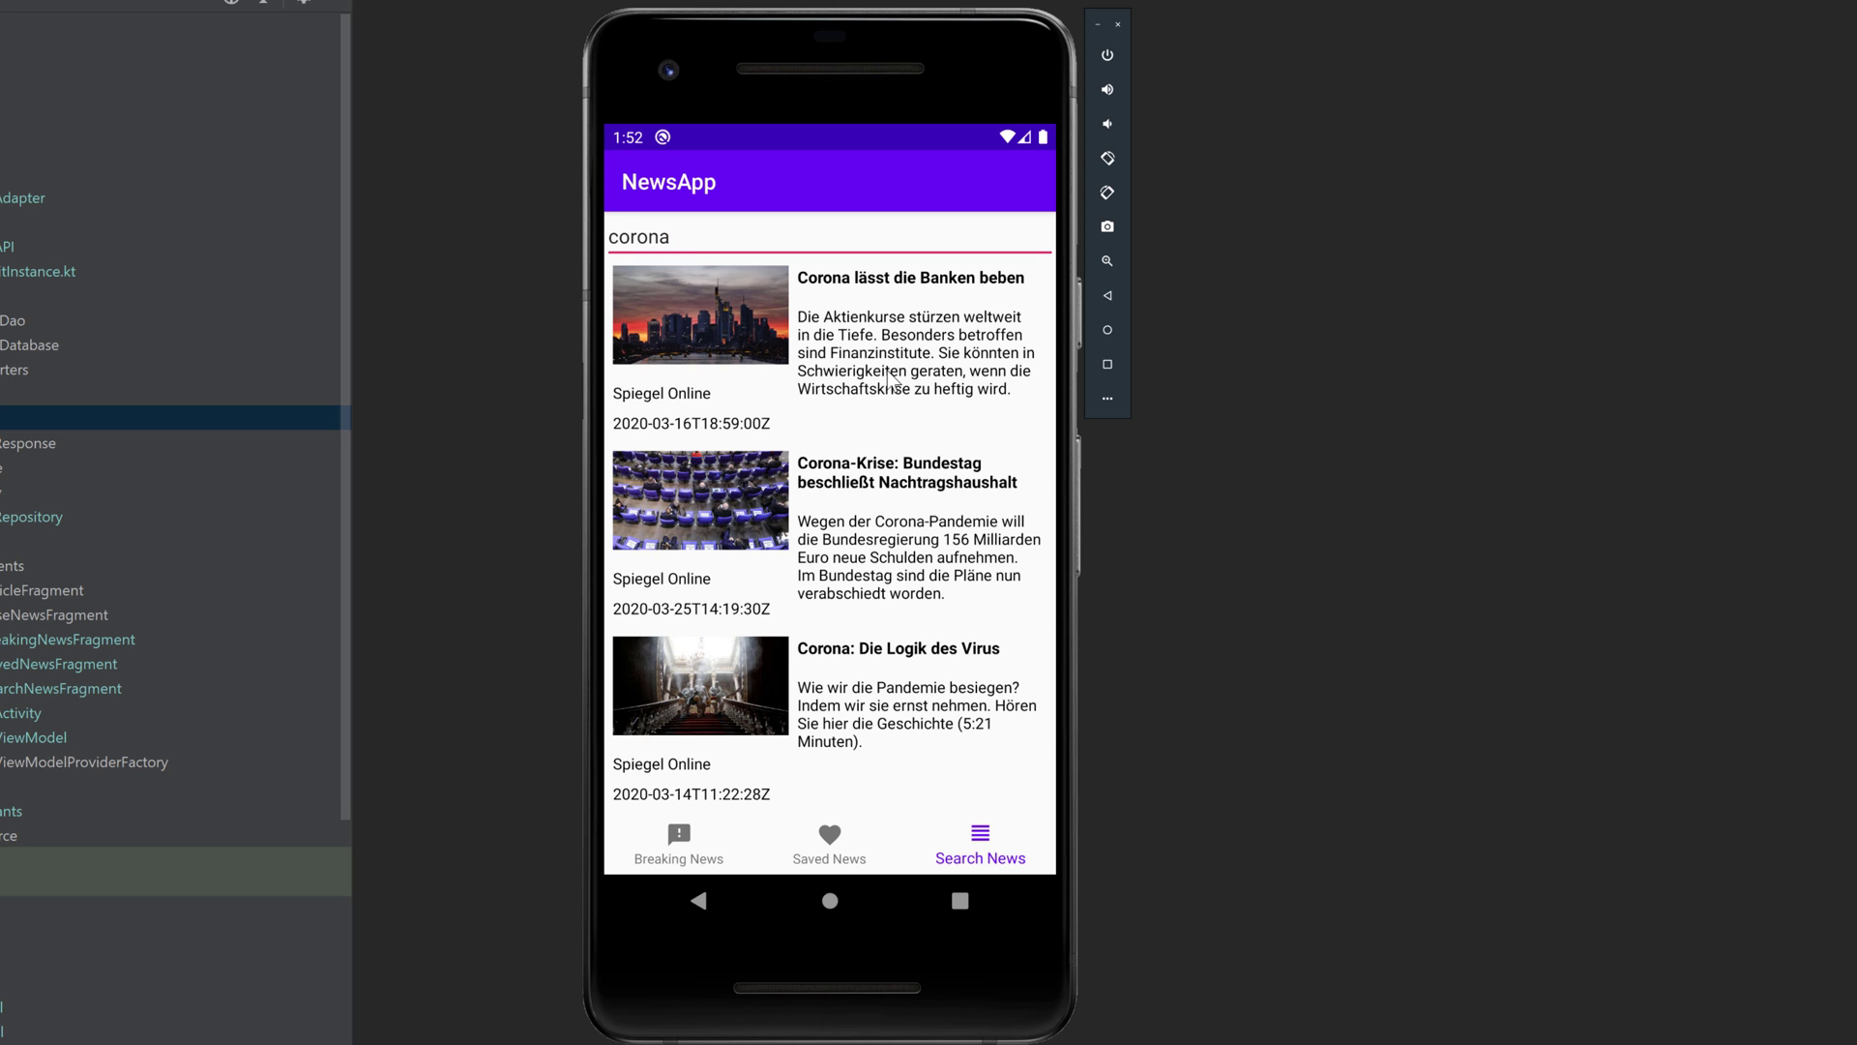
{"action": "scroll", "scroll_direction": "up", "scroll_amount": 3}
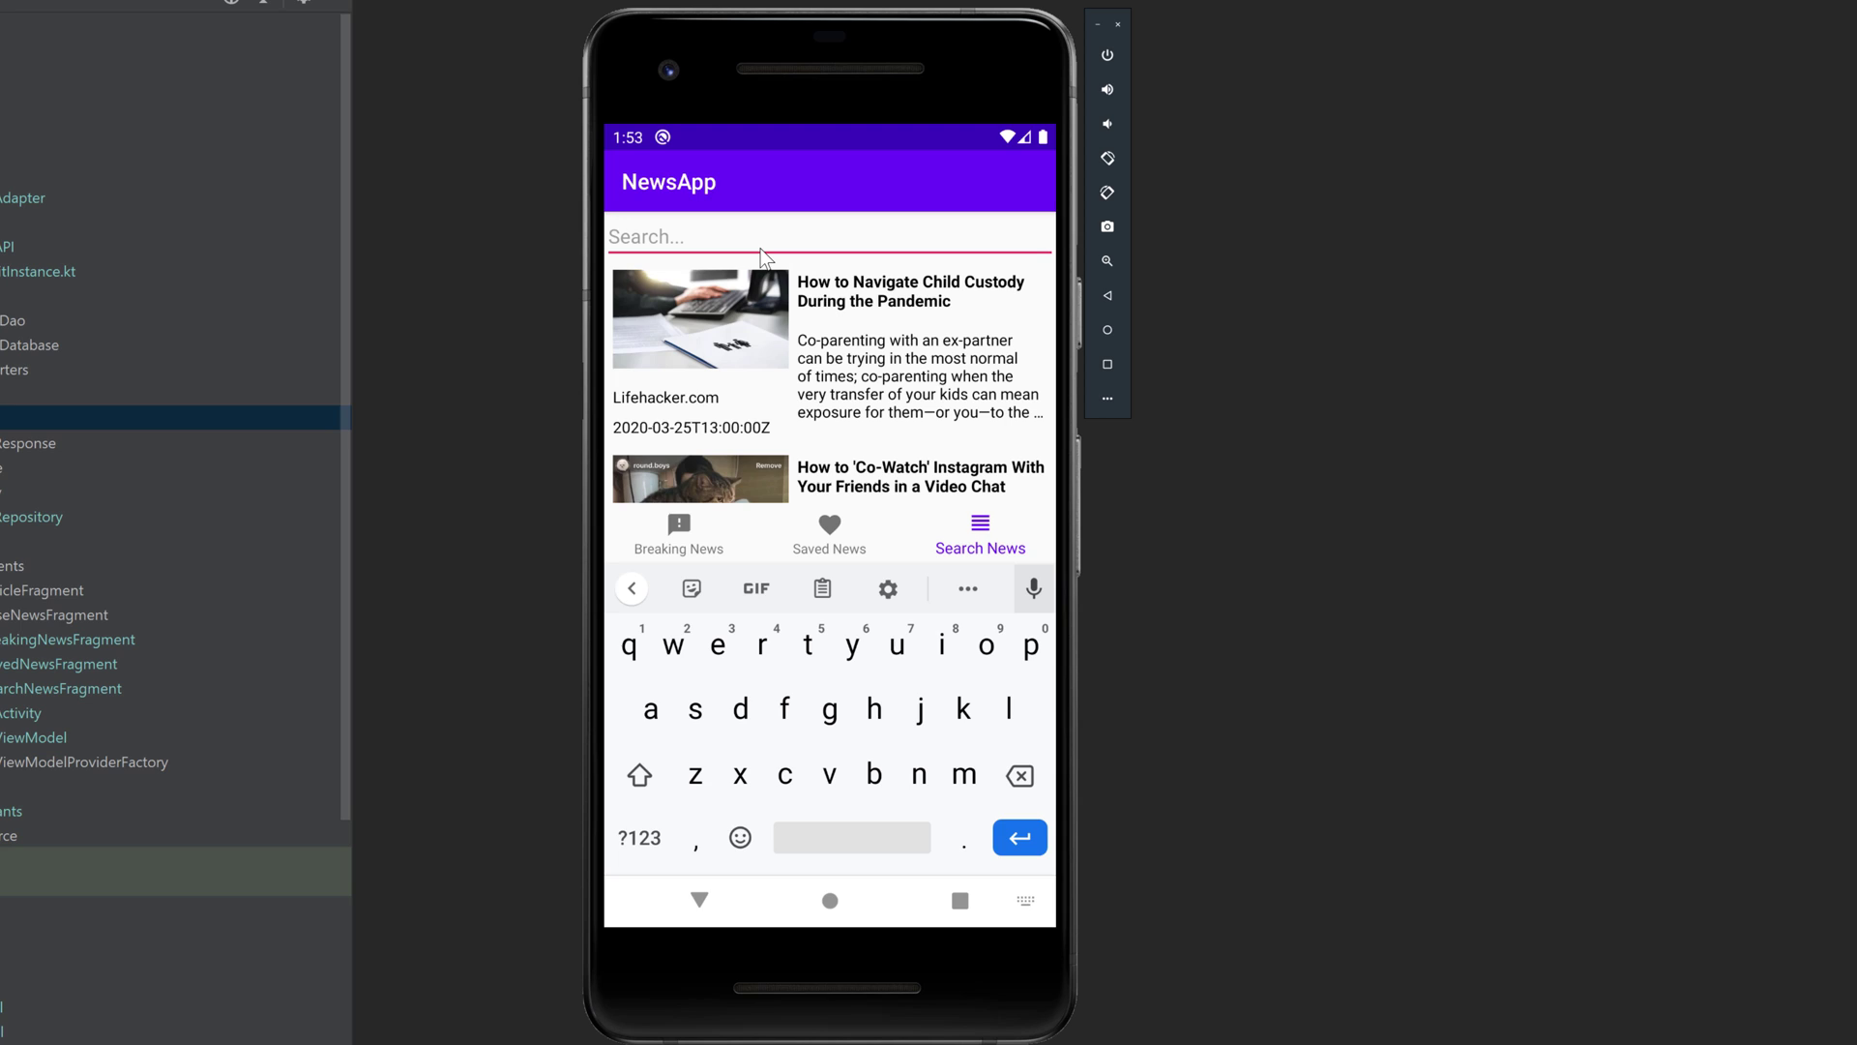
- Re-enter the search query as 'coroa' in the search field
{"action": "type", "text": "coroa"}
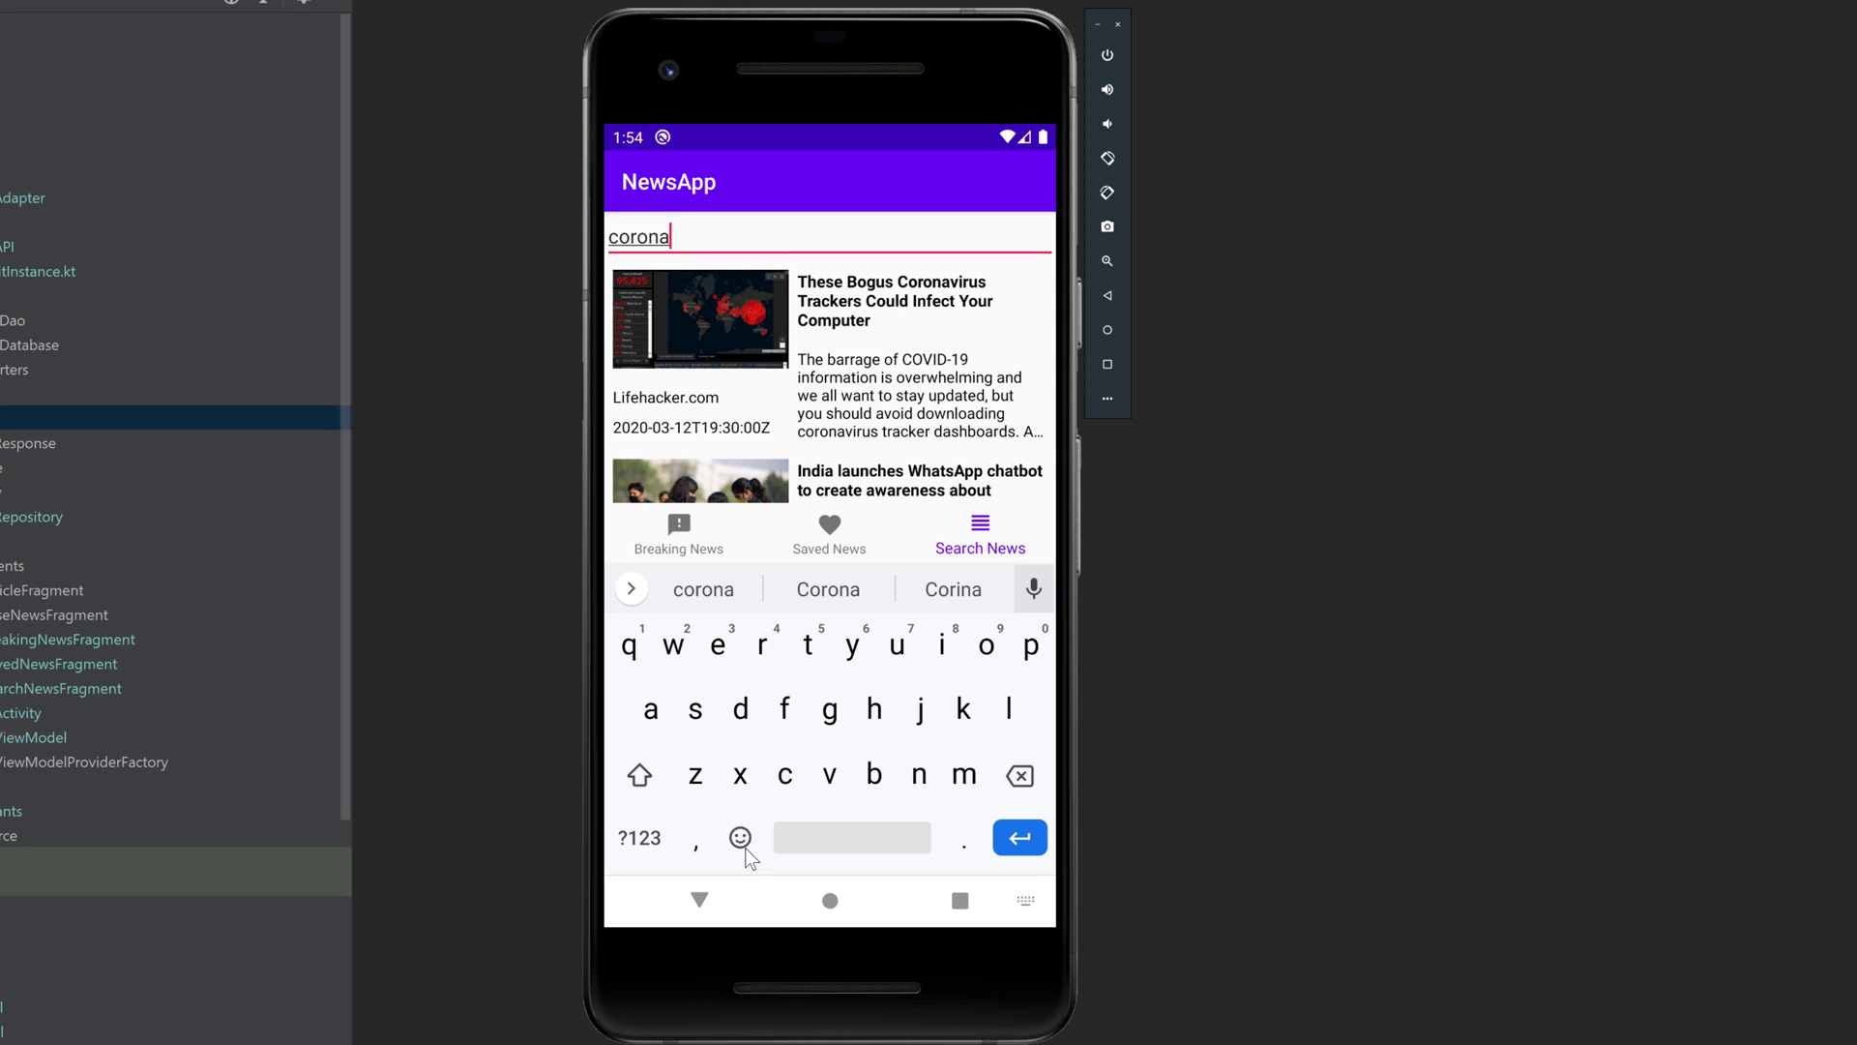
- Read the bogus coronavirus trackers article, save it with the heart button and return to Saved News
{"action": "left_click", "coordinate": [1020, 837]}
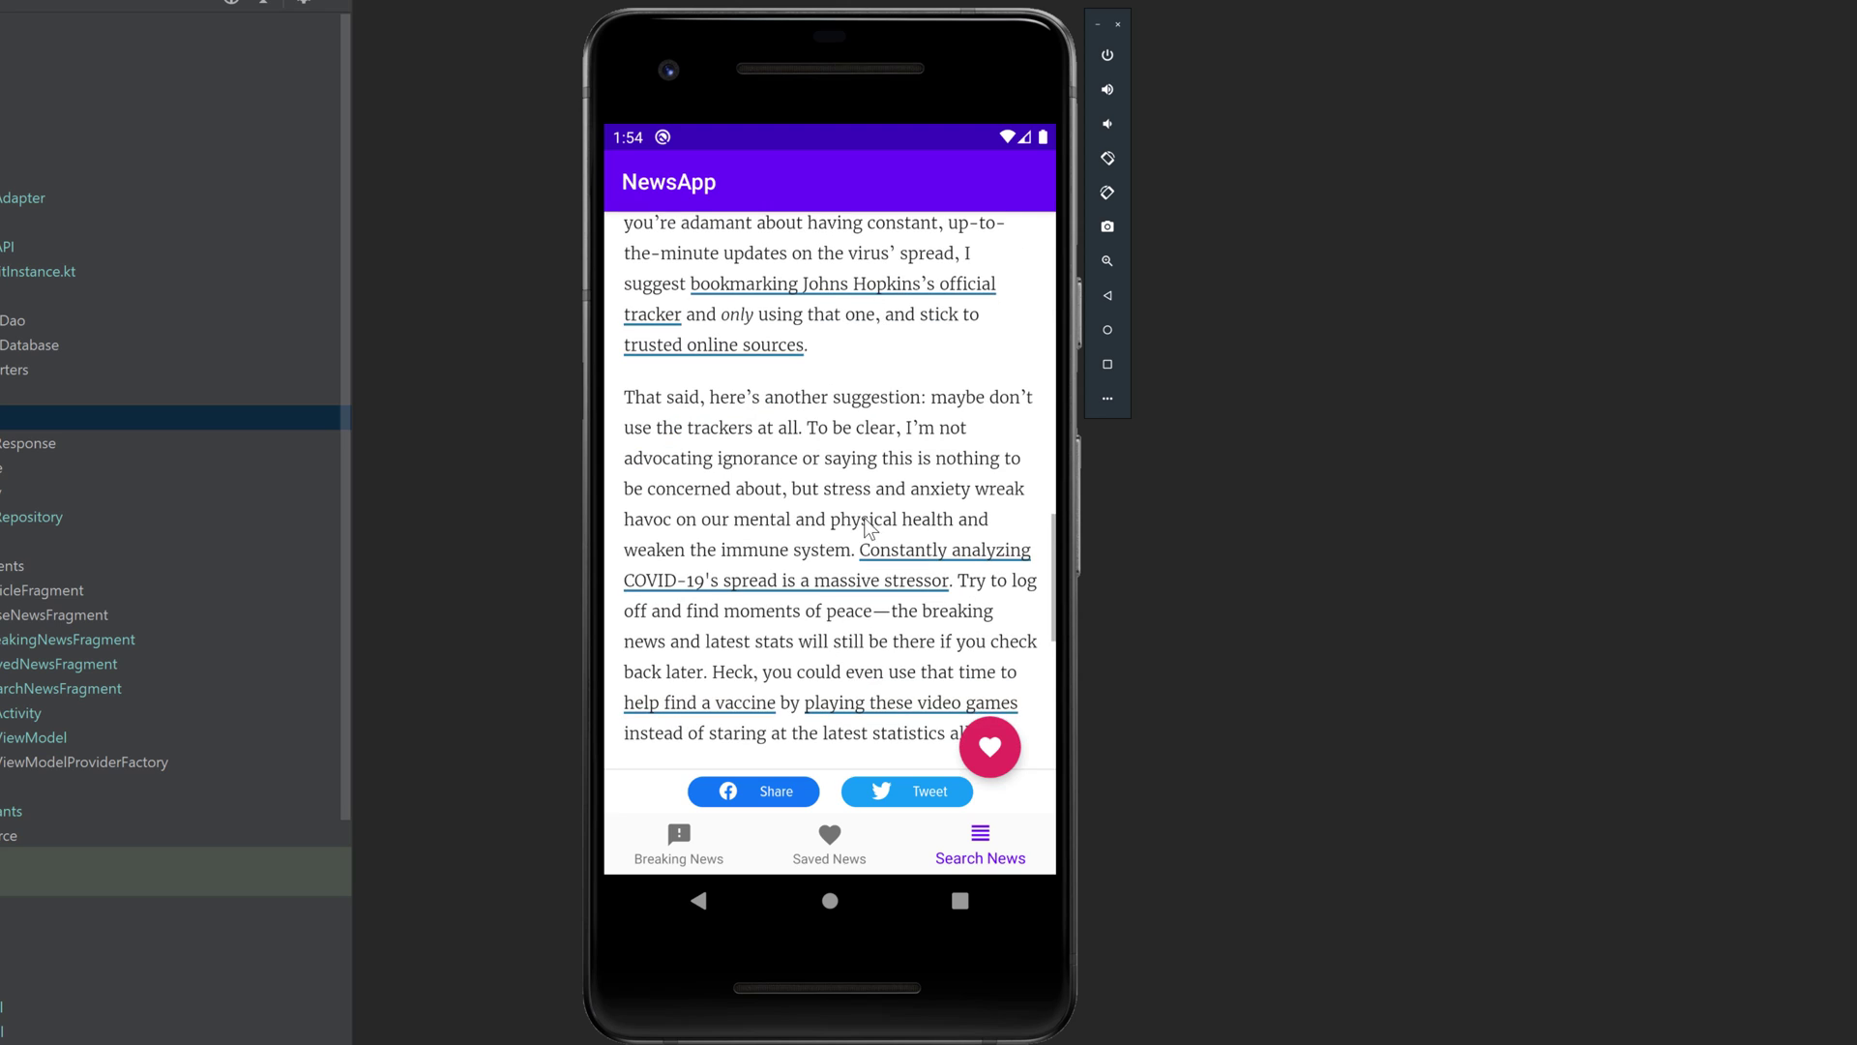
{"action": "scroll", "scroll_direction": "up", "scroll_amount": 3}
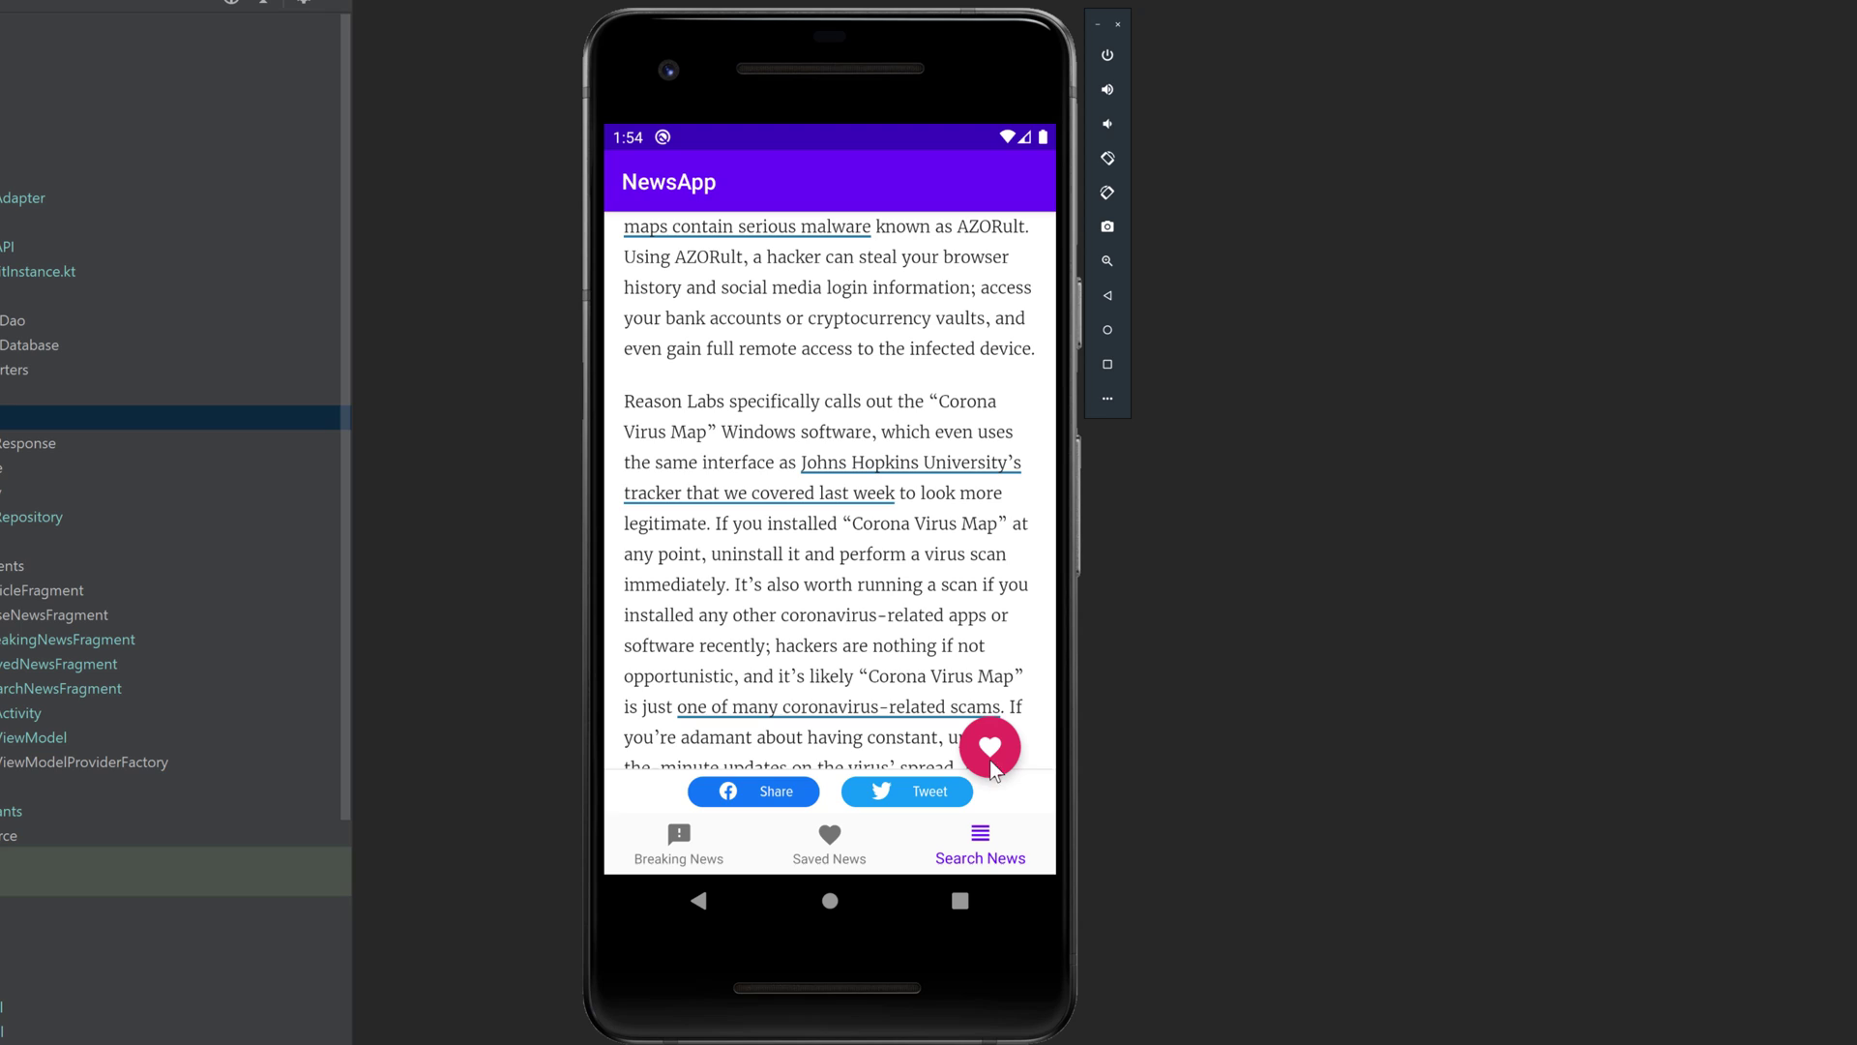
{"action": "mouse_move", "coordinate": [999, 765]}
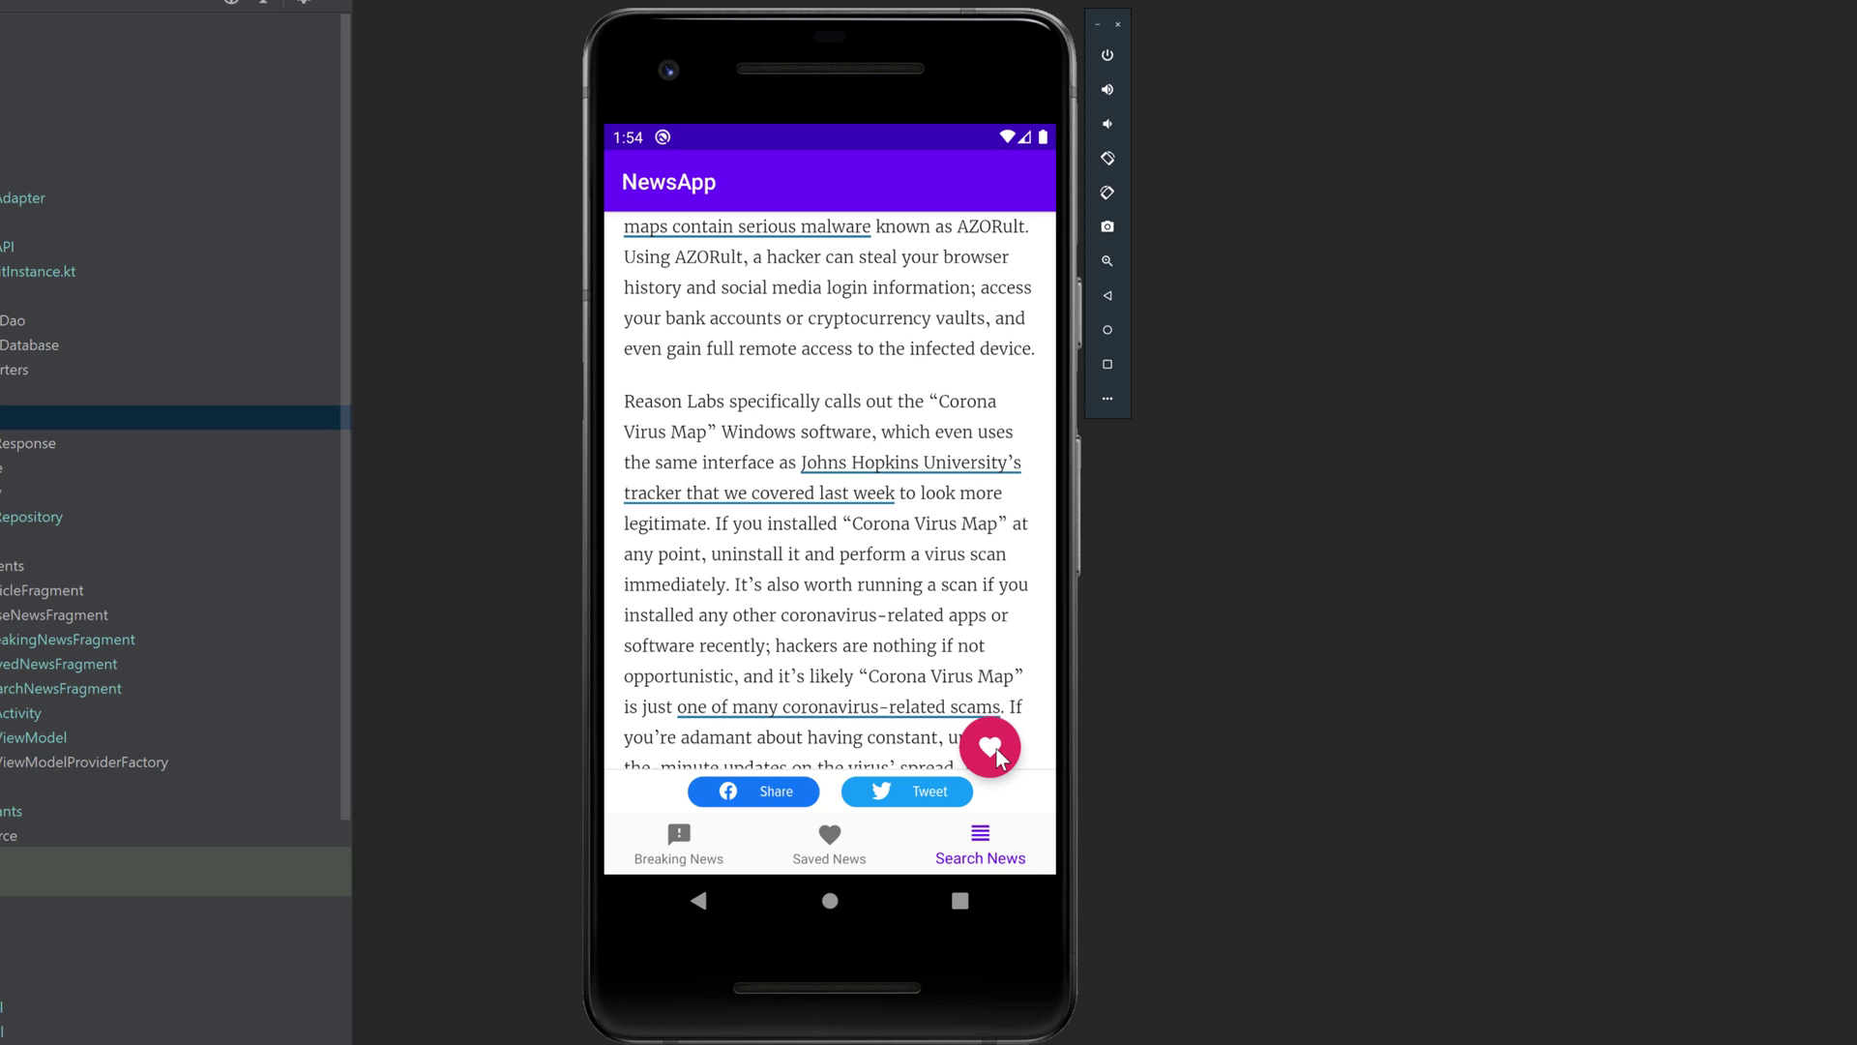
{"action": "left_click", "coordinate": [991, 746]}
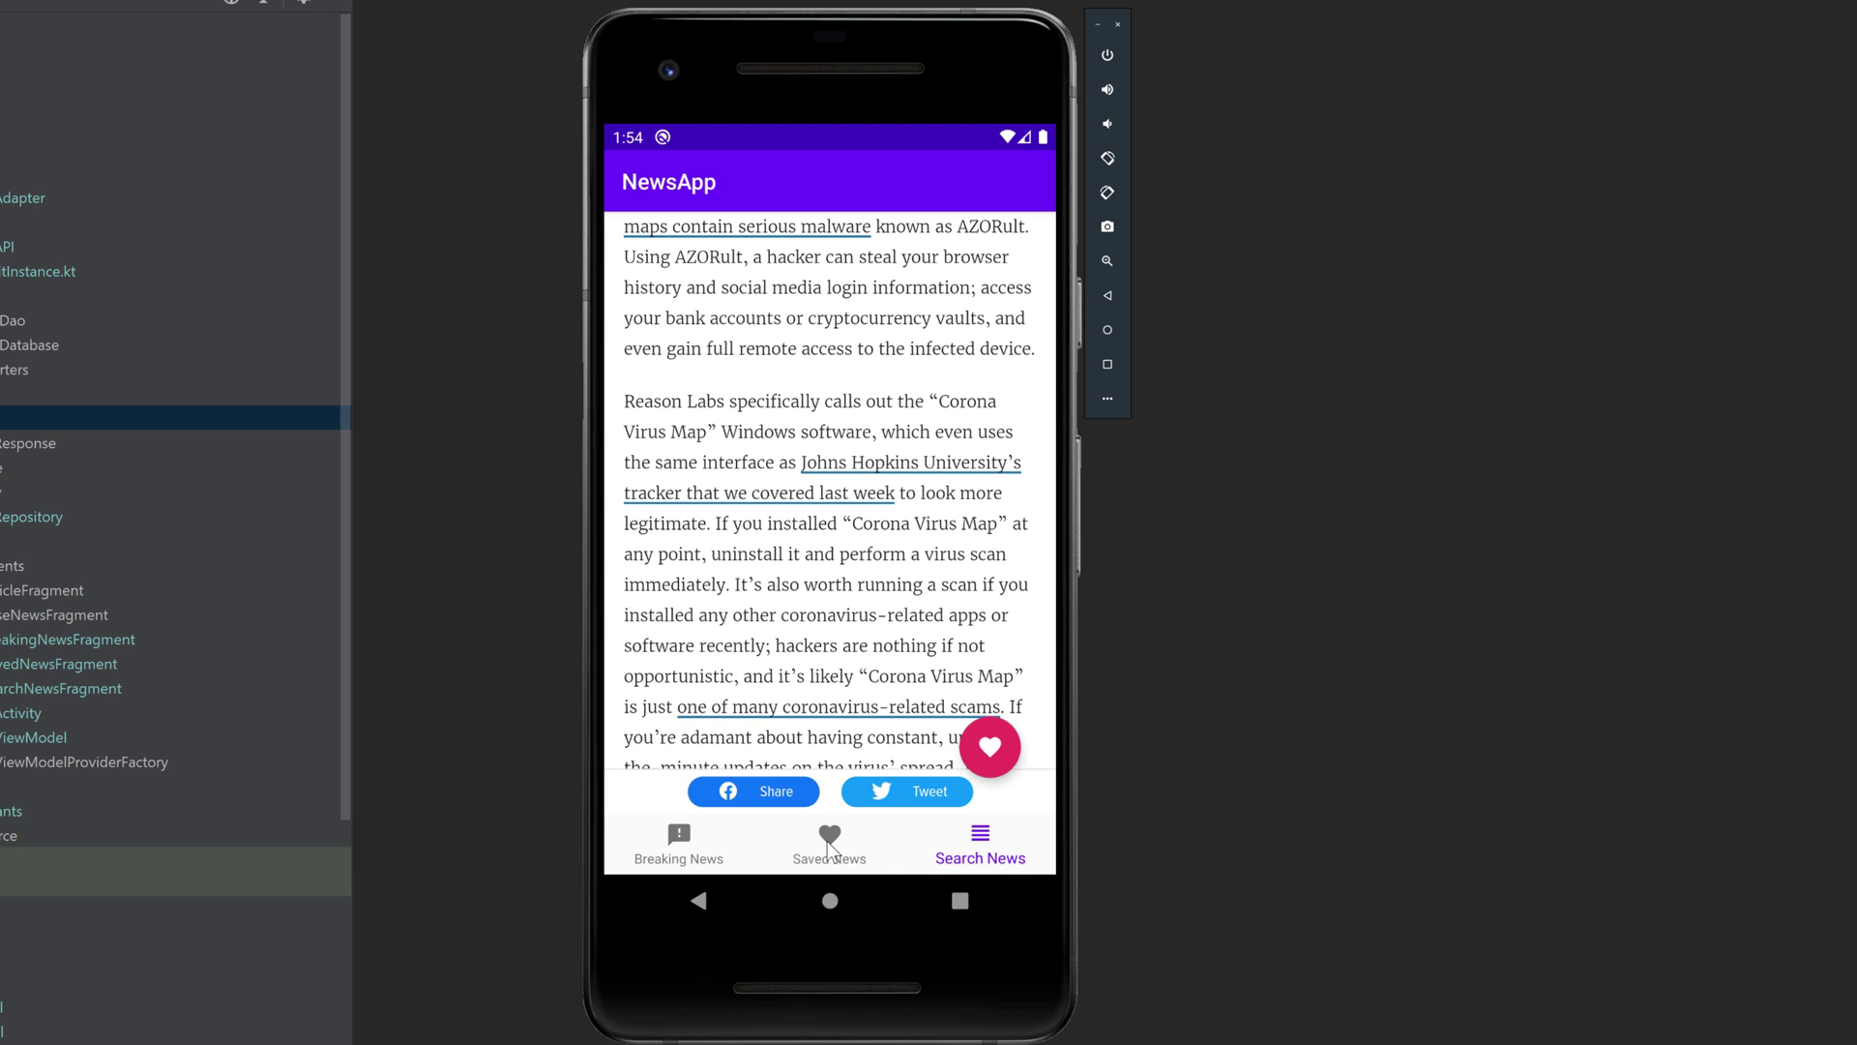
{"action": "left_click", "coordinate": [830, 844]}
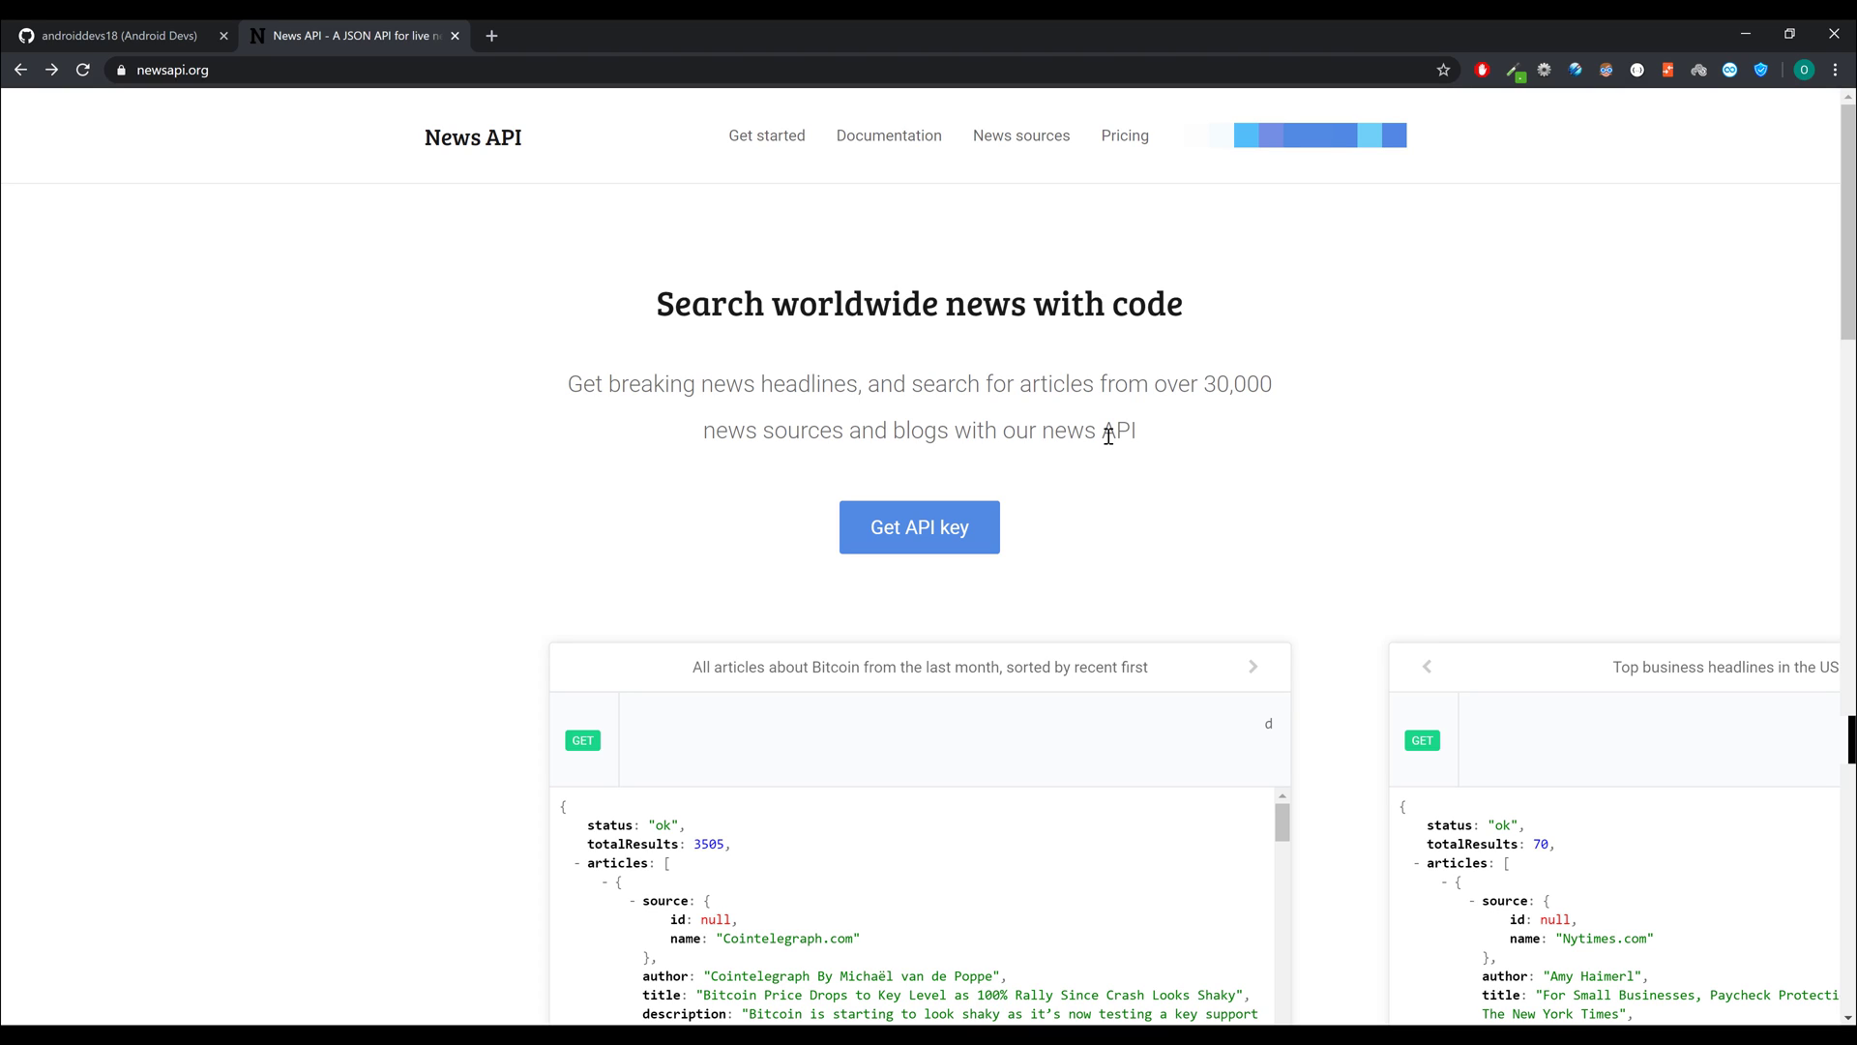
{"action": "mouse_move", "coordinate": [227, 115]}
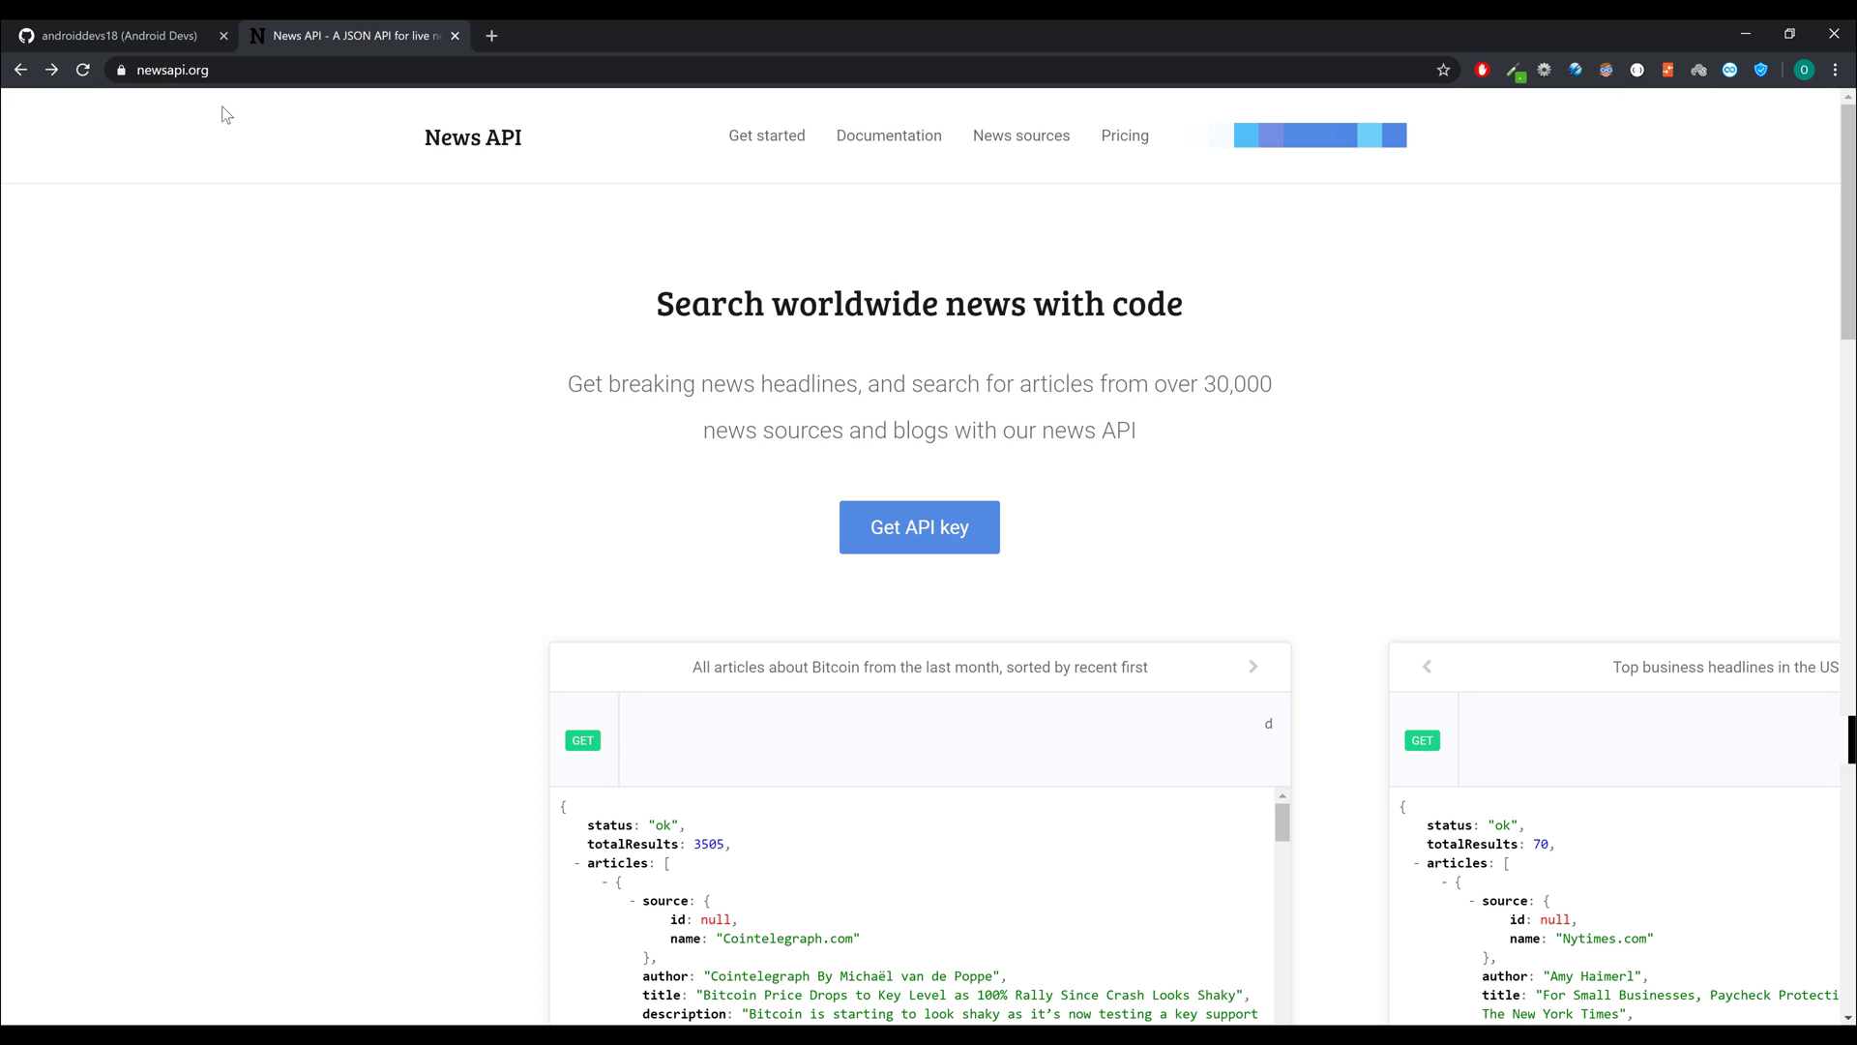
{"action": "mouse_move", "coordinate": [634, 463]}
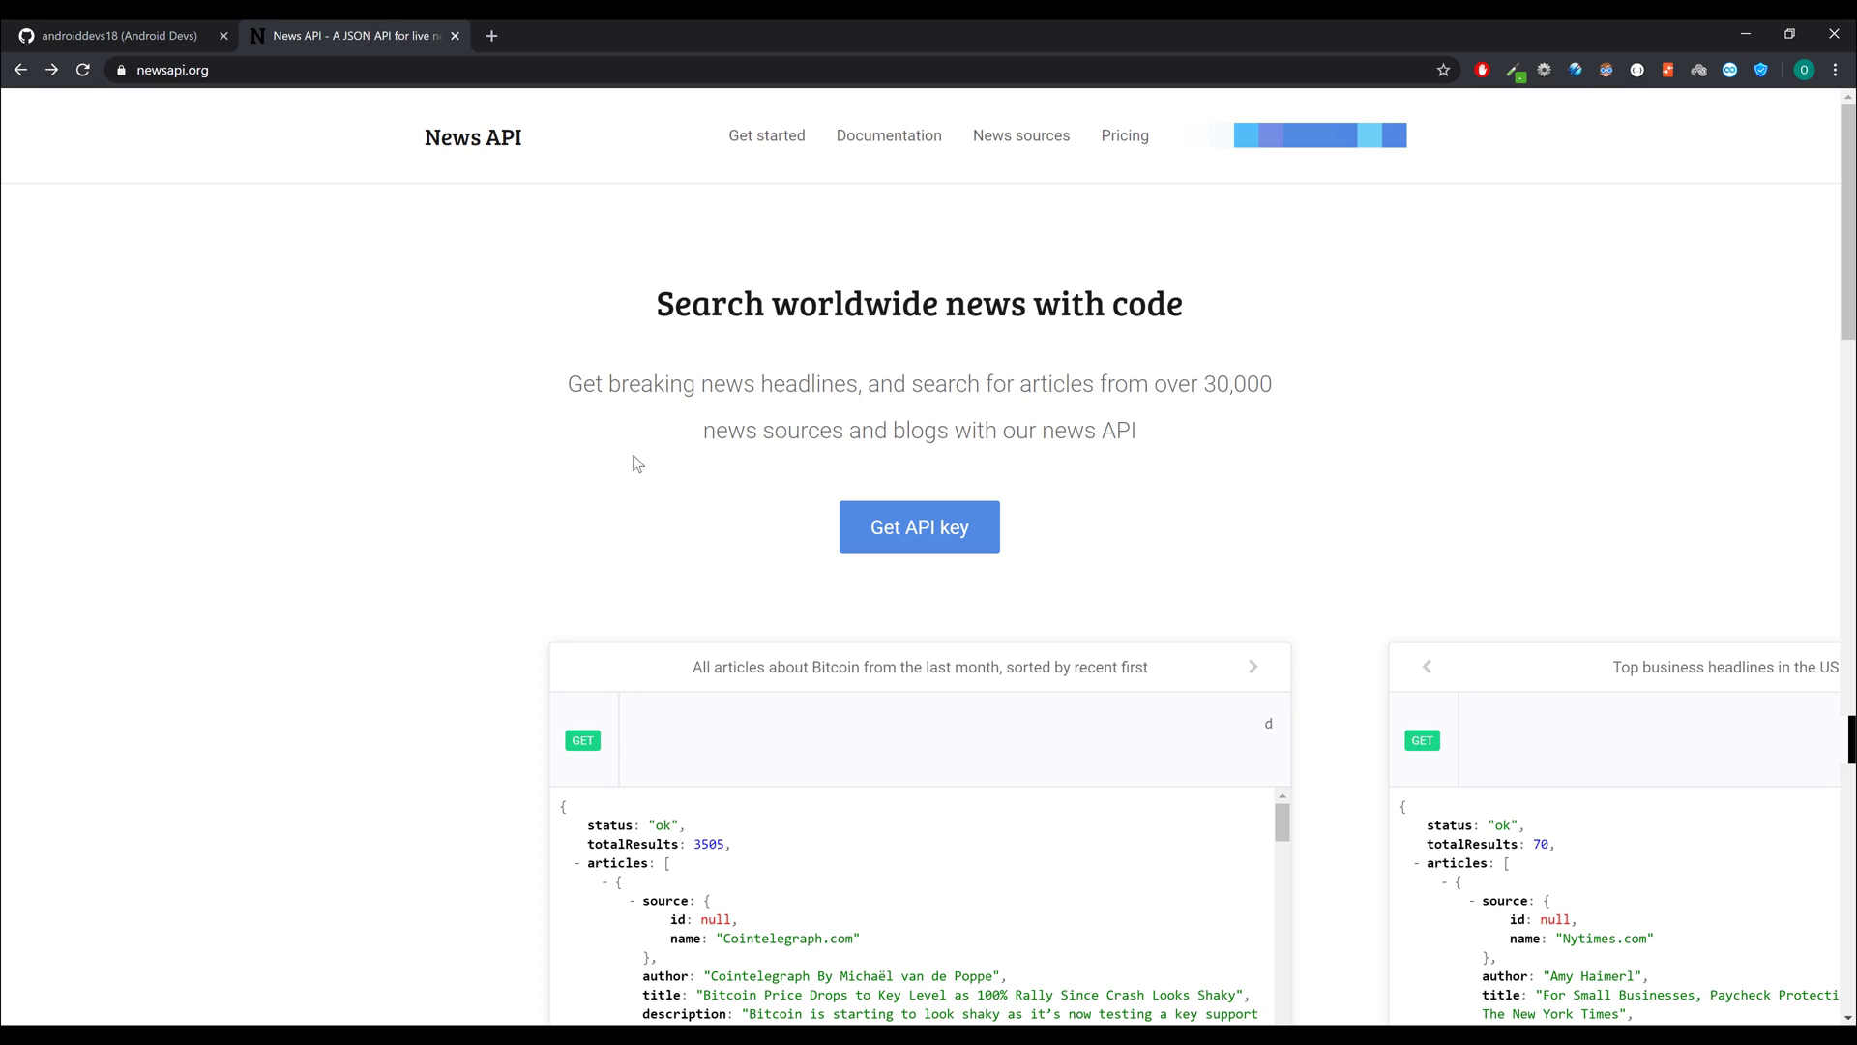
{"action": "mouse_move", "coordinate": [683, 455]}
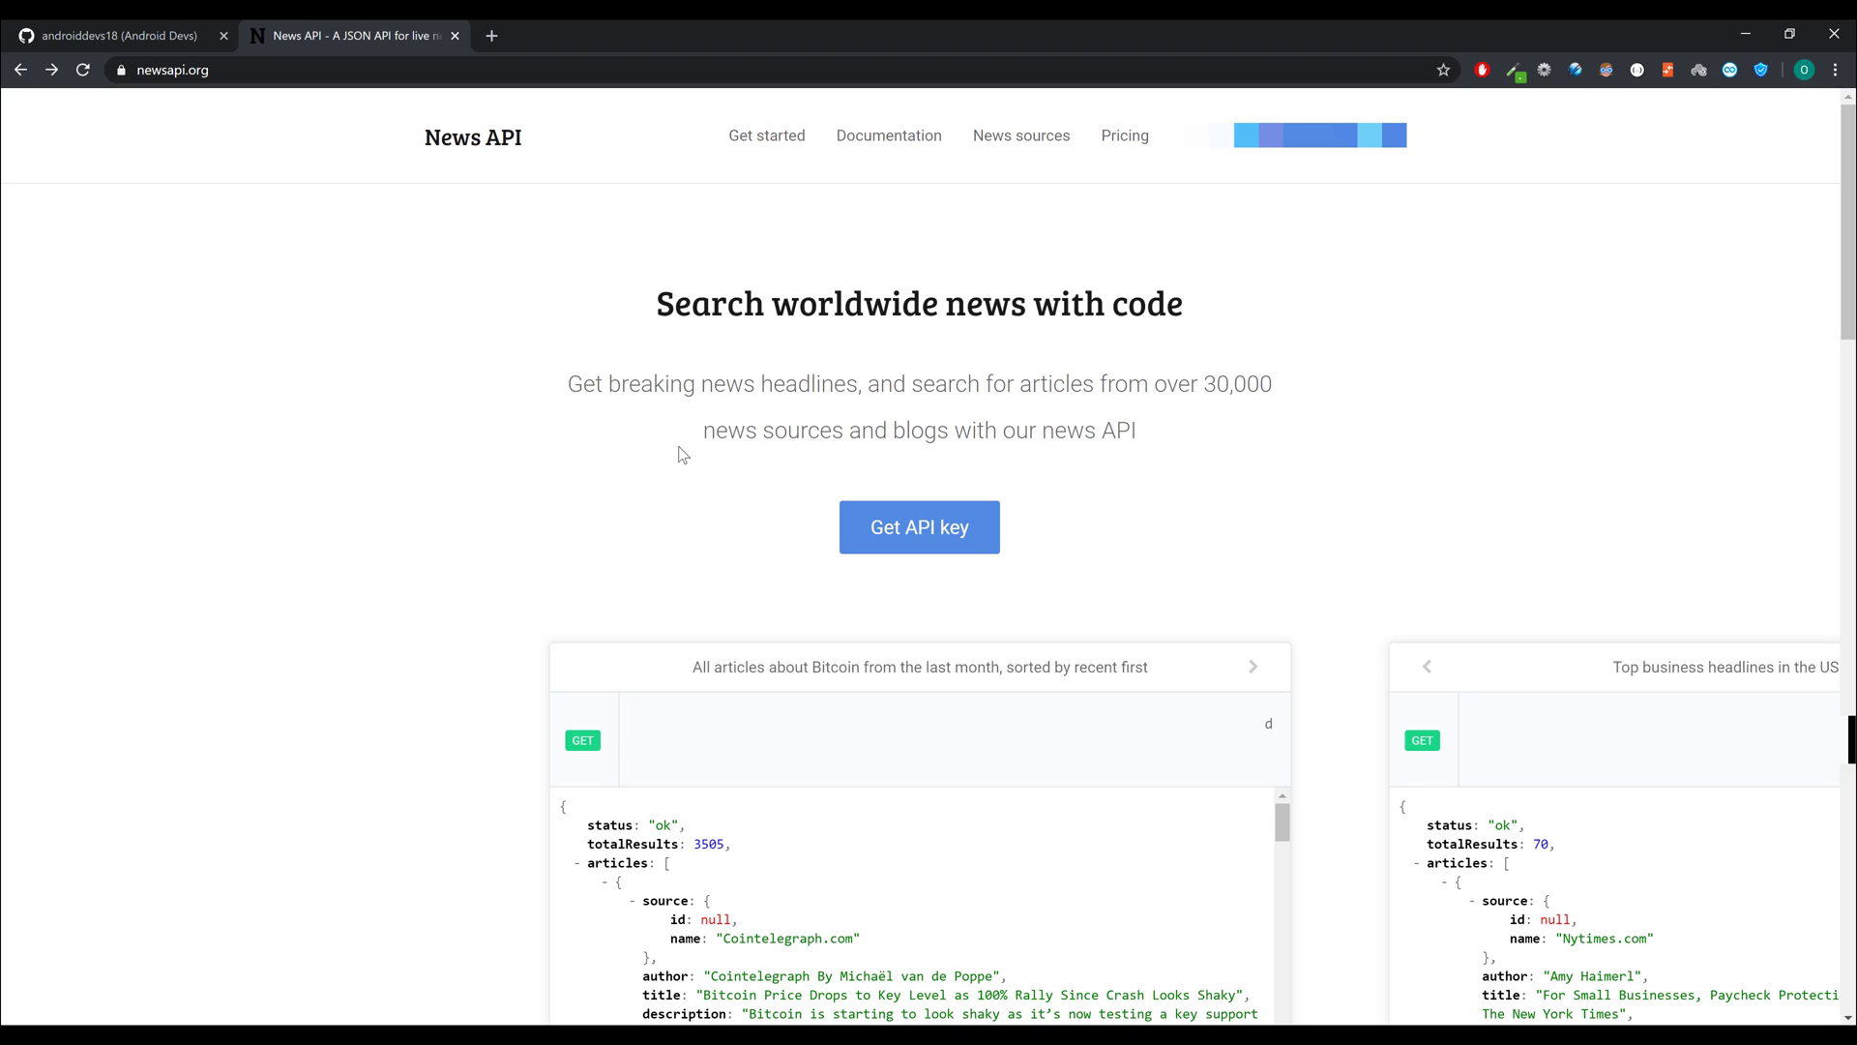
{"action": "mouse_move", "coordinate": [842, 499]}
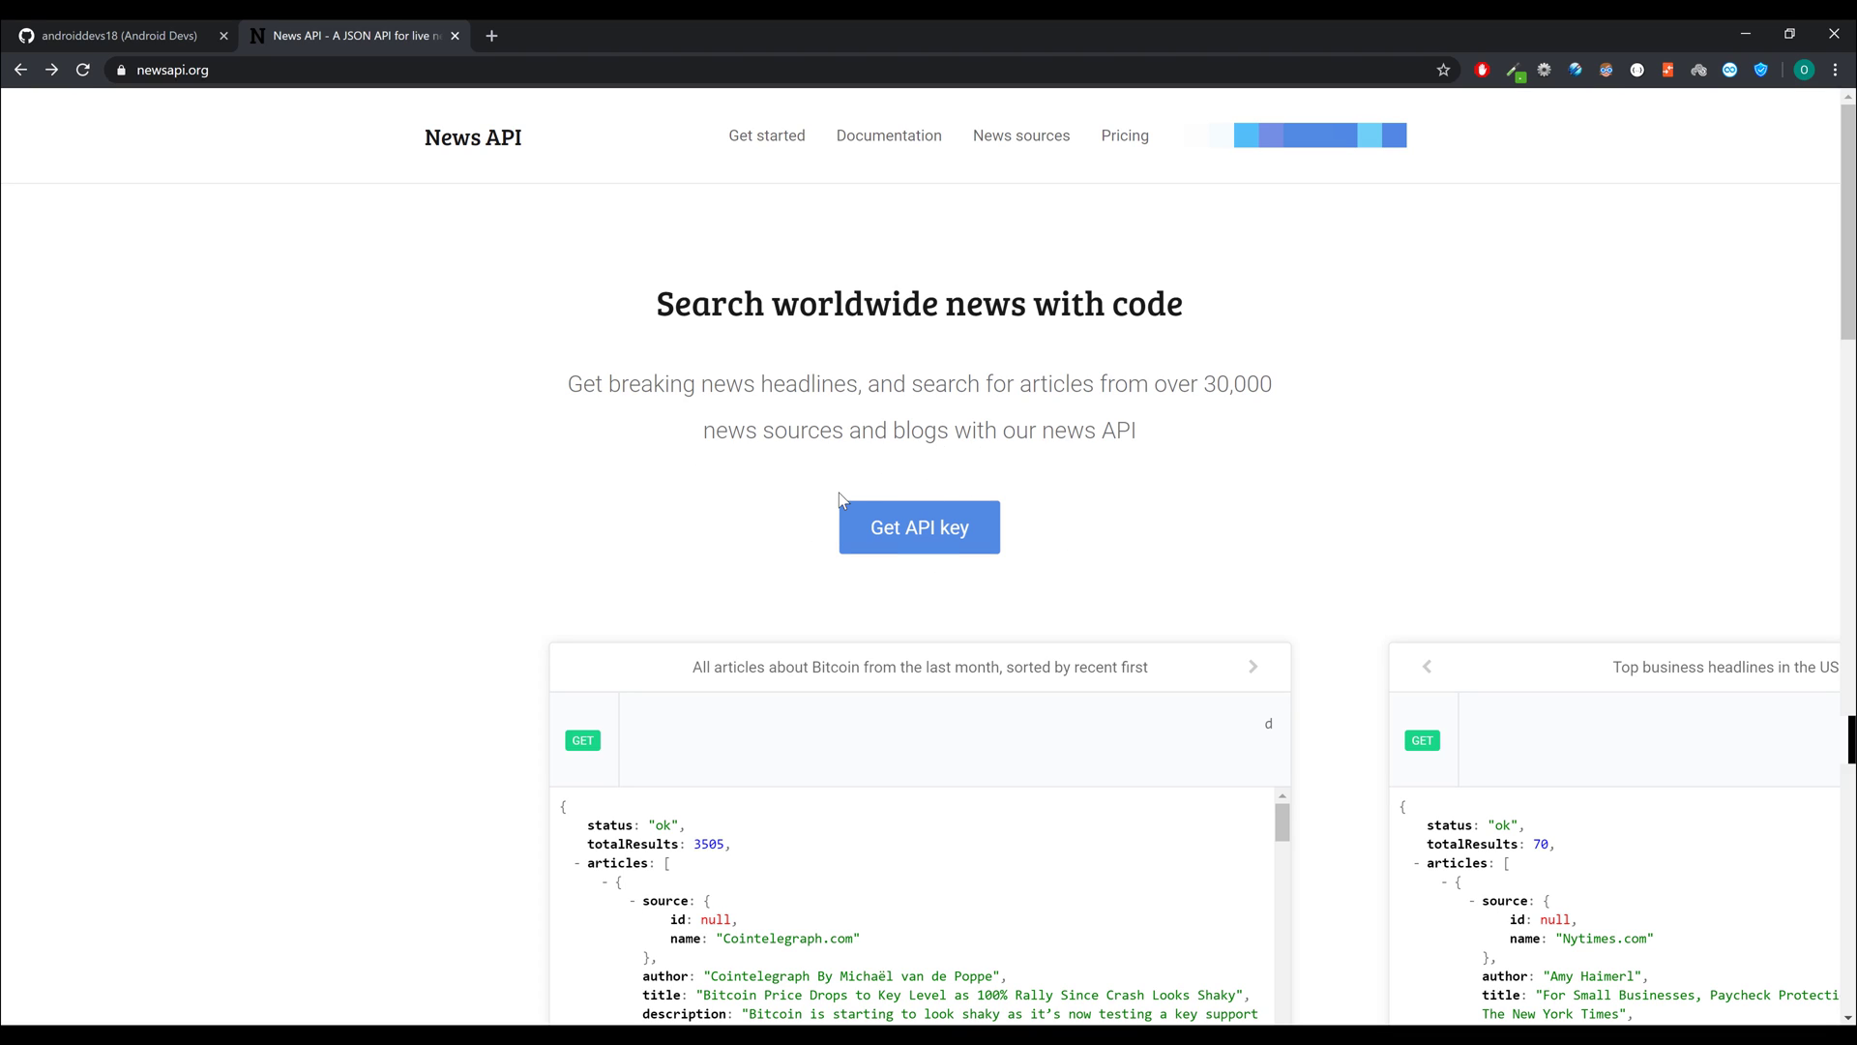
{"action": "mouse_move", "coordinate": [1060, 563]}
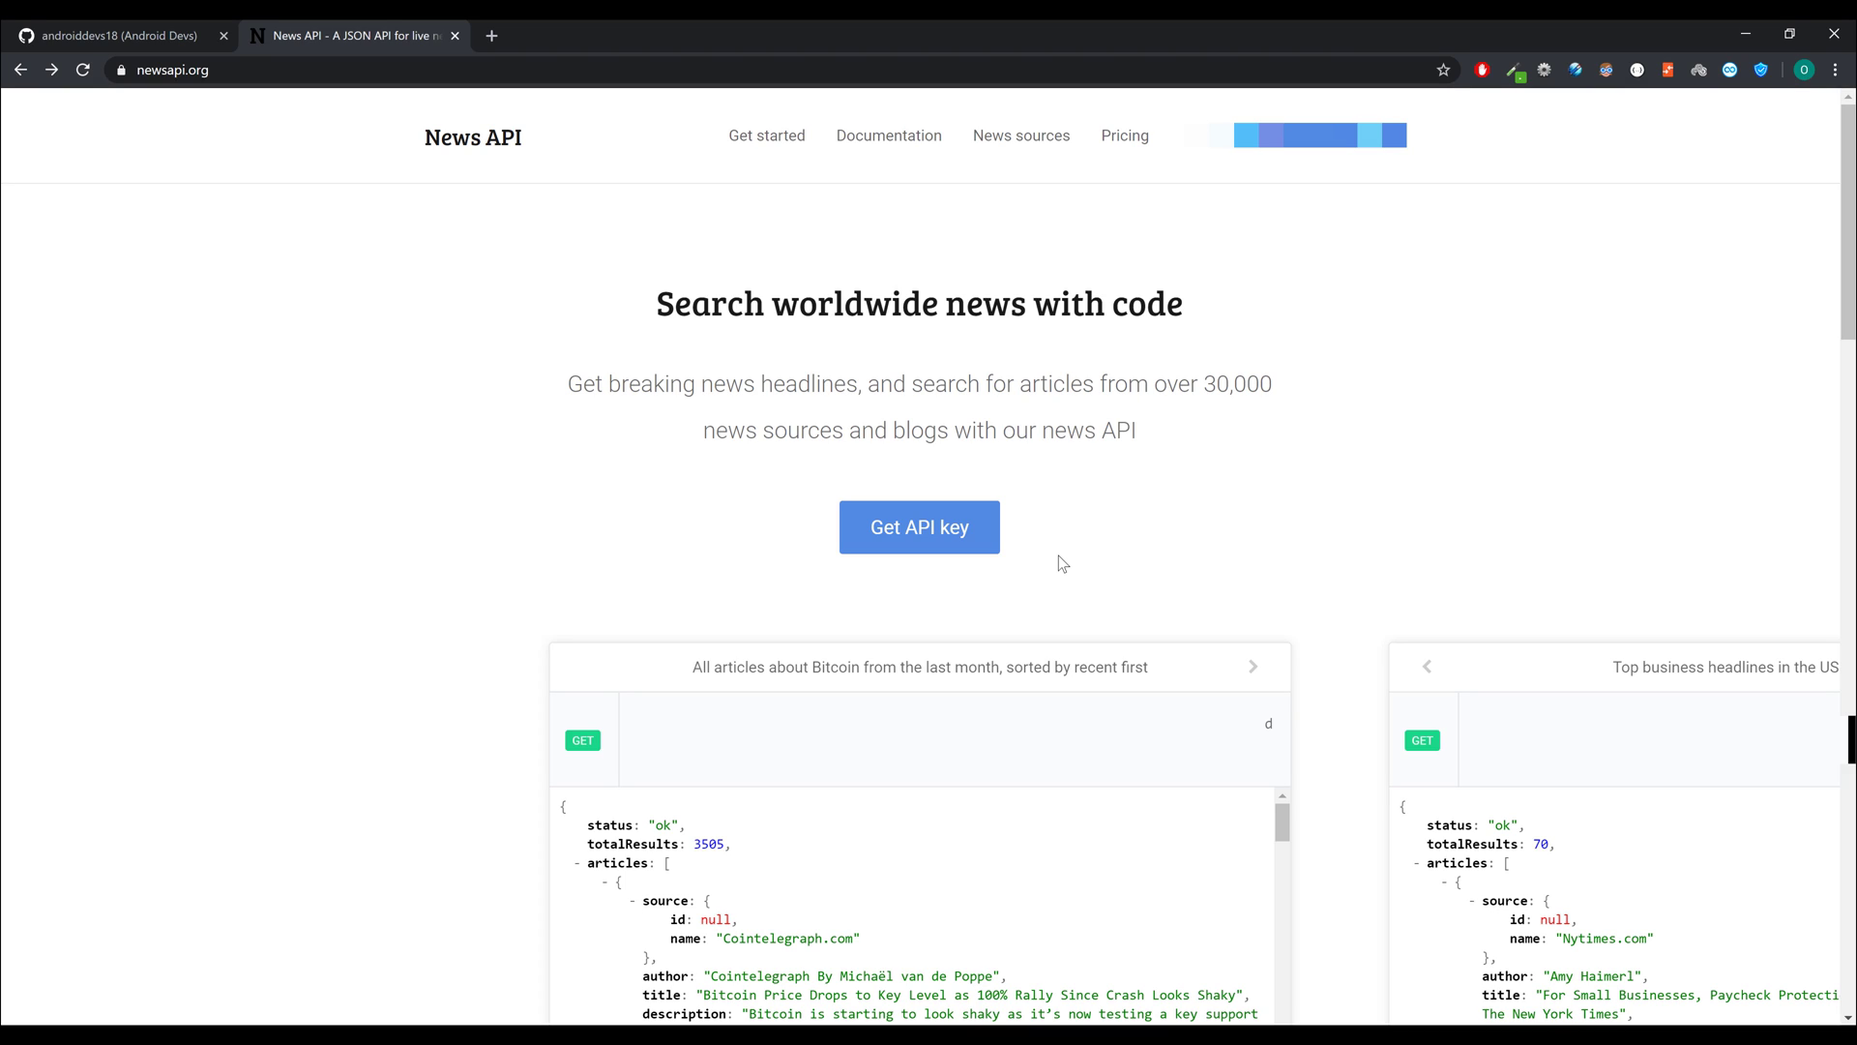
{"action": "mouse_move", "coordinate": [783, 459]}
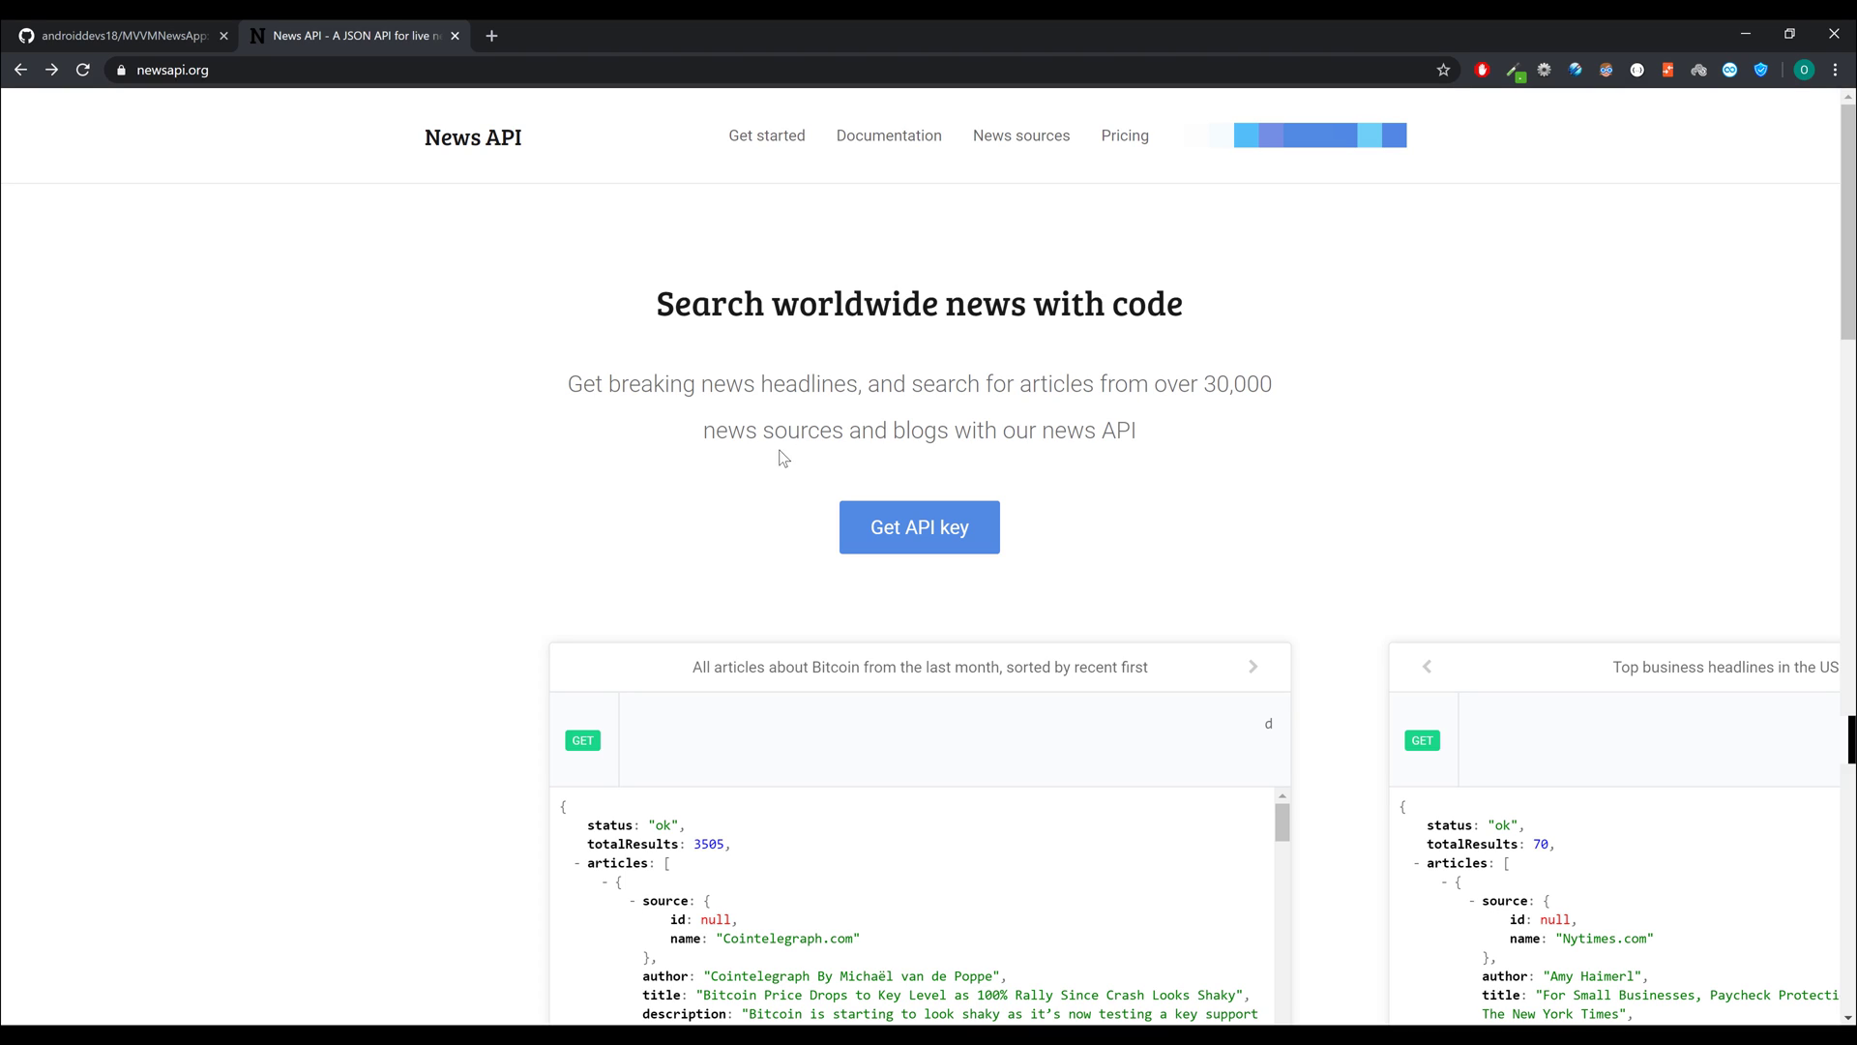
{"action": "mouse_move", "coordinate": [393, 352]}
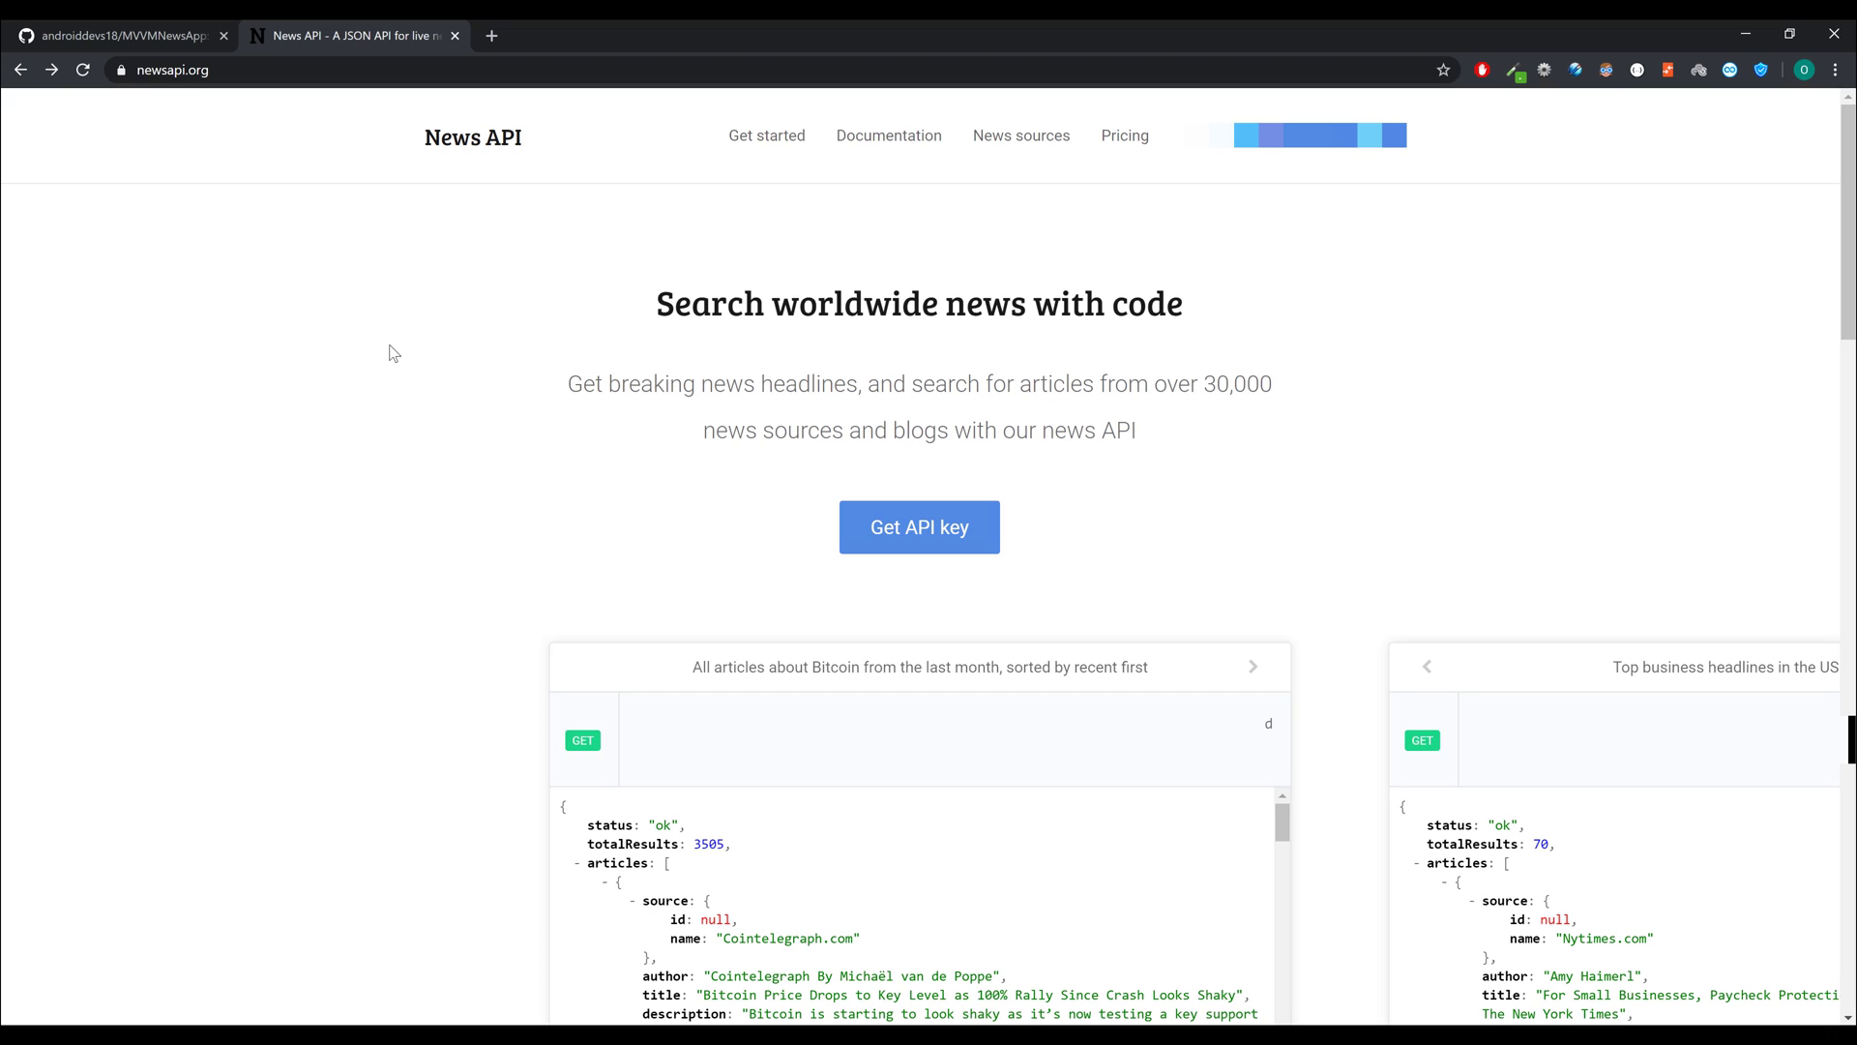
- Return to the MVVMNewsApp GitHub repository and reveal its Clone or download options
{"action": "left_click", "coordinate": [118, 35]}
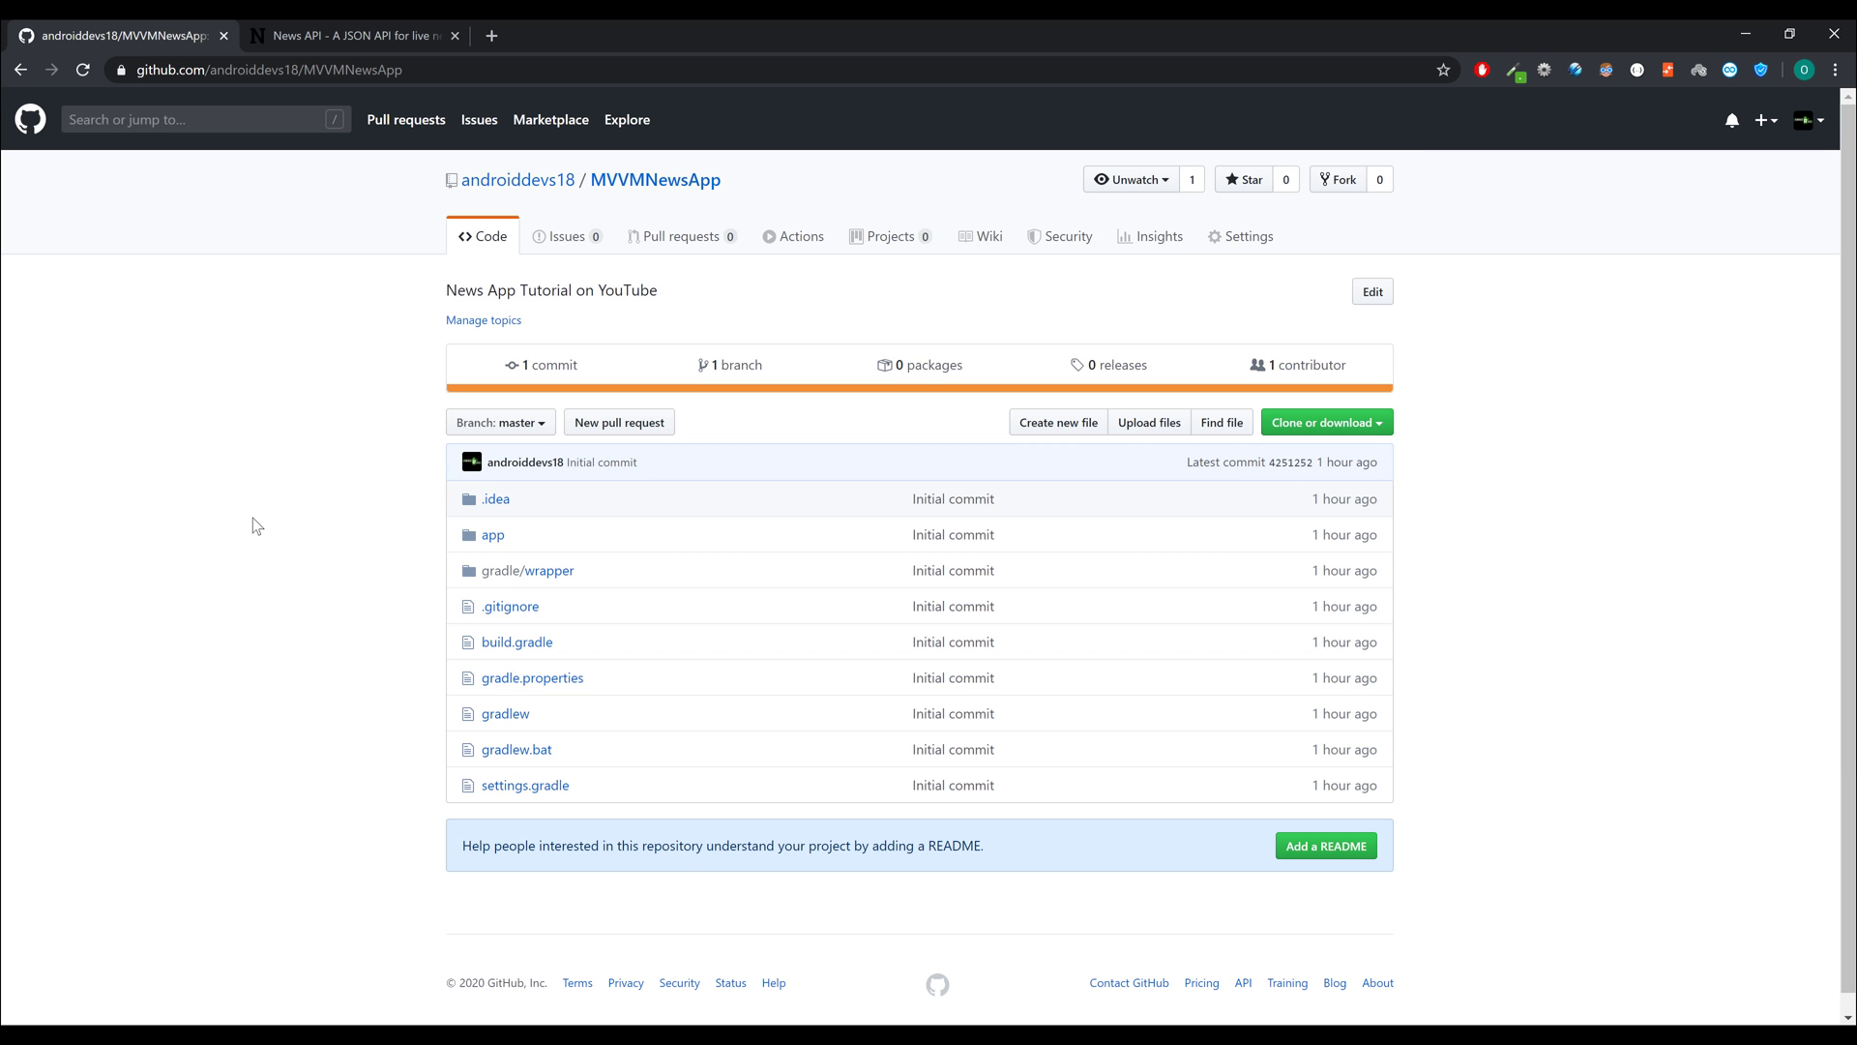
{"action": "mouse_move", "coordinate": [300, 447]}
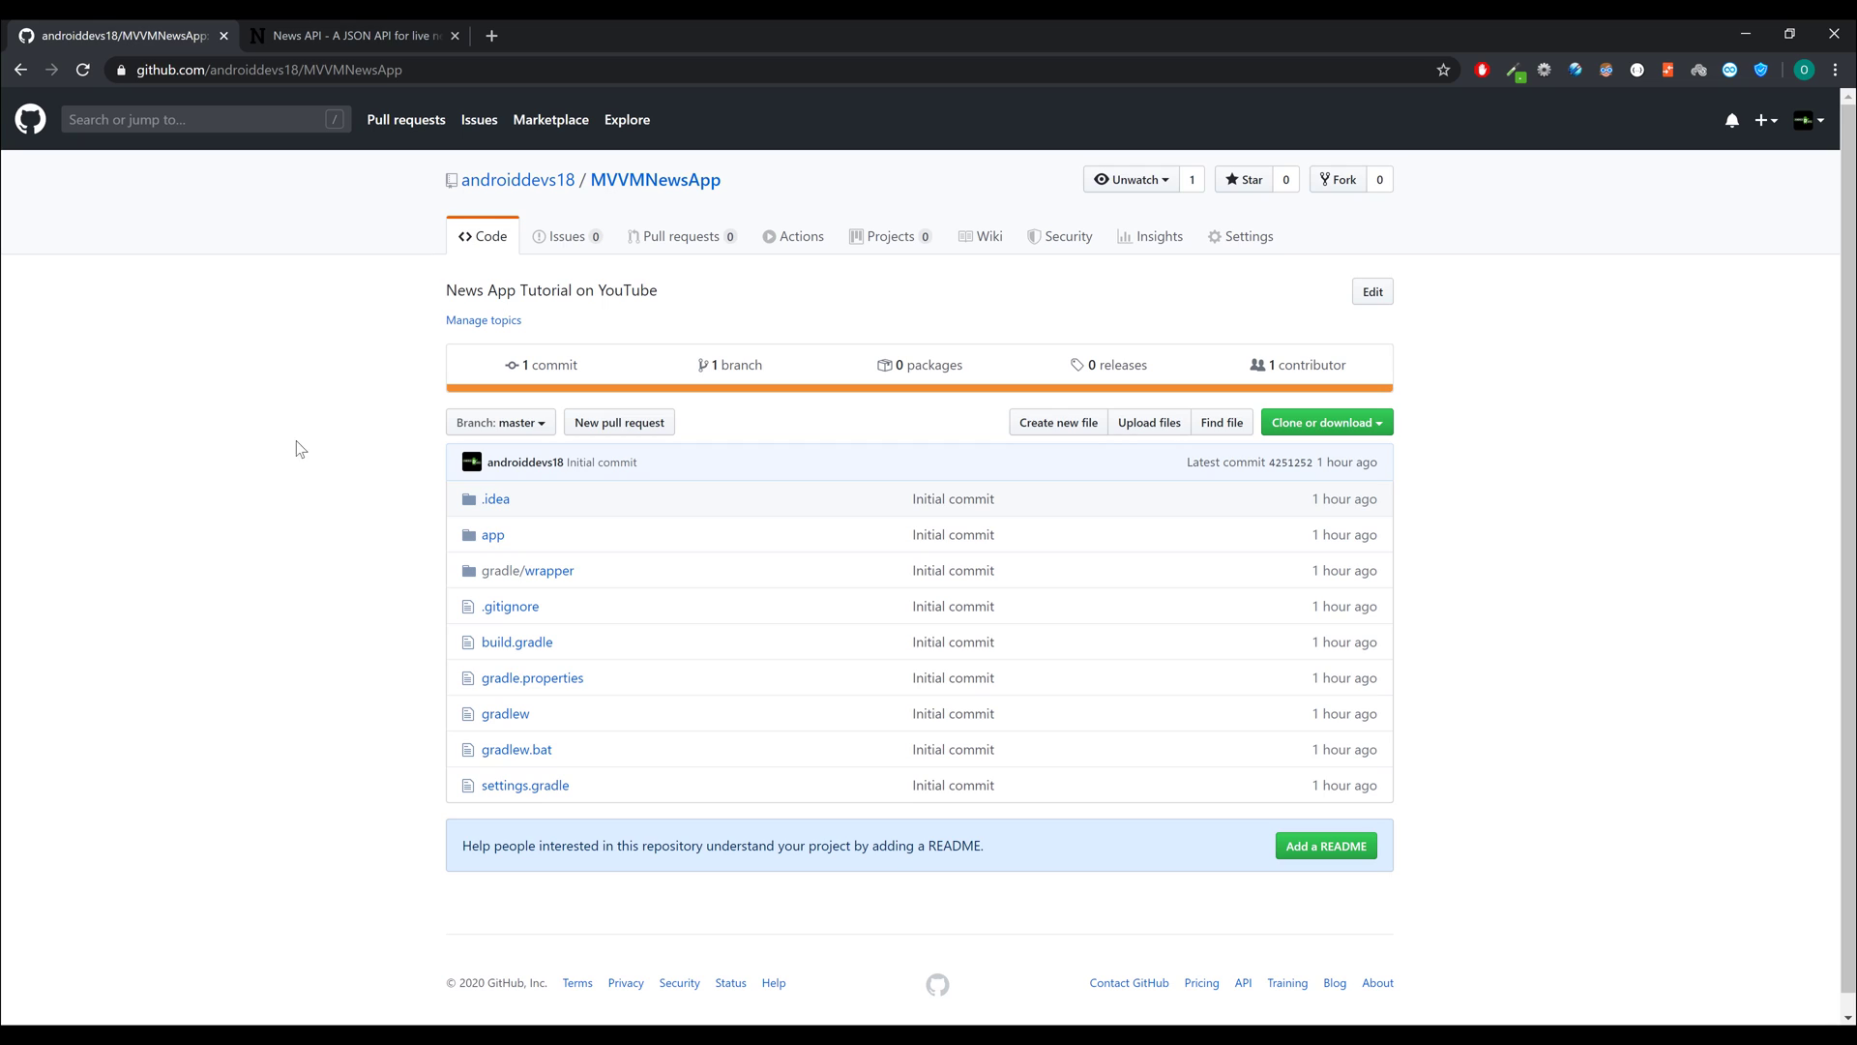
{"action": "mouse_move", "coordinate": [379, 509]}
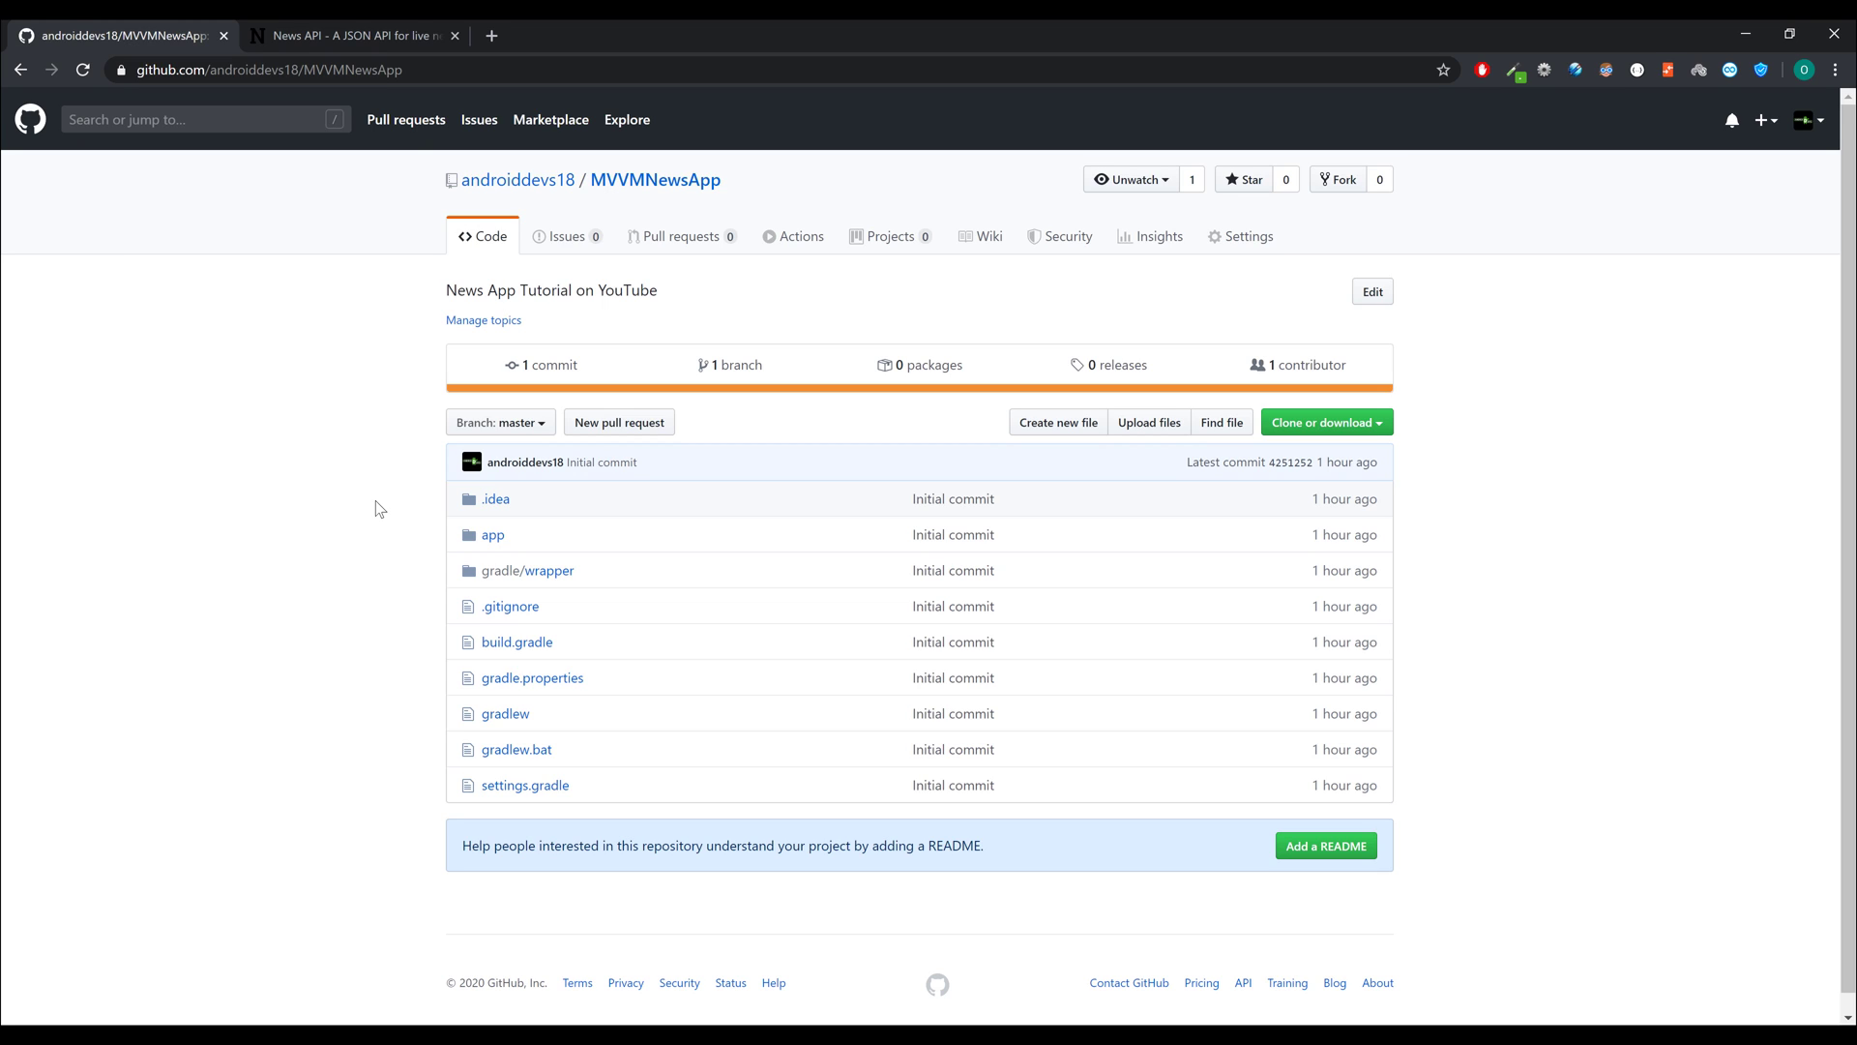
{"action": "mouse_move", "coordinate": [720, 434]}
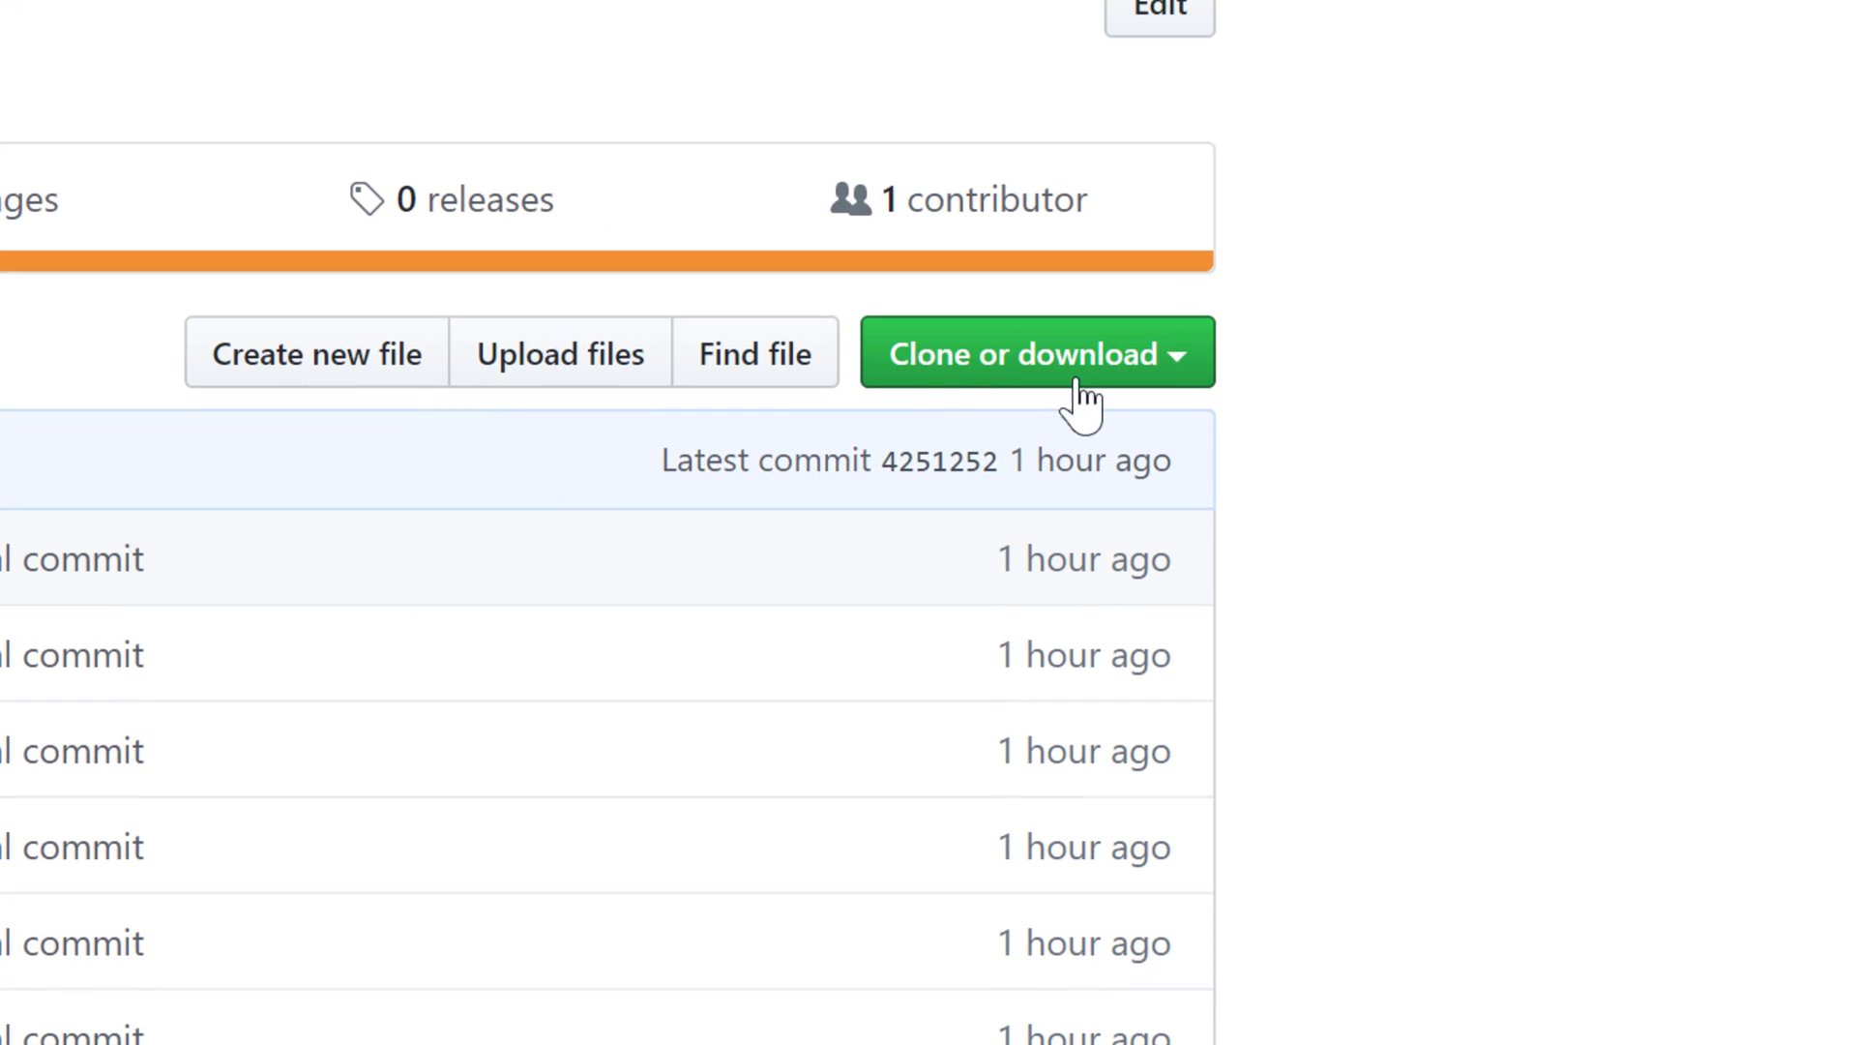
{"action": "left_click", "coordinate": [1036, 352]}
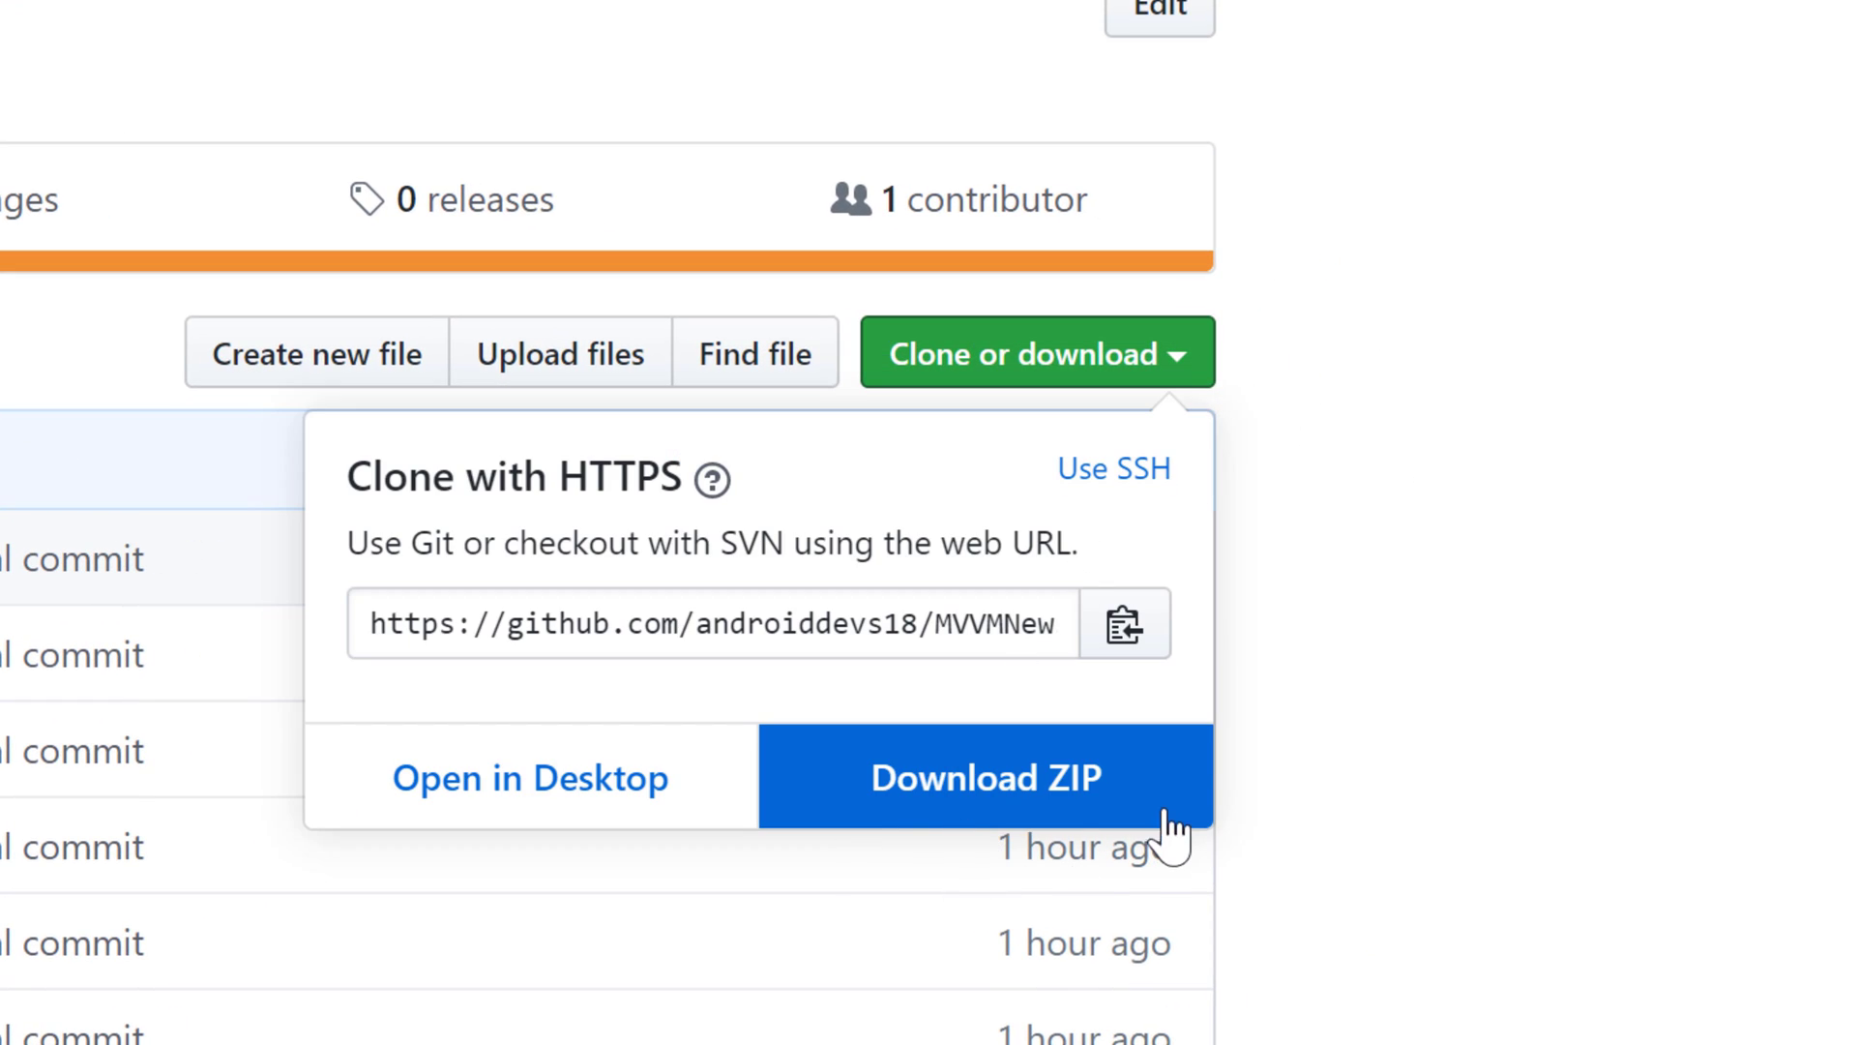
{"action": "mouse_move", "coordinate": [1439, 830]}
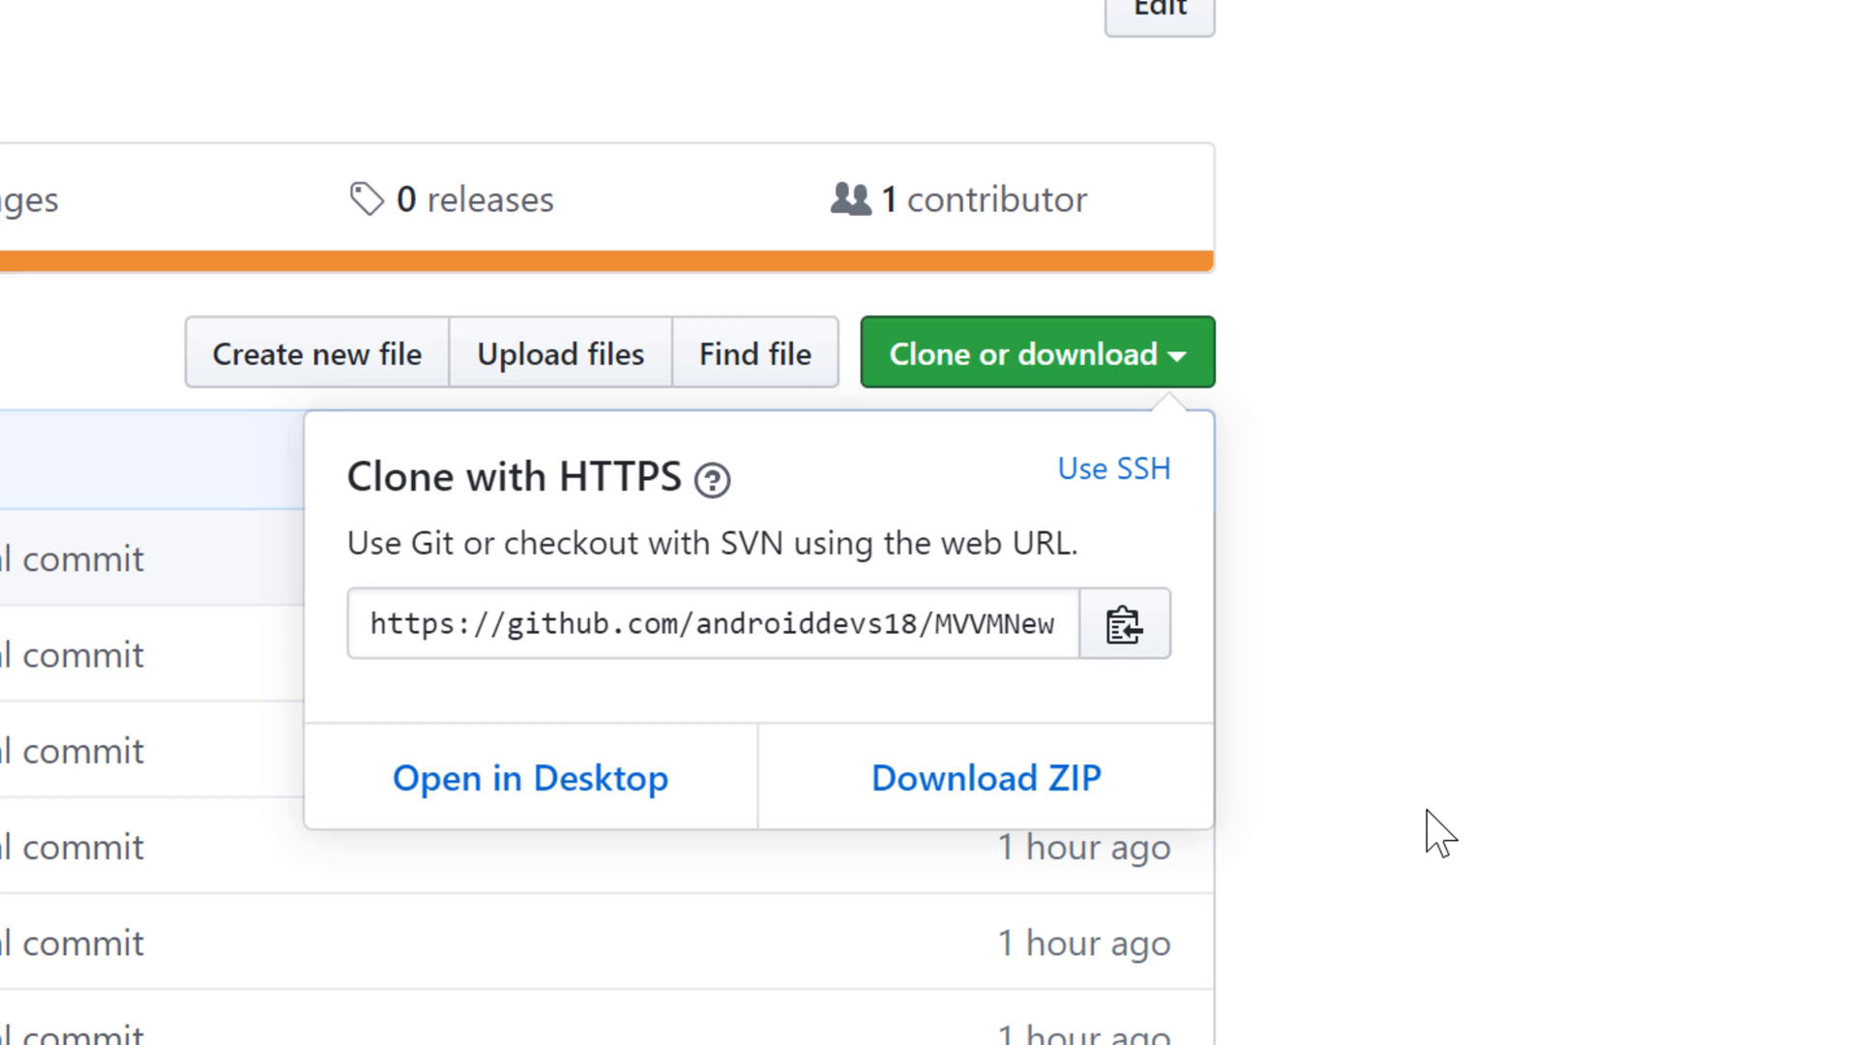
{"action": "mouse_move", "coordinate": [1122, 625]}
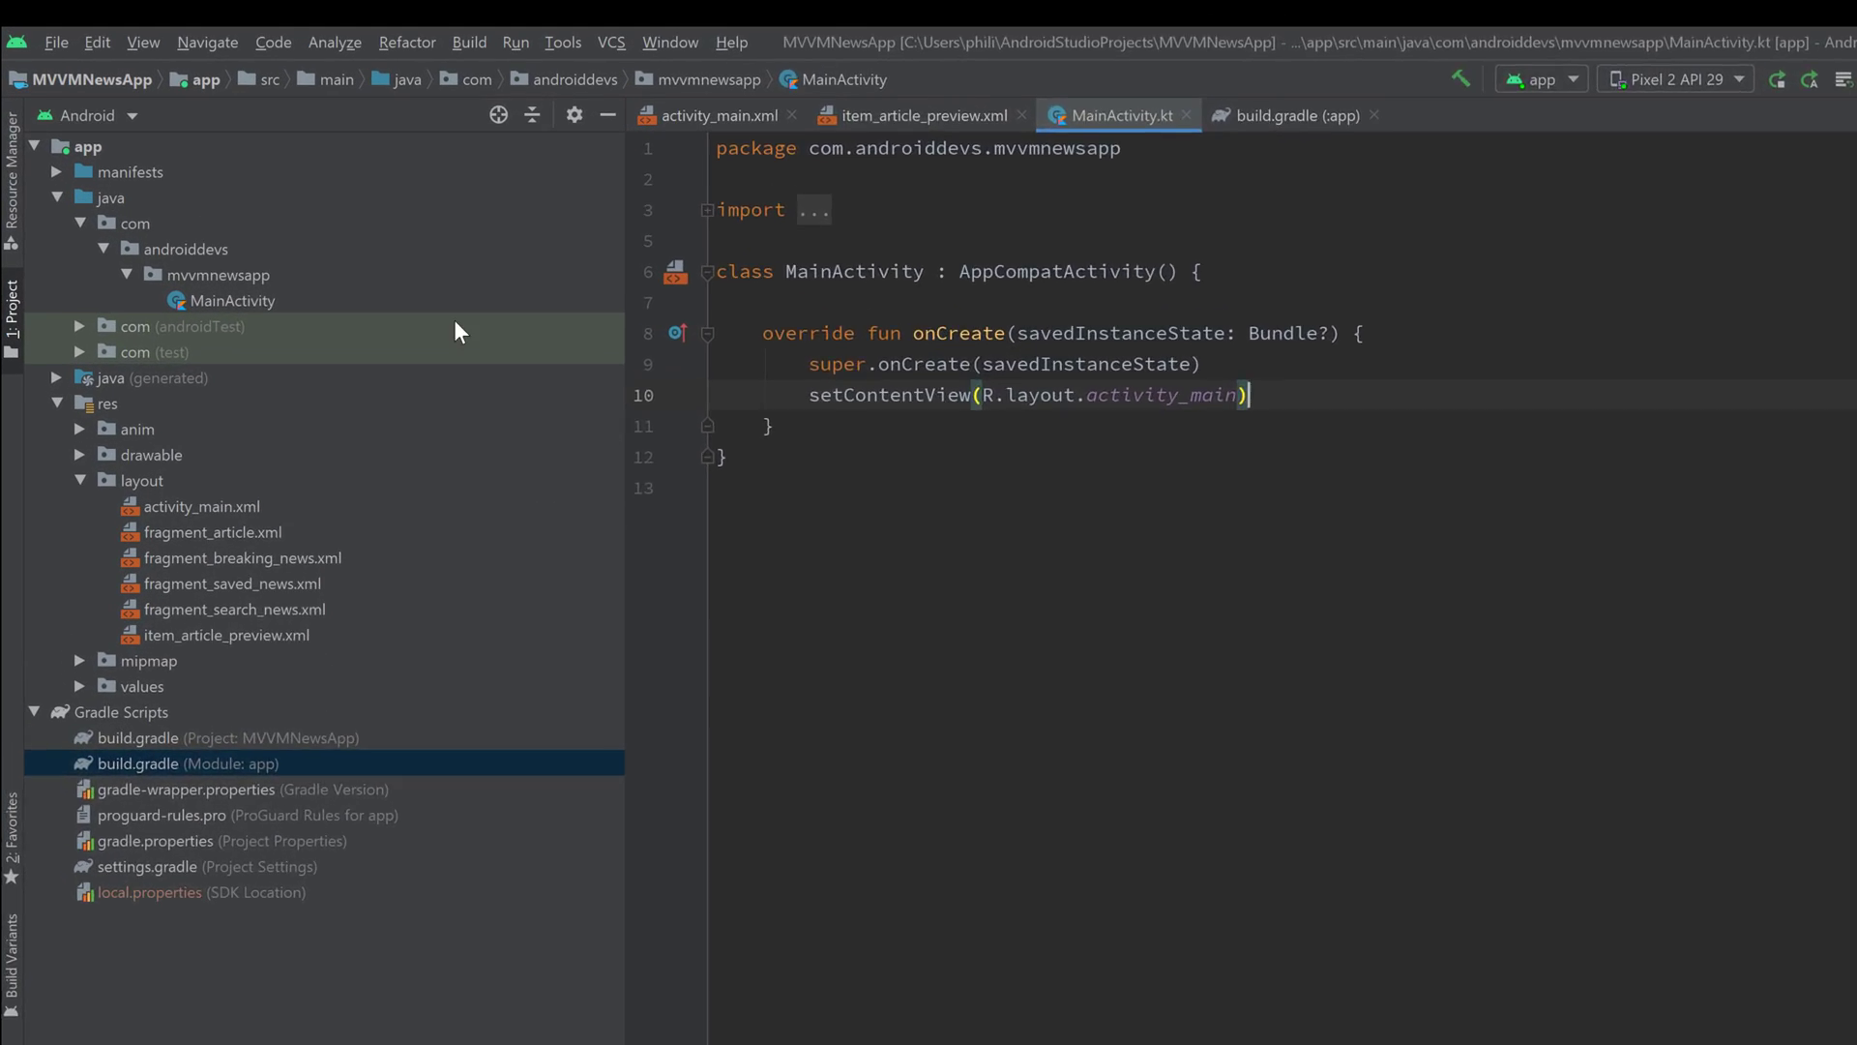
{"action": "left_click", "coordinate": [54, 41]}
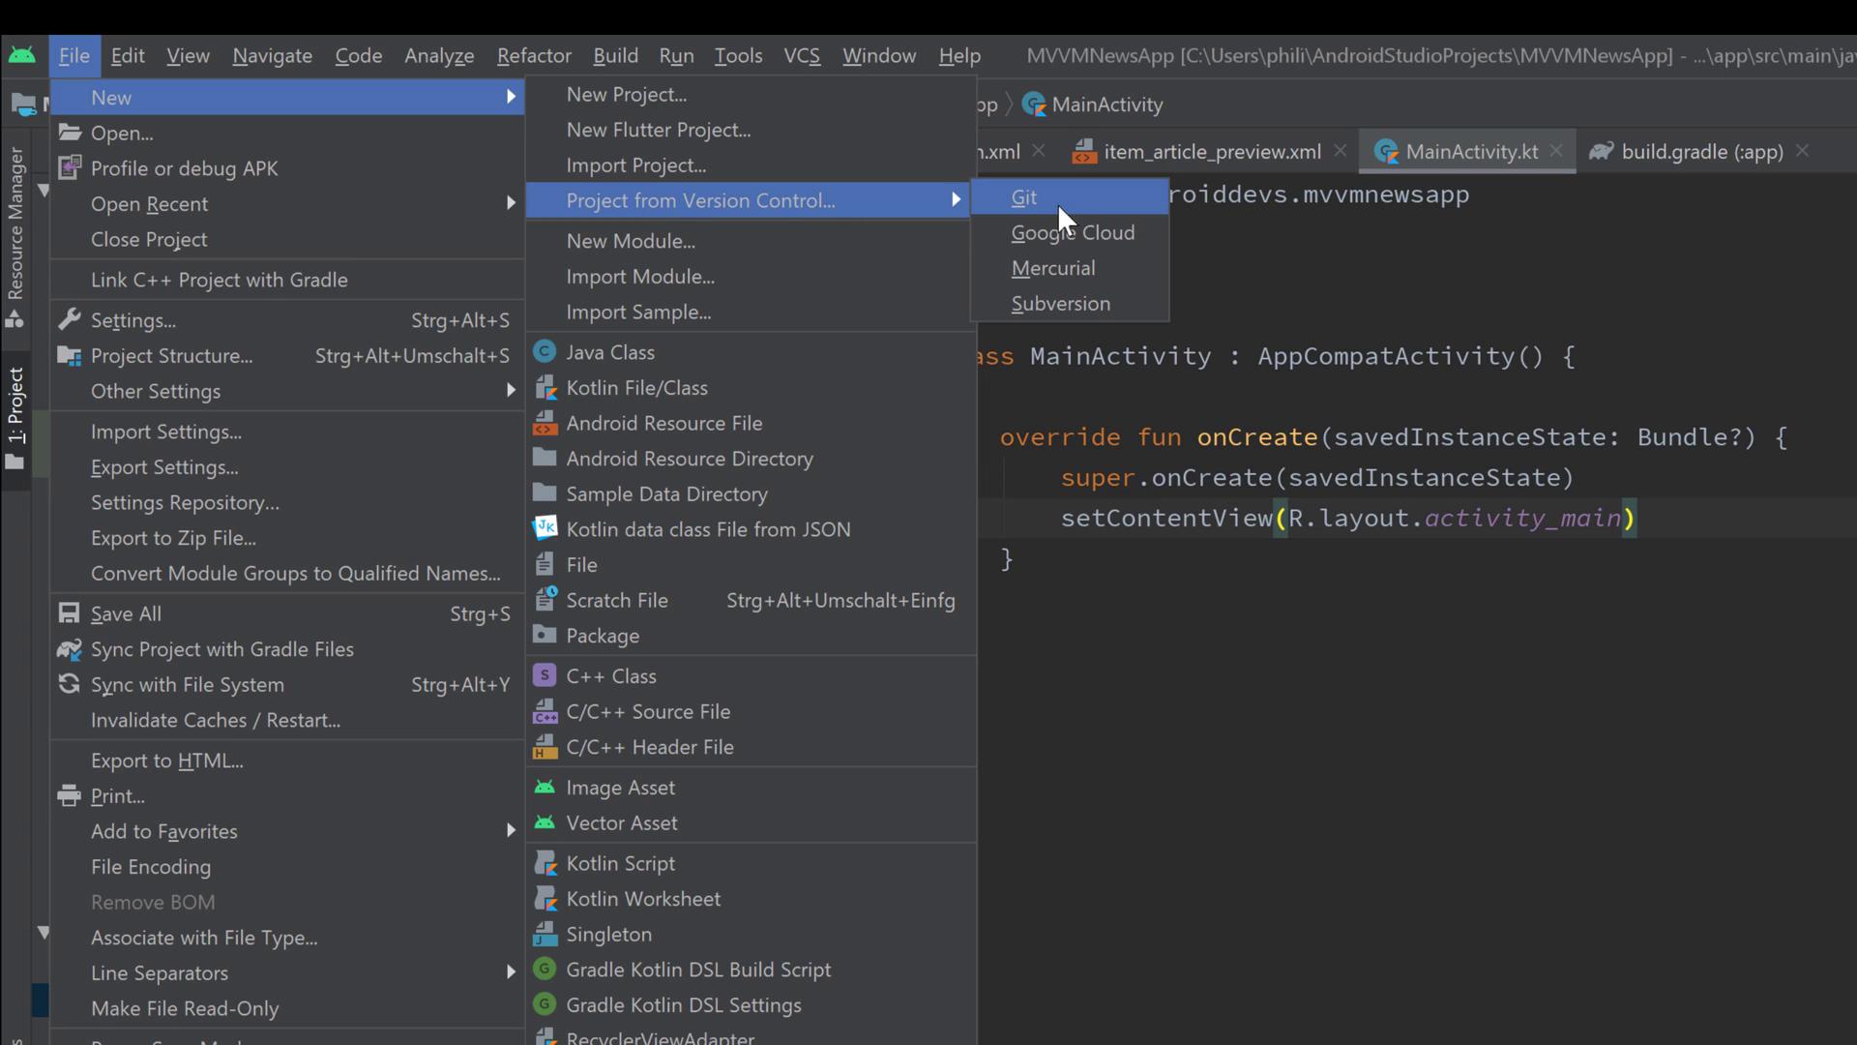
{"action": "left_click", "coordinate": [1022, 197]}
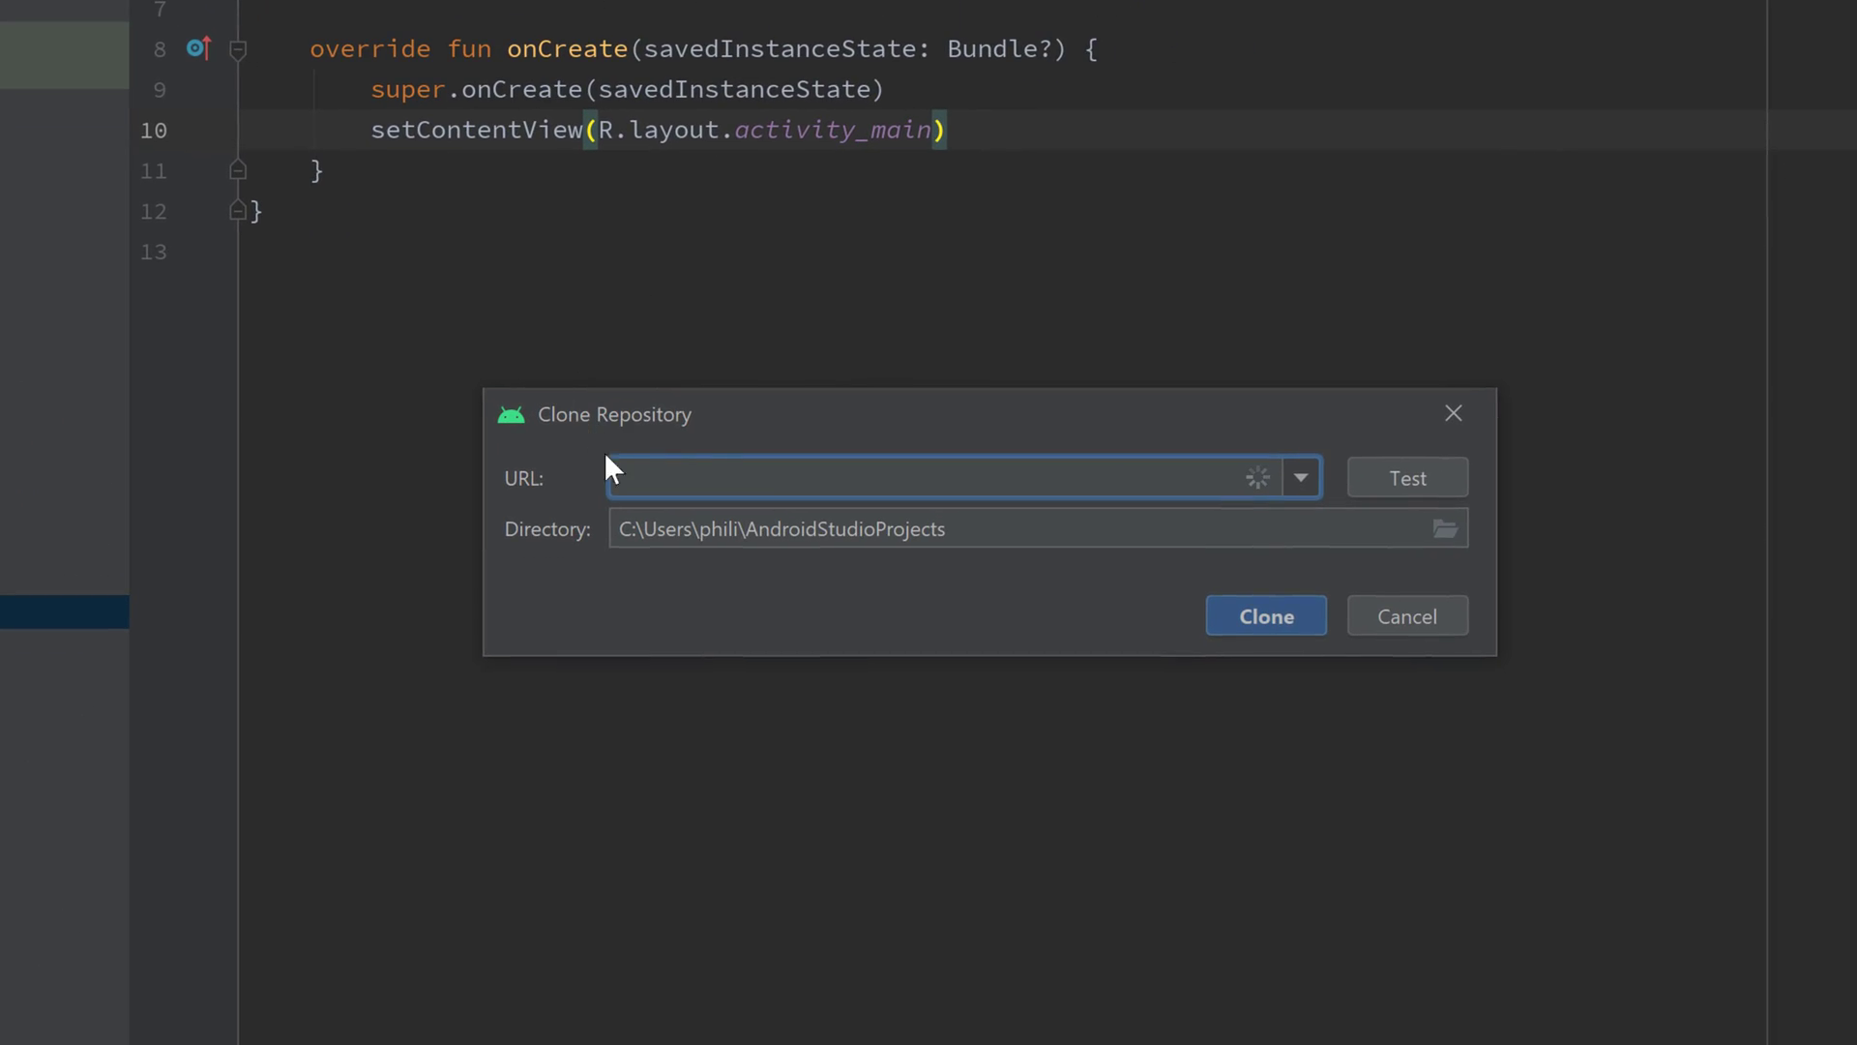
{"action": "type", "text": "https://github.com/androiddevs18/MVVMNewsApp.git"}
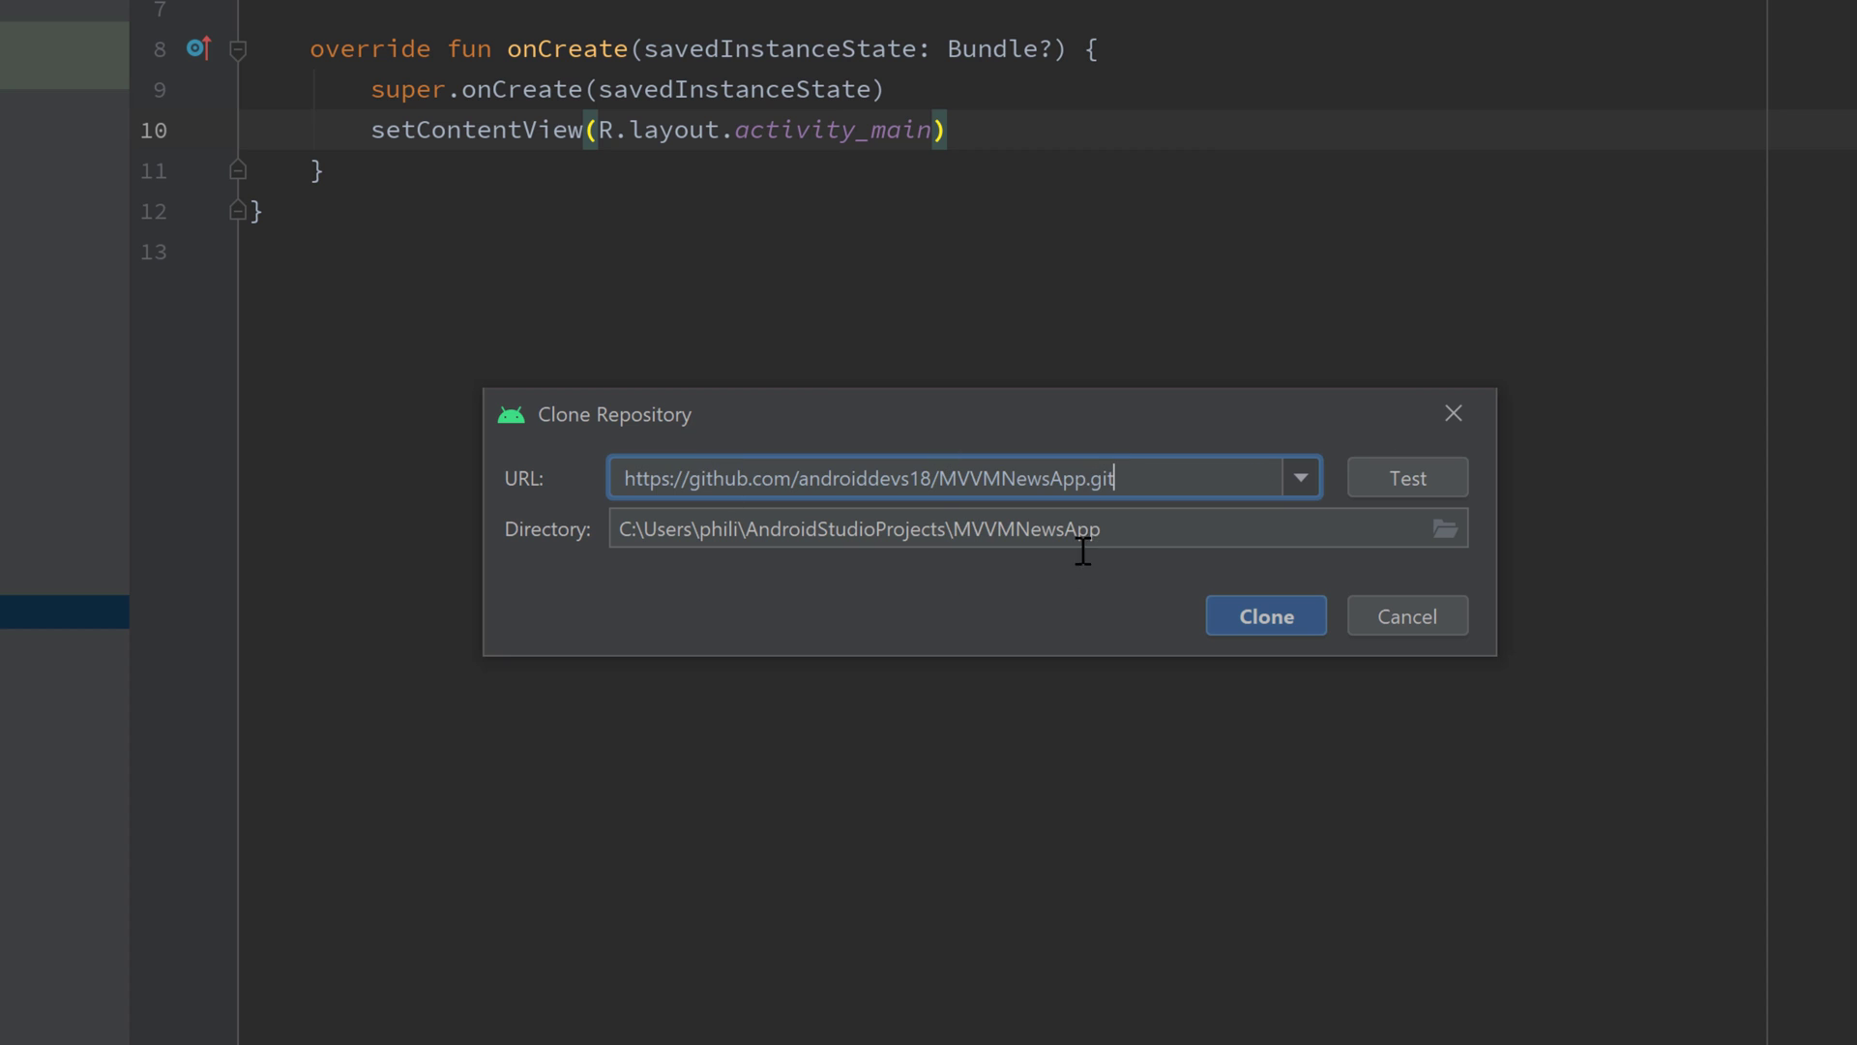
{"action": "mouse_move", "coordinate": [1173, 509]}
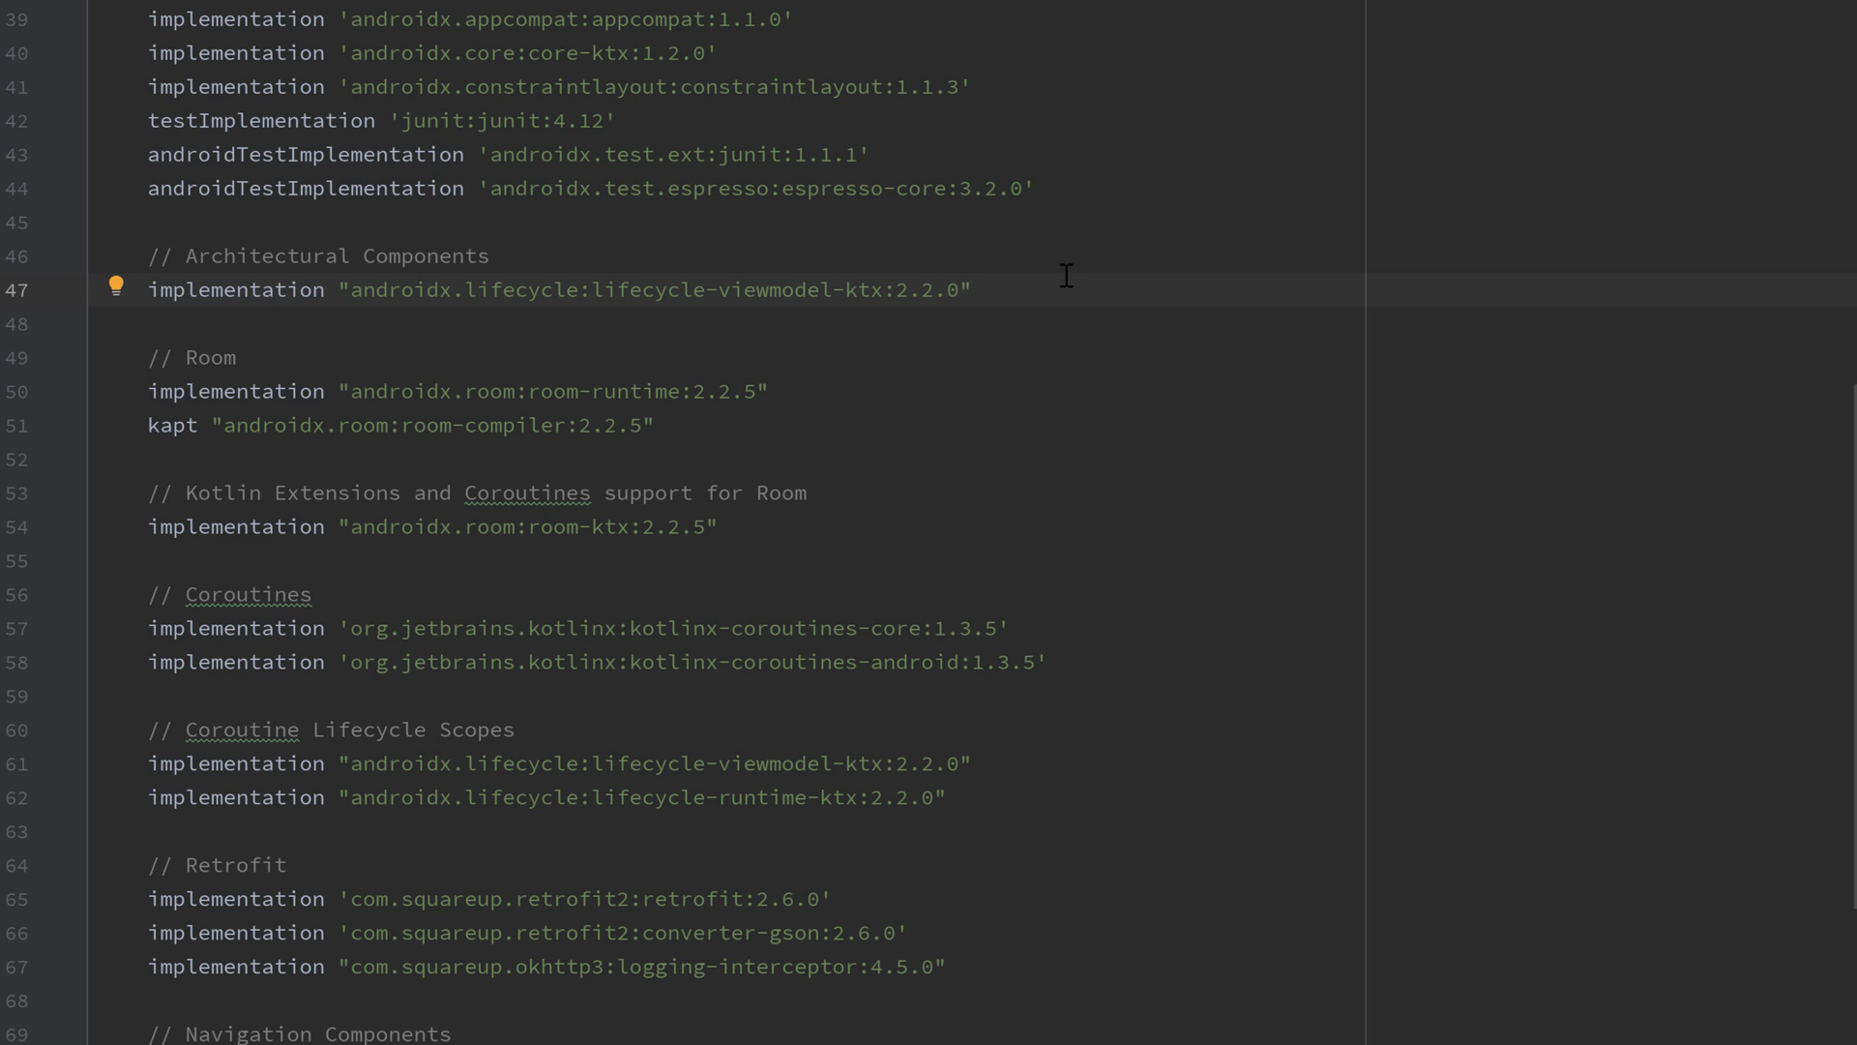
{"action": "left_click", "coordinate": [971, 289]}
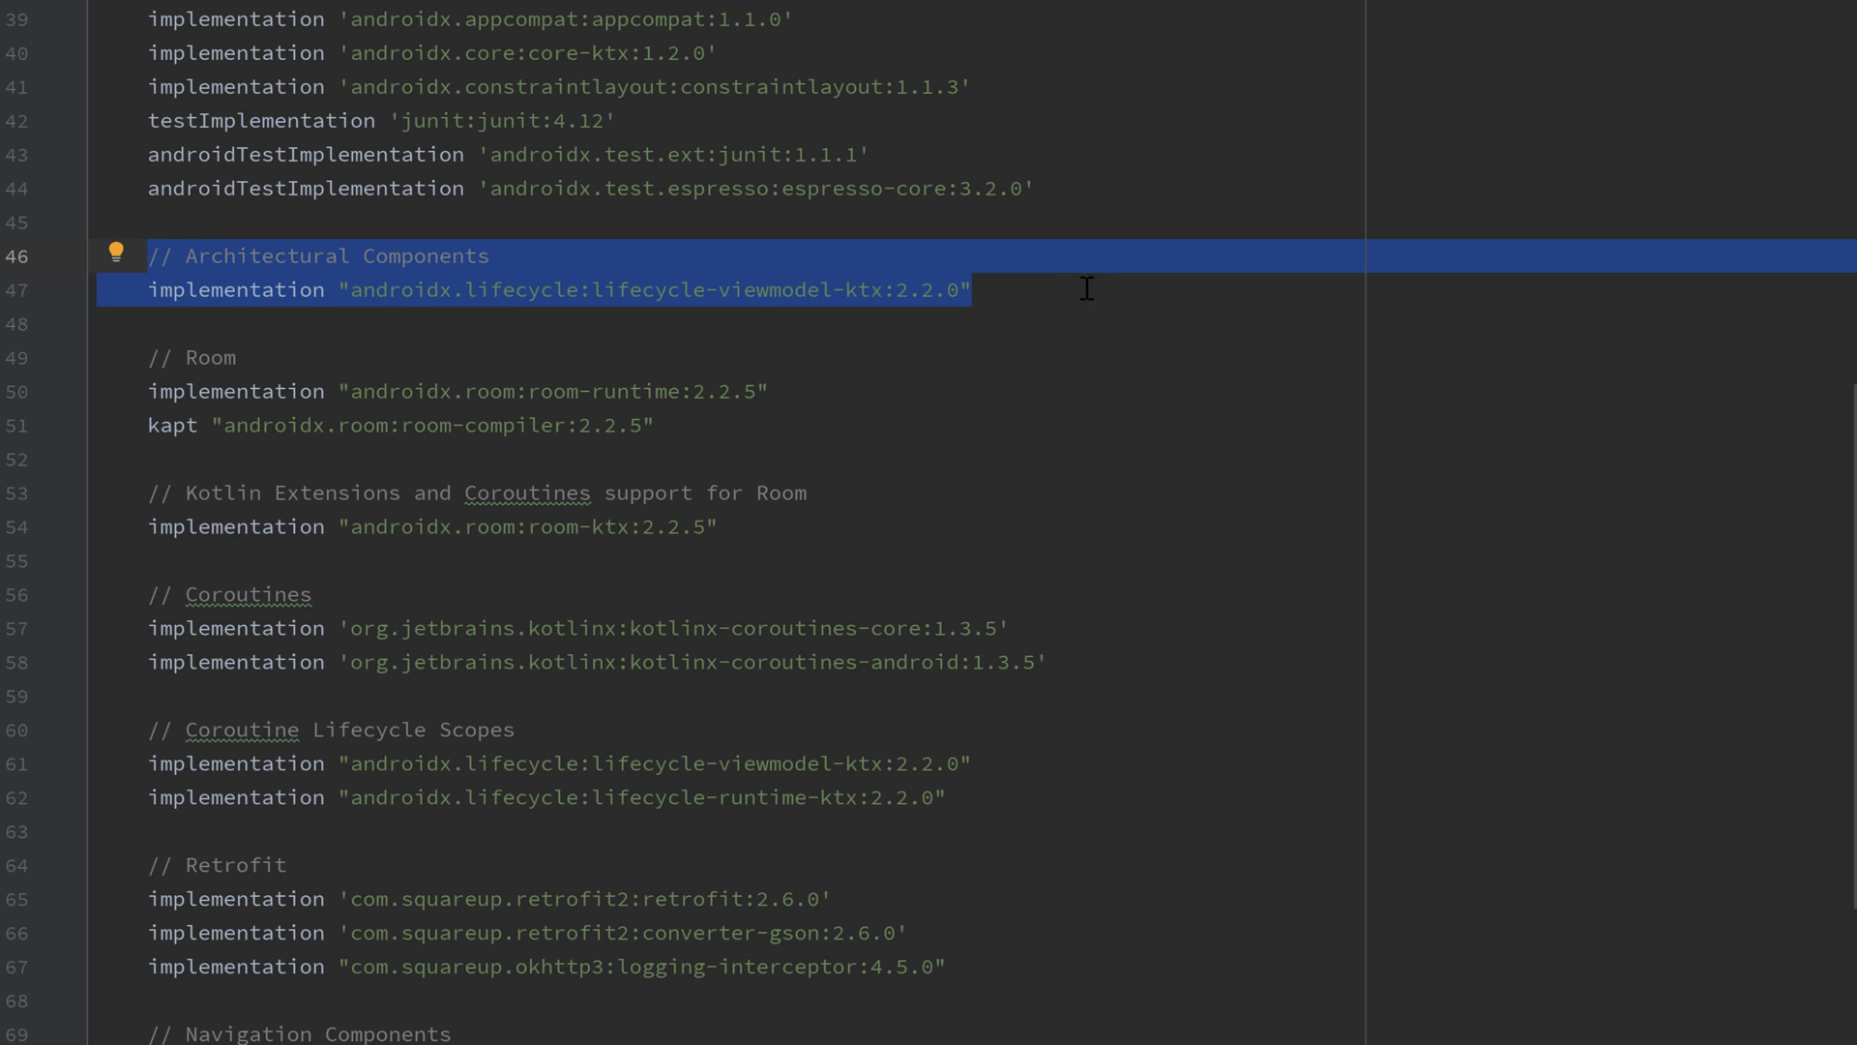
{"action": "left_click", "coordinate": [1043, 289]}
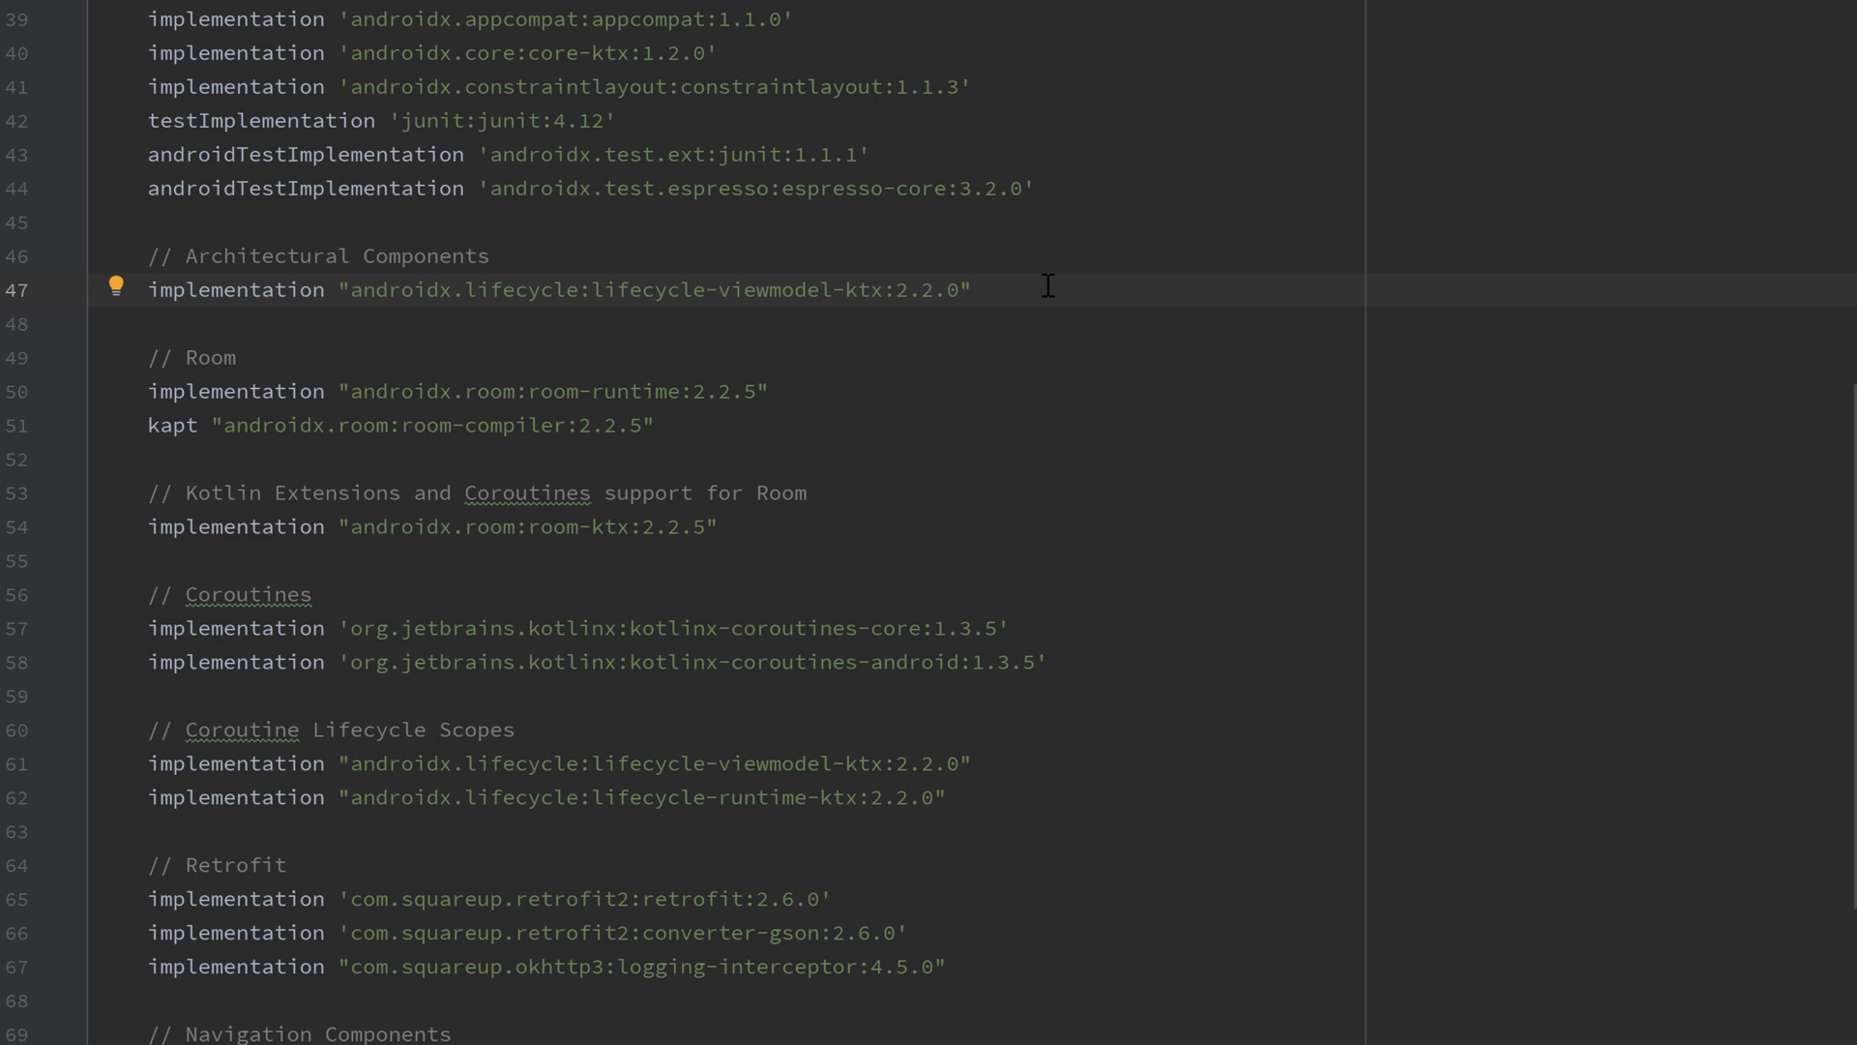
{"action": "double_click", "coordinate": [776, 288]}
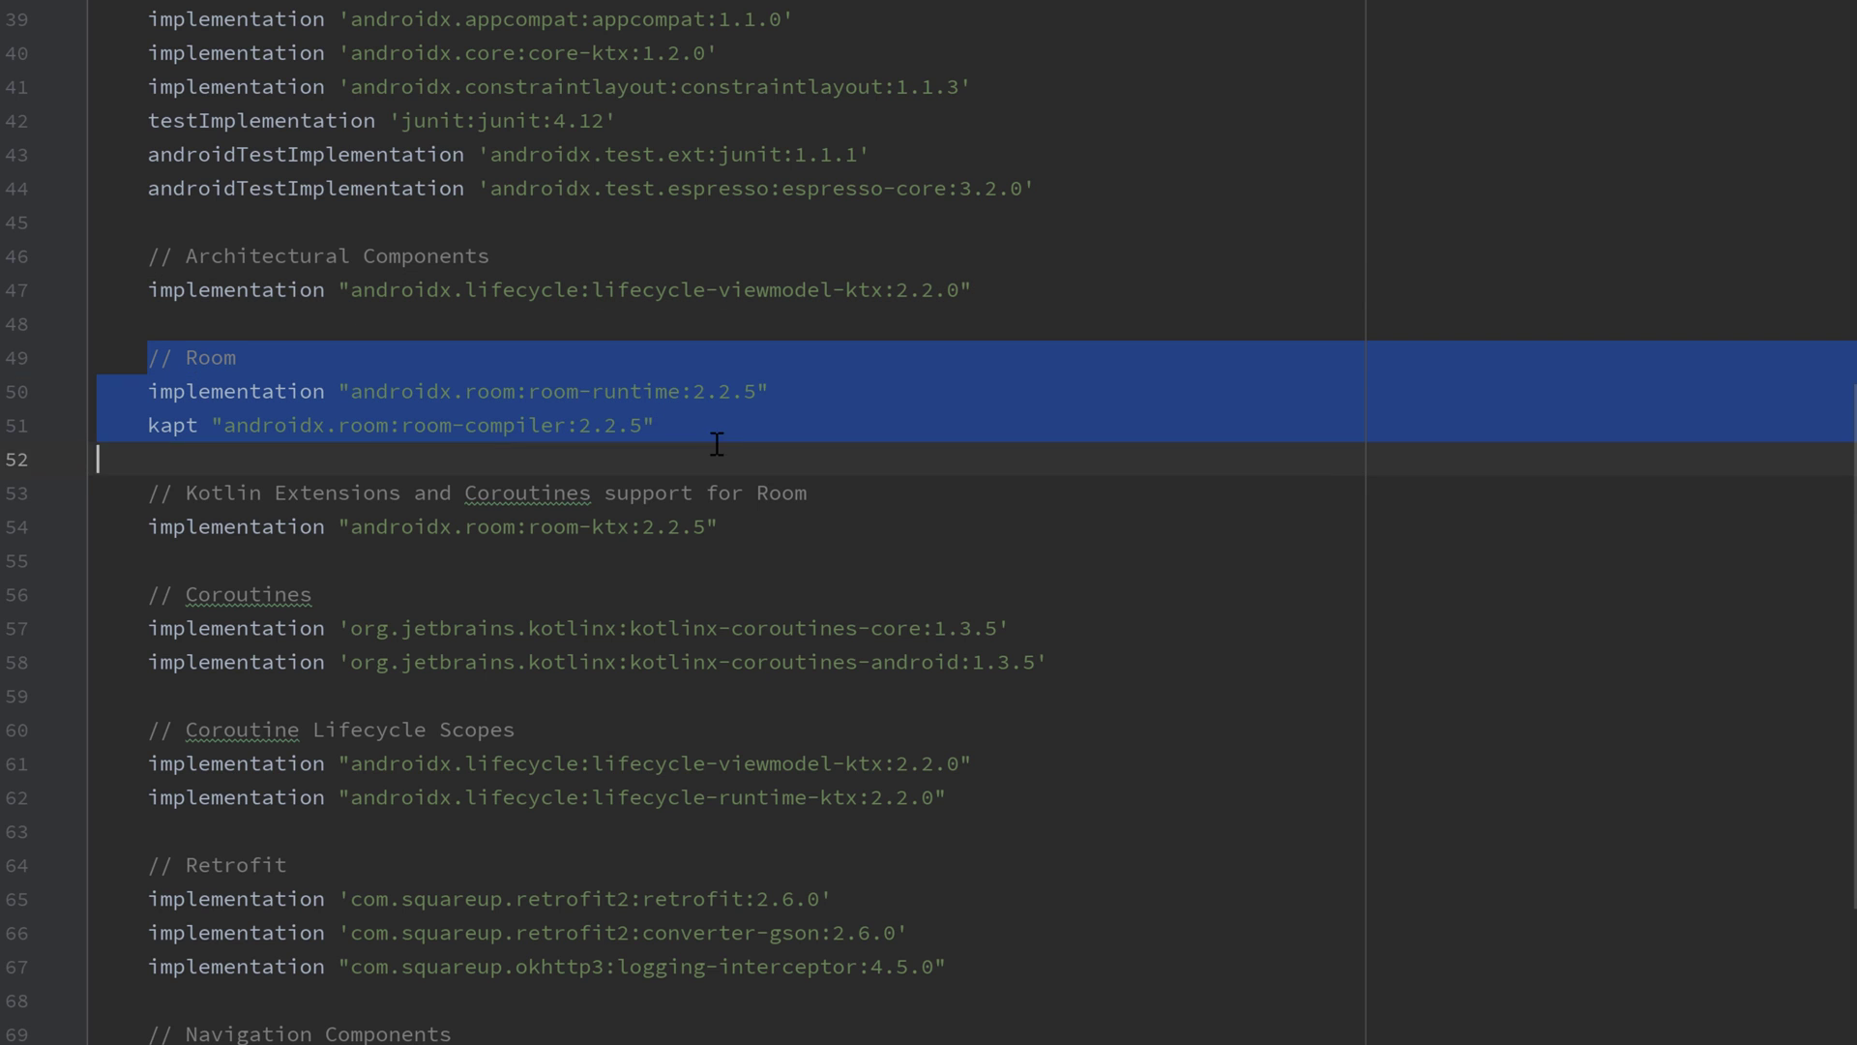
{"action": "scroll", "scroll_direction": "down", "scroll_amount": 3}
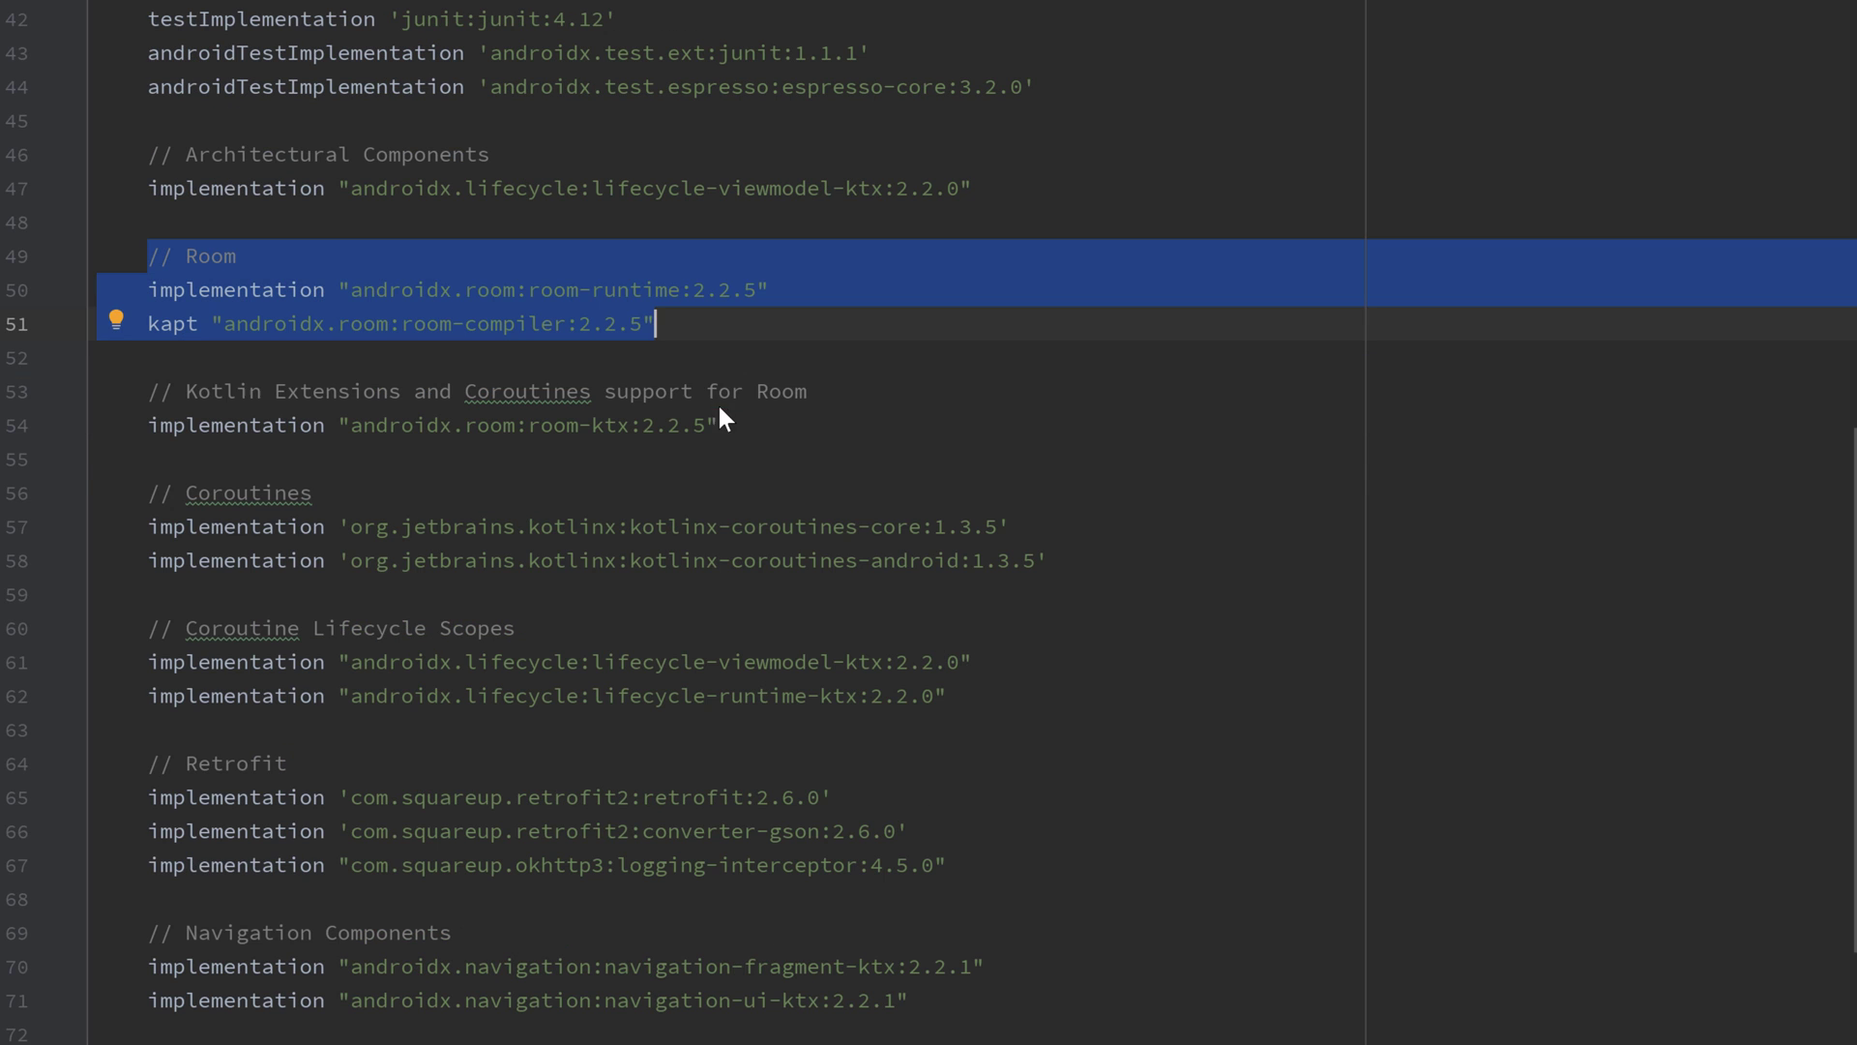
{"action": "scroll", "scroll_direction": "down", "scroll_amount": 3}
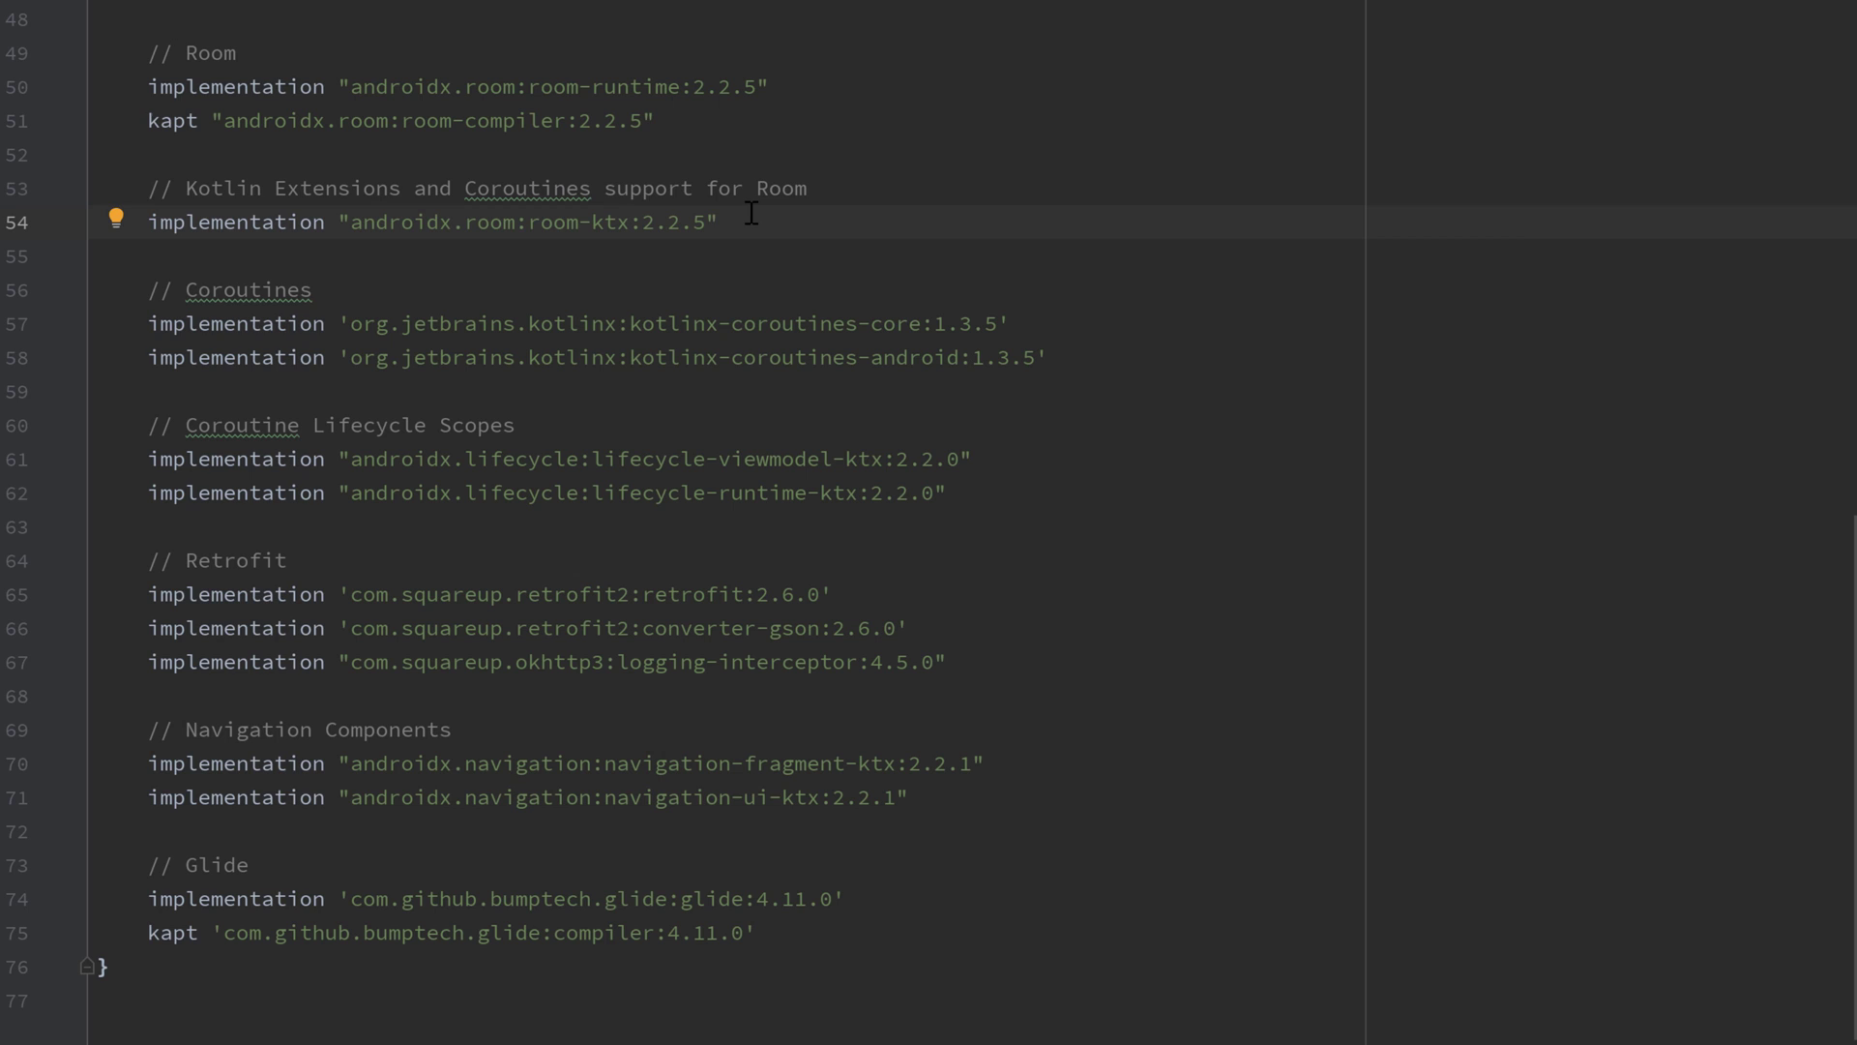
{"action": "mouse_move", "coordinate": [172, 290]}
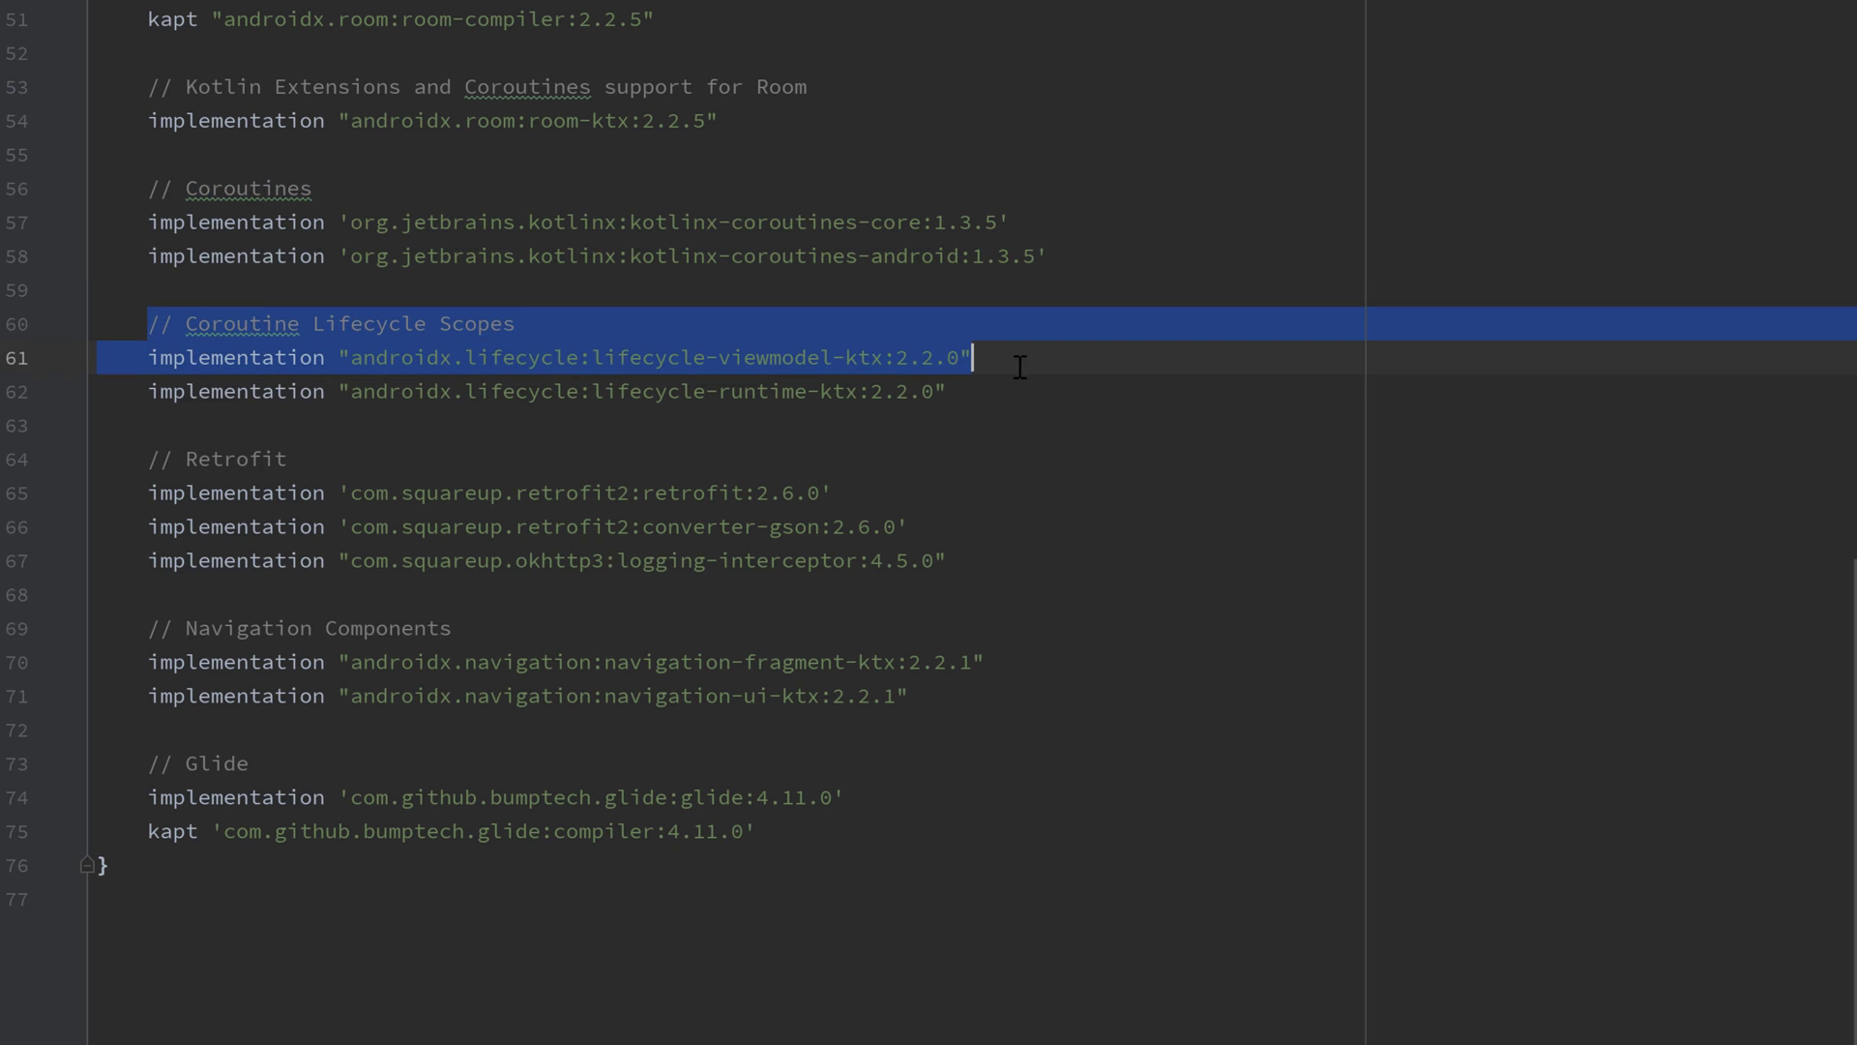
{"action": "left_click", "coordinate": [944, 391]}
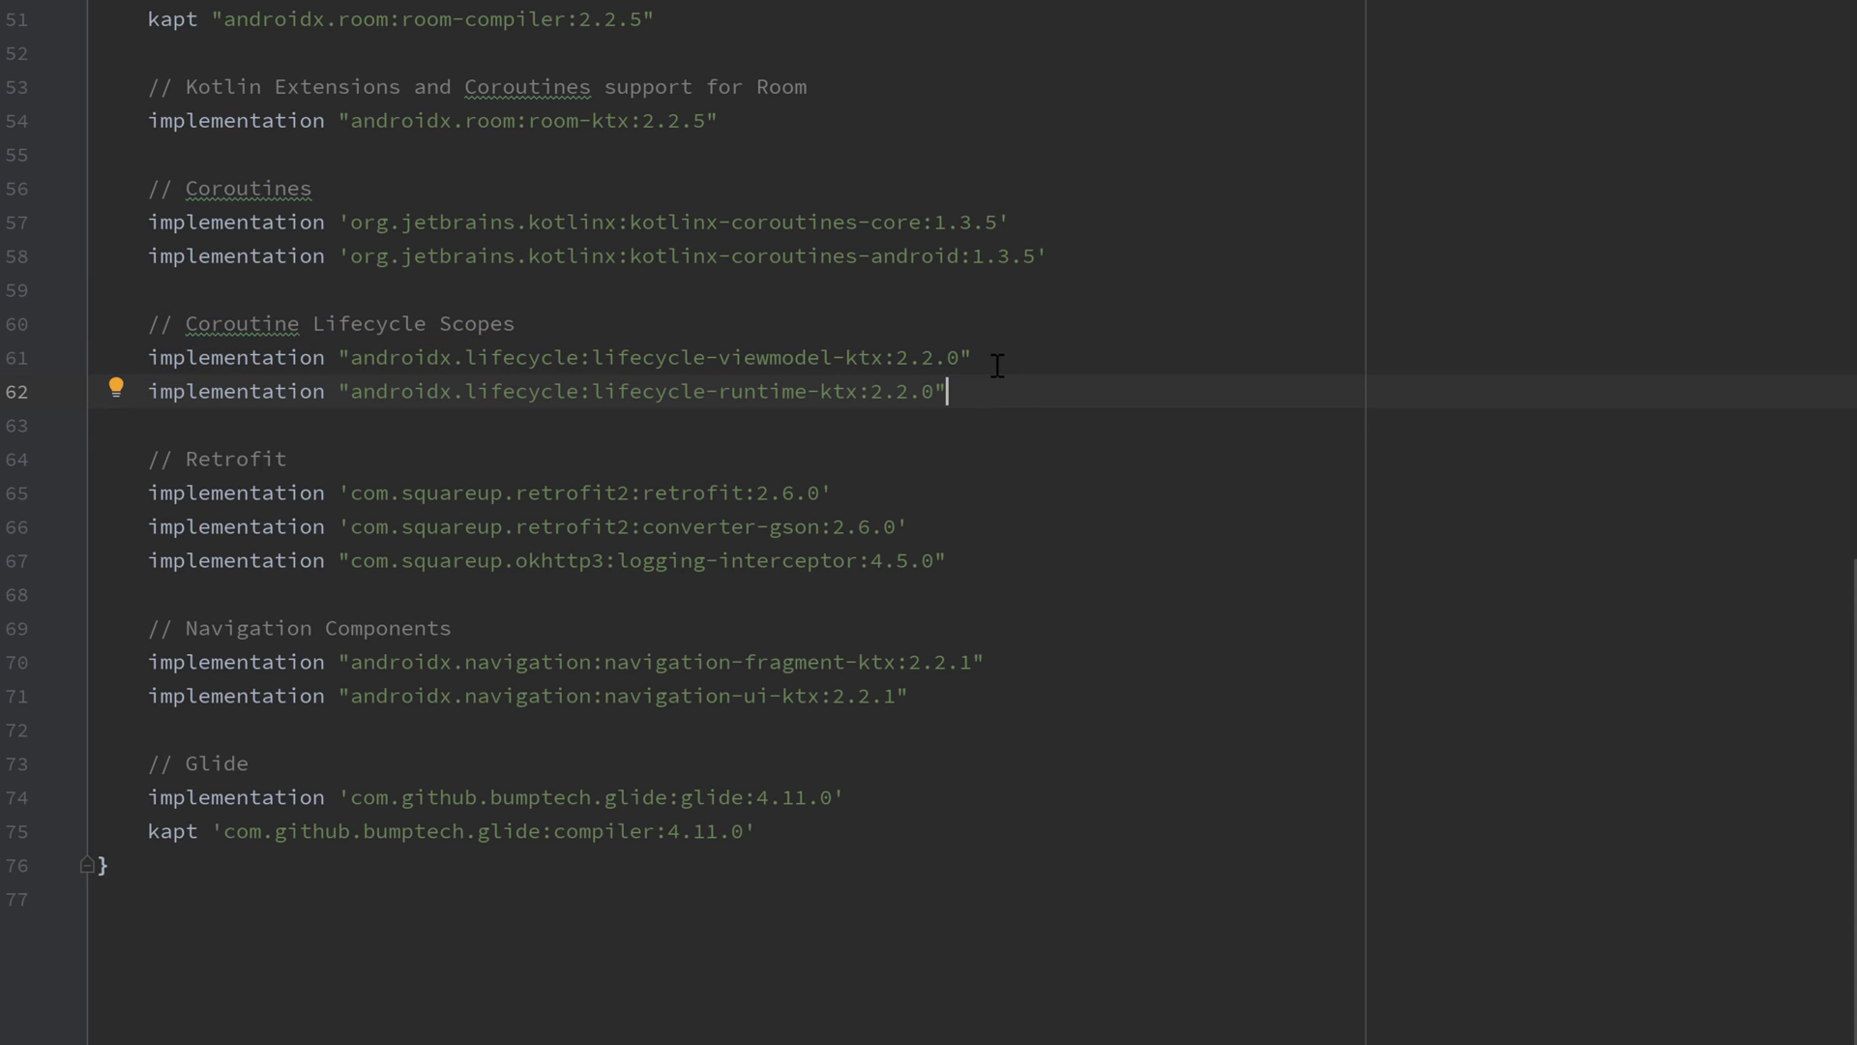
{"action": "mouse_move", "coordinate": [164, 438]}
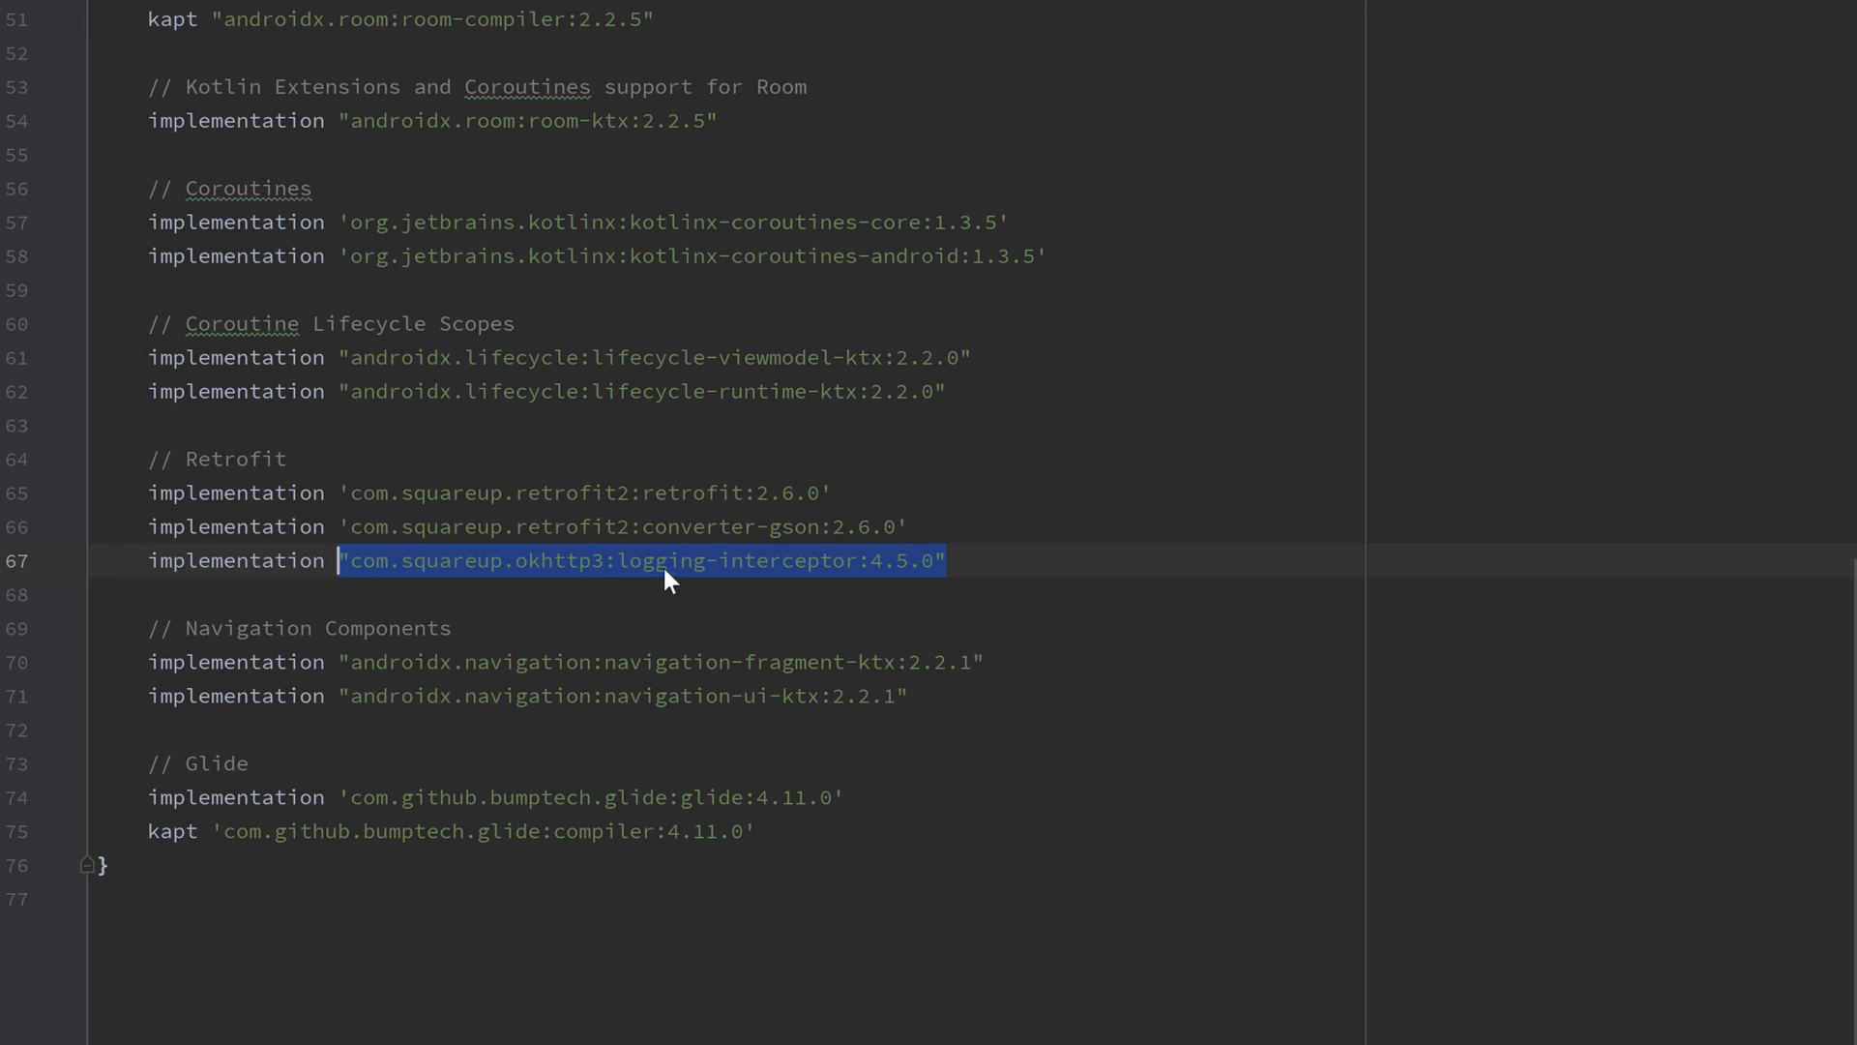
{"action": "left_click", "coordinate": [948, 561]}
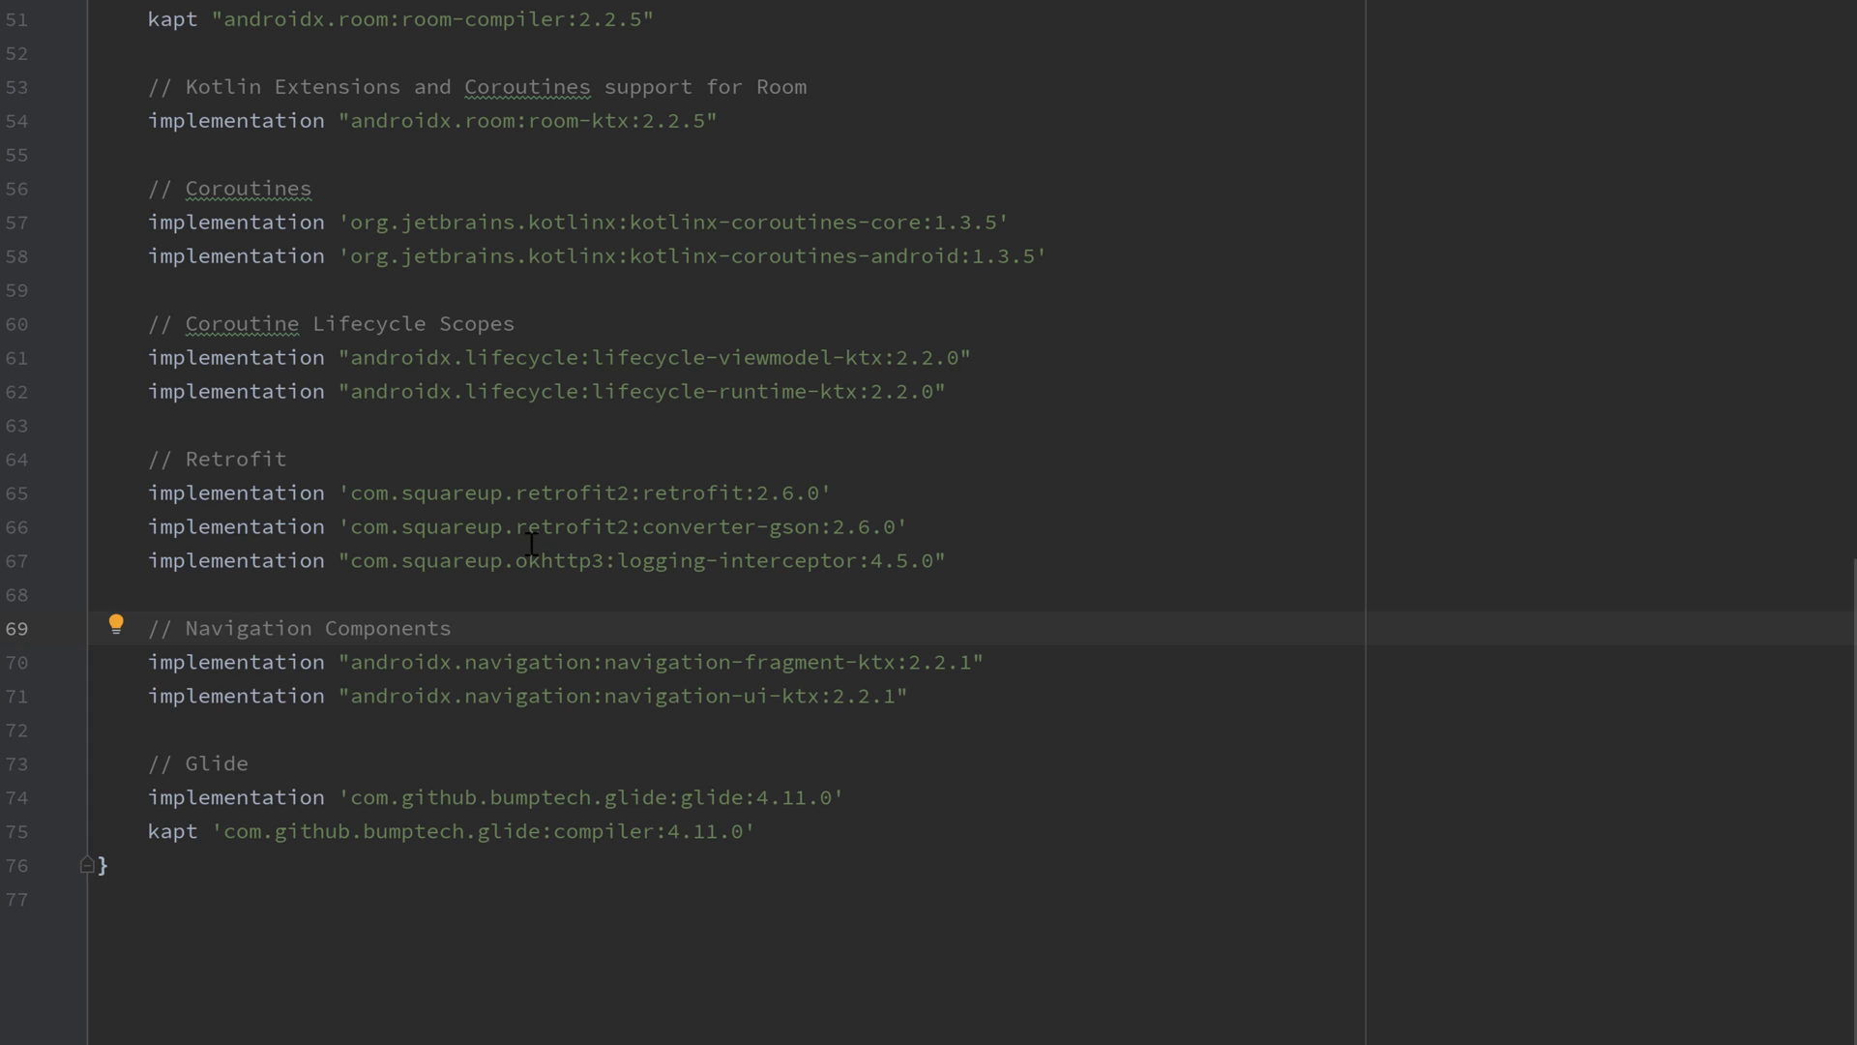
{"action": "mouse_move", "coordinate": [149, 779]}
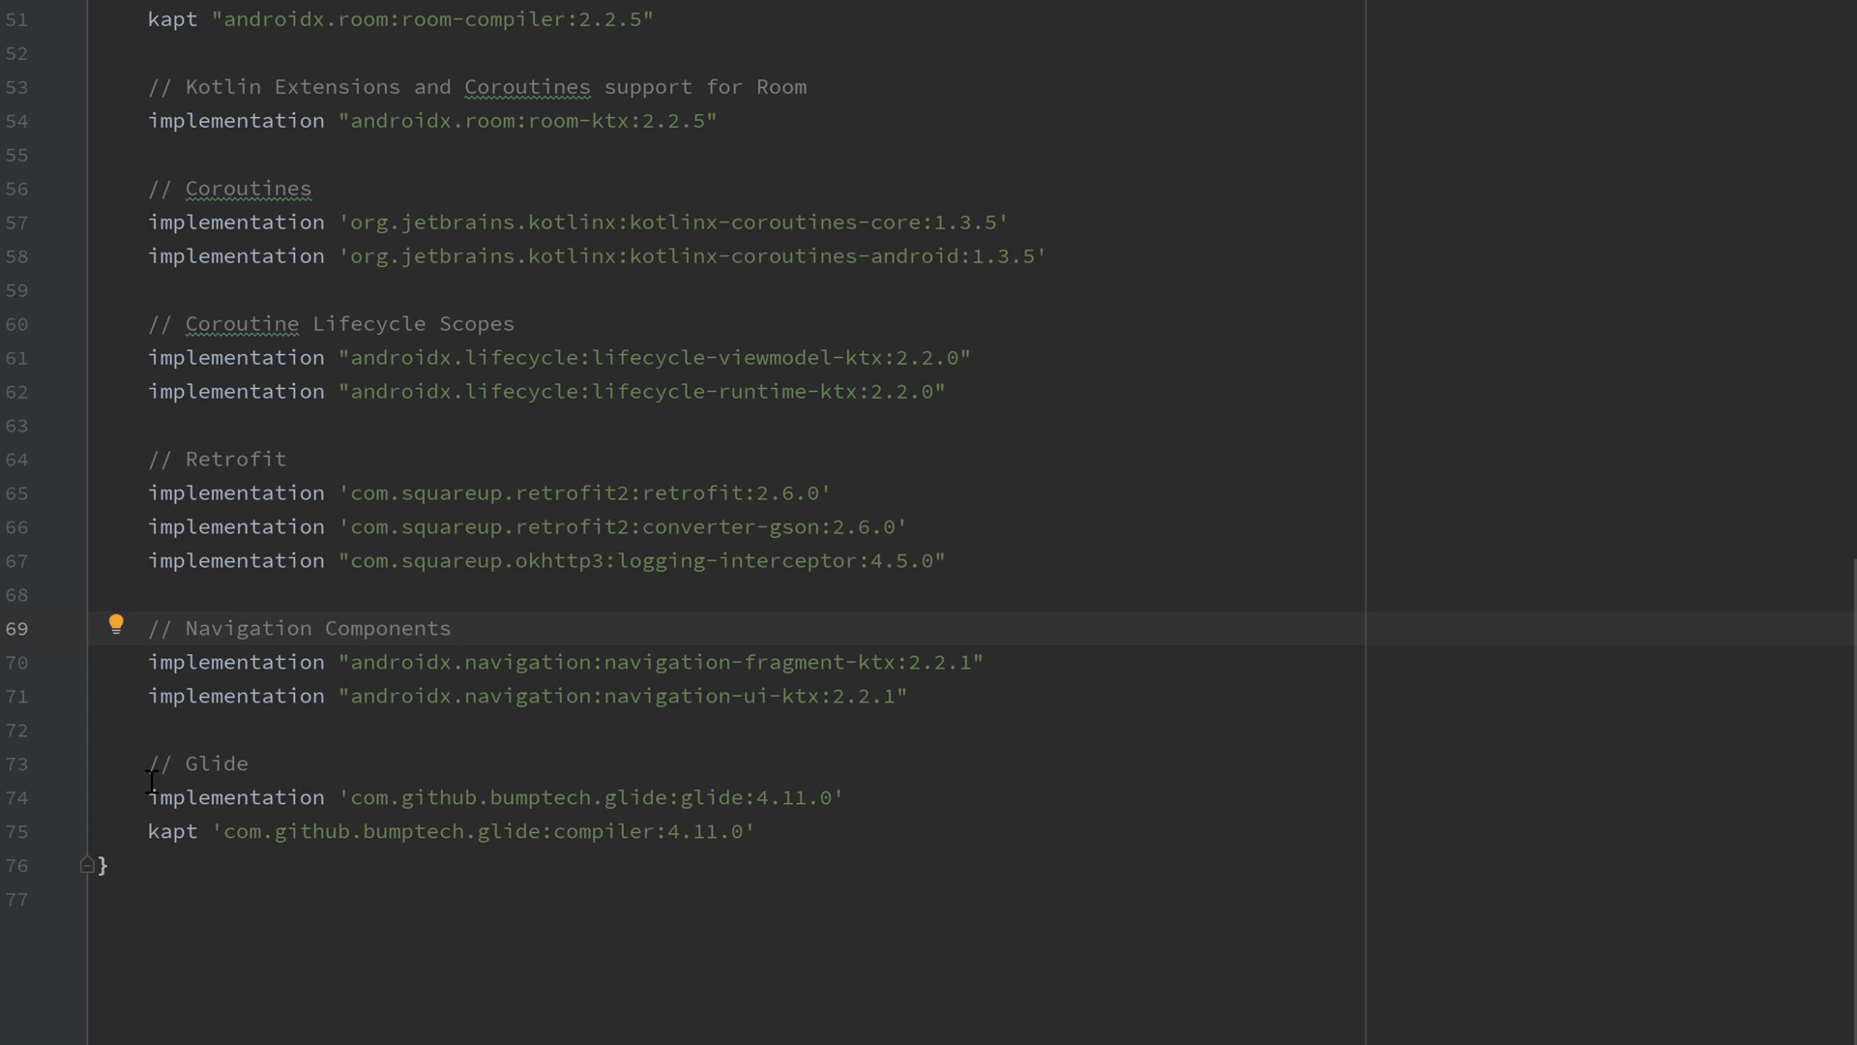
{"action": "left_click", "coordinate": [759, 830]}
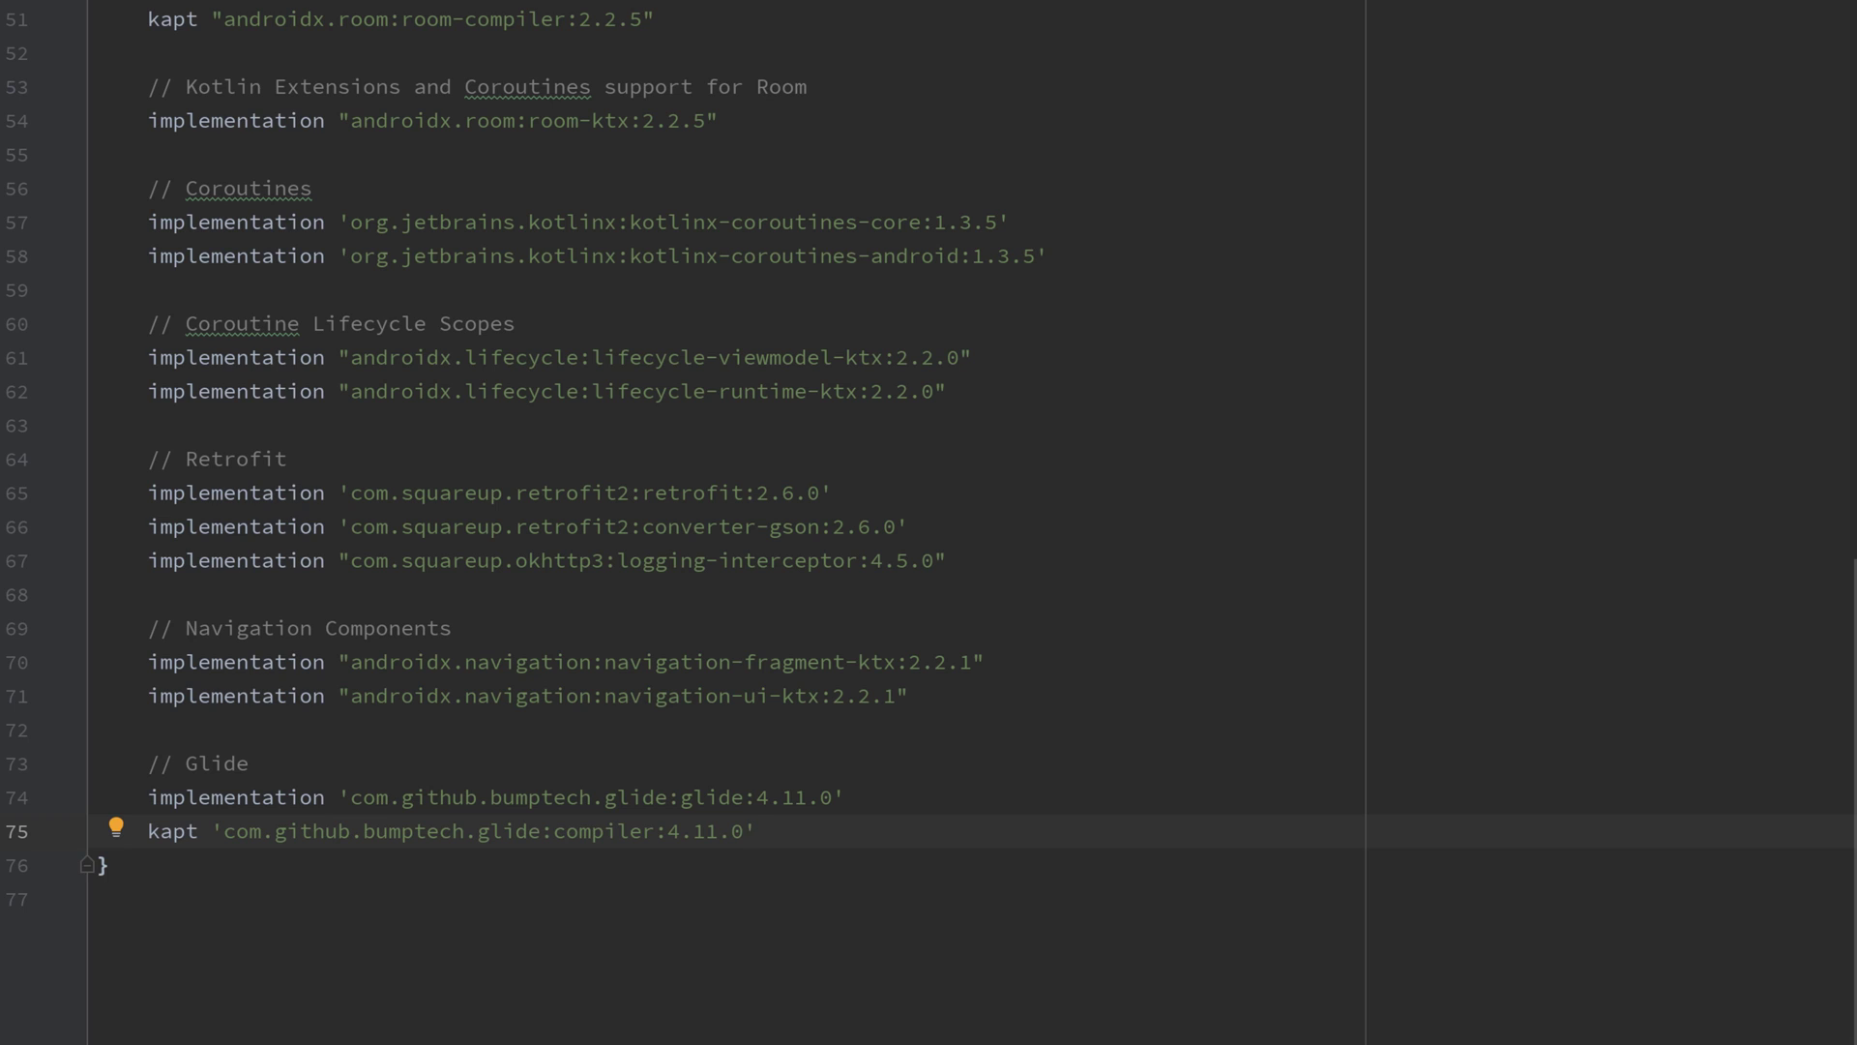
{"action": "mouse_move", "coordinate": [820, 824]}
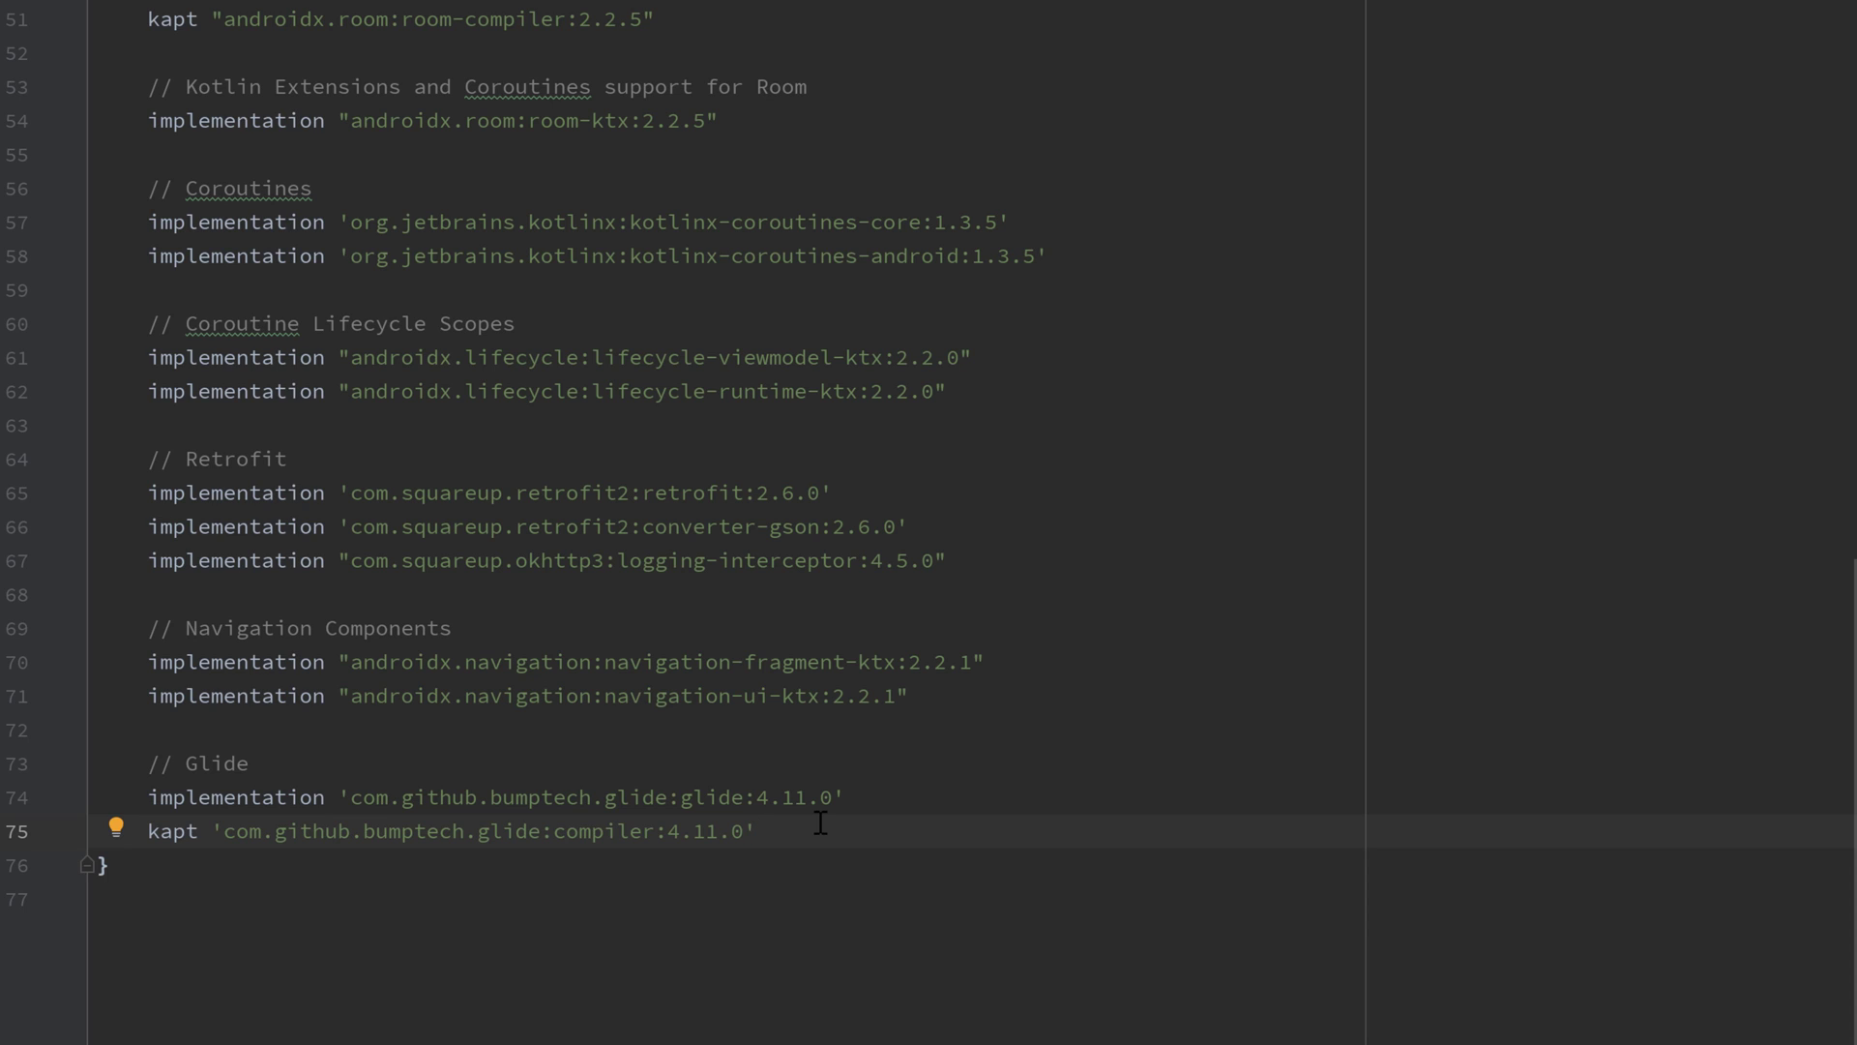